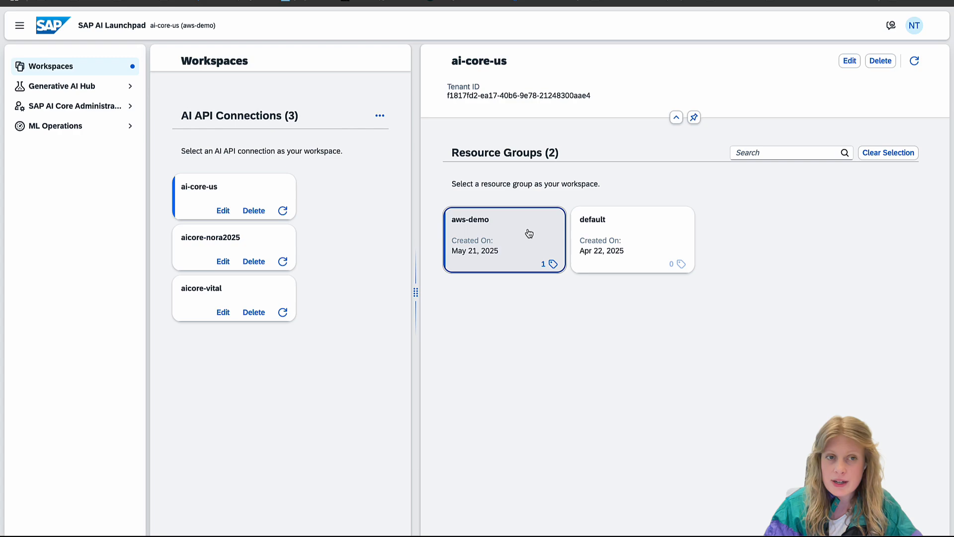
mouse_move(200, 203)
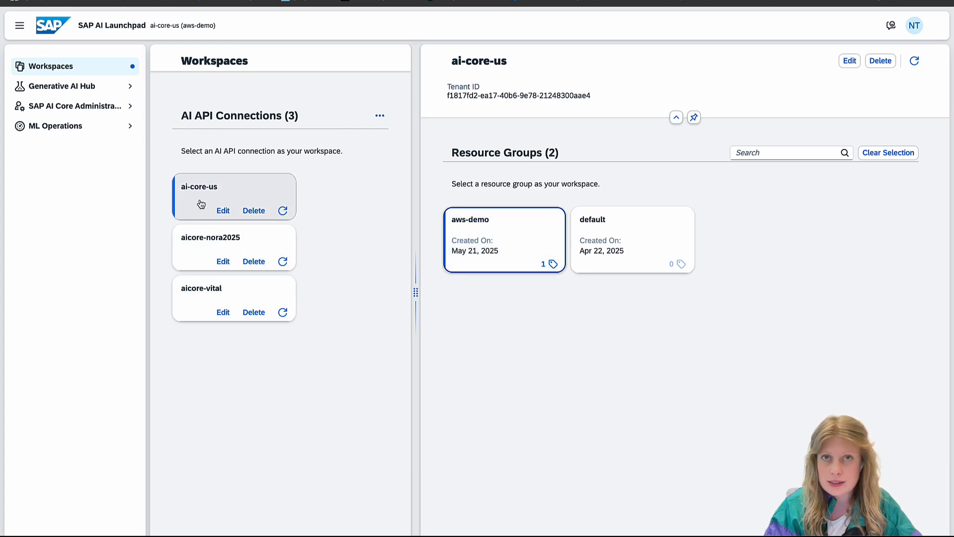
mouse_move(216, 181)
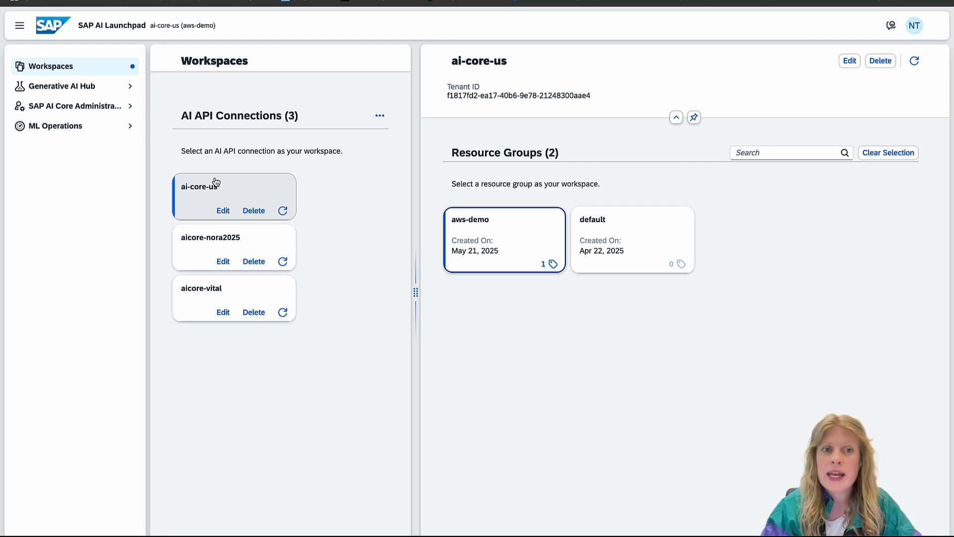
mouse_move(409, 226)
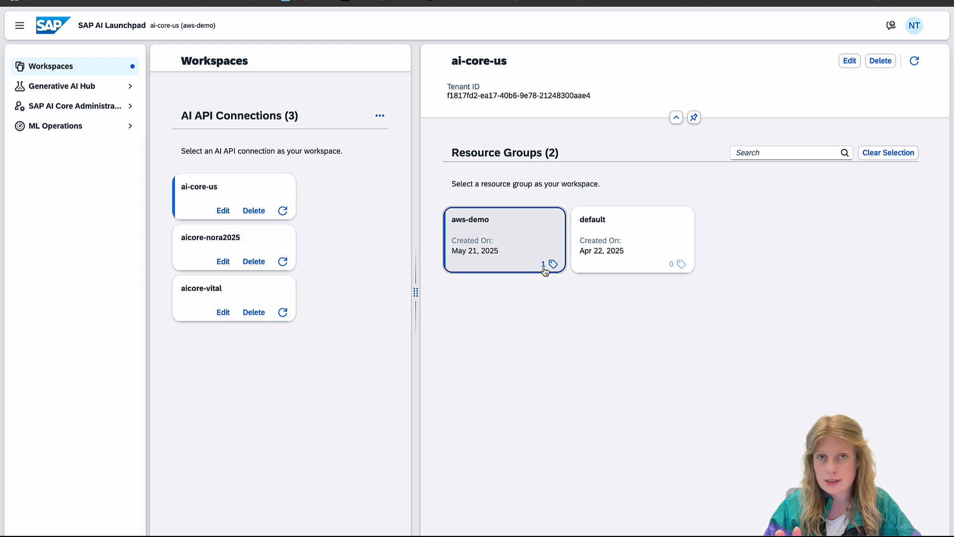
mouse_move(521, 266)
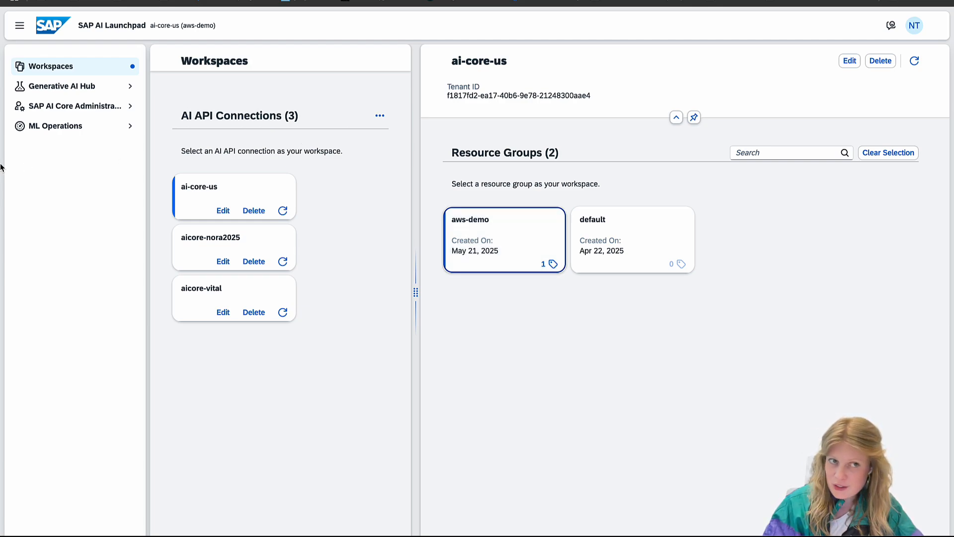
mouse_move(89, 88)
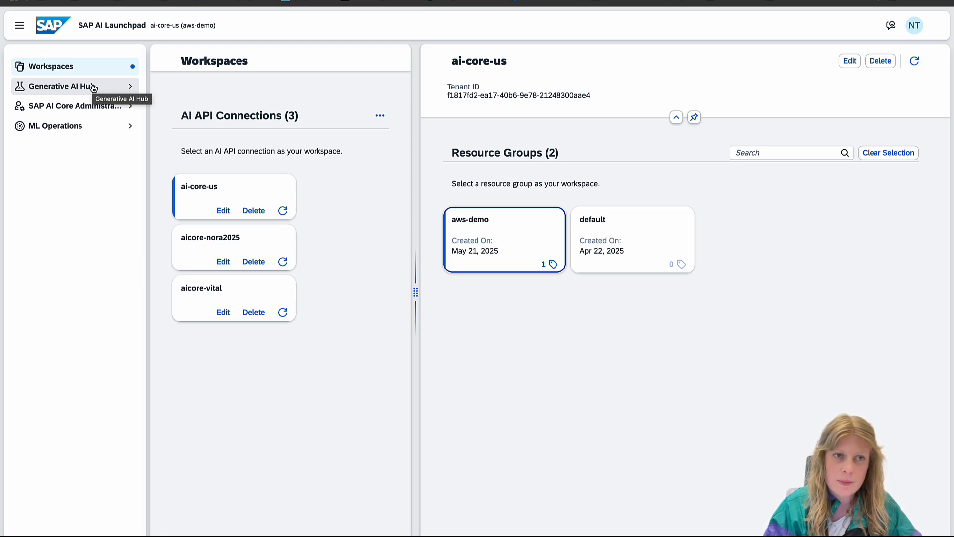
- Reach the Model Library under Generative AI Hub and try the Image input-type filter, ending with all 44 models listed
left_click(62, 85)
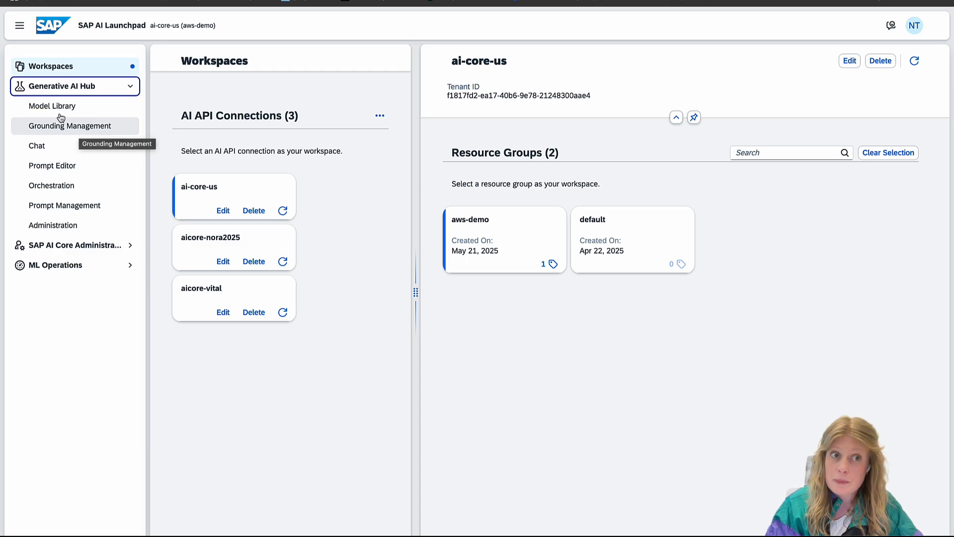
left_click(51, 105)
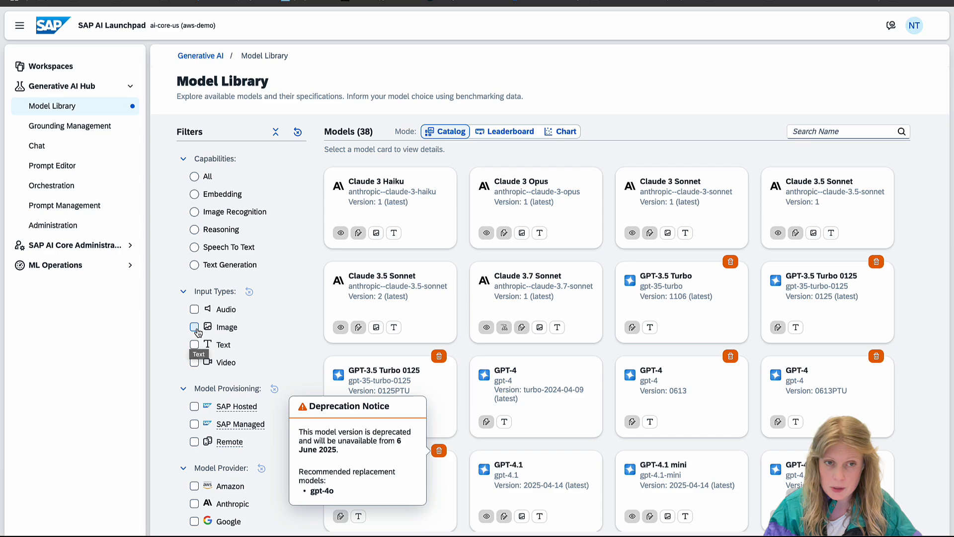
left_click(194, 327)
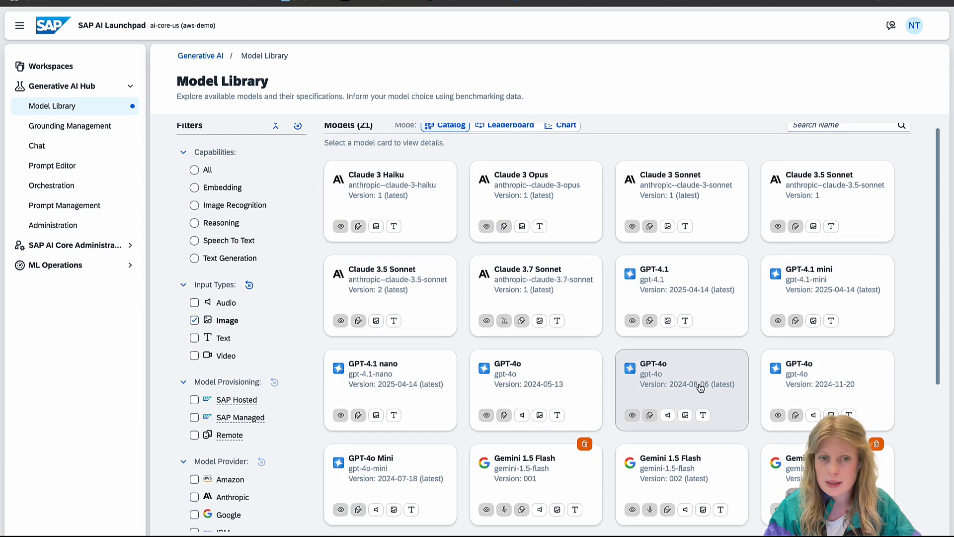
scroll("down", 3)
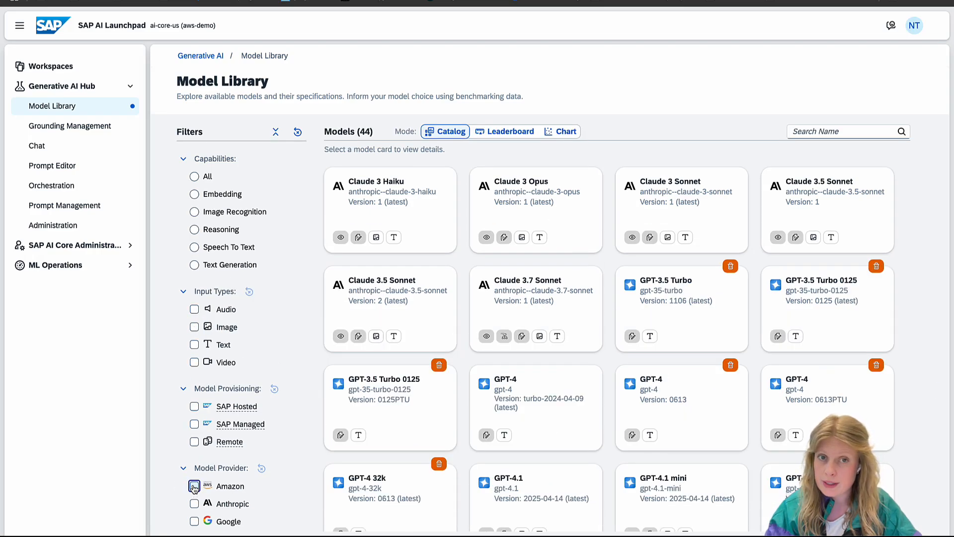
left_click(194, 486)
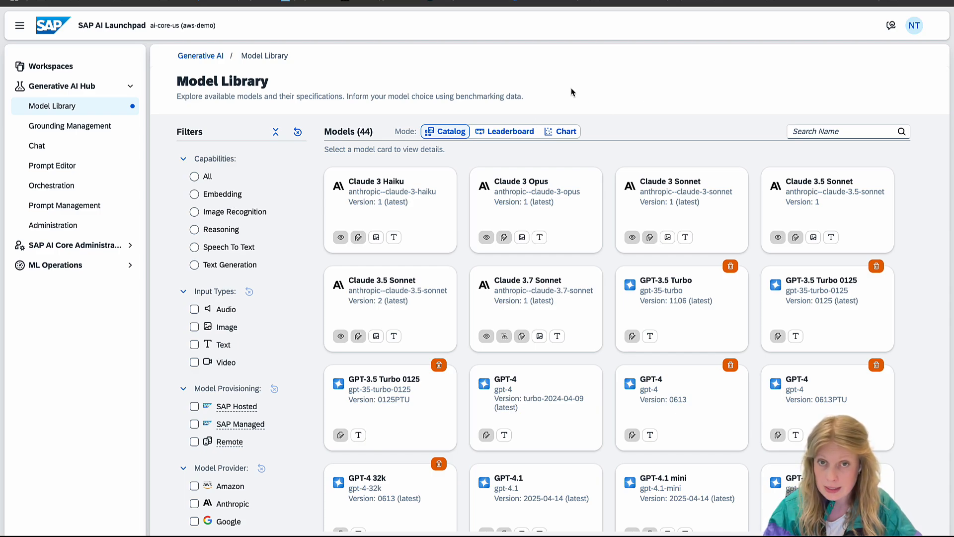
- Switch the Model Library to Leaderboard mode and browse the benchmark table of 38 text-generation models
left_click(505, 131)
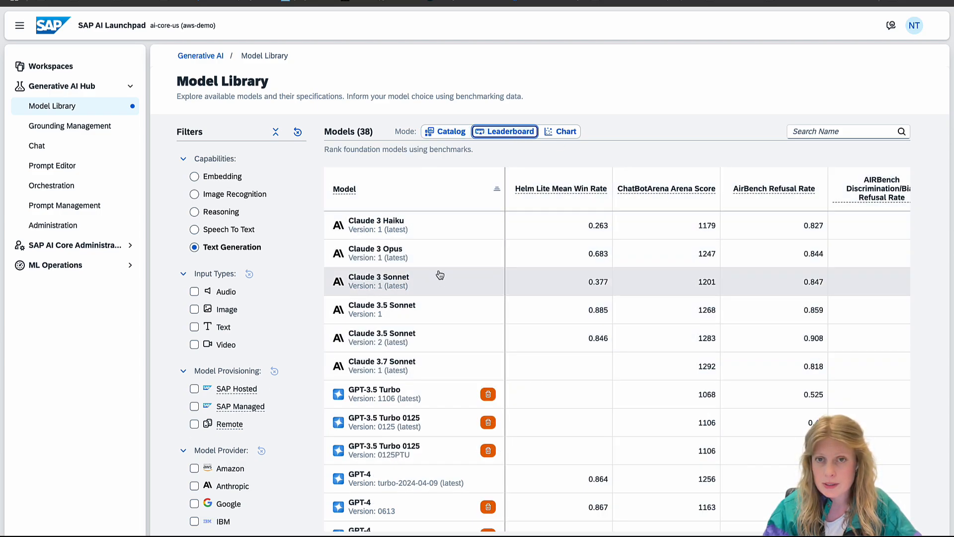
scroll("down", 3)
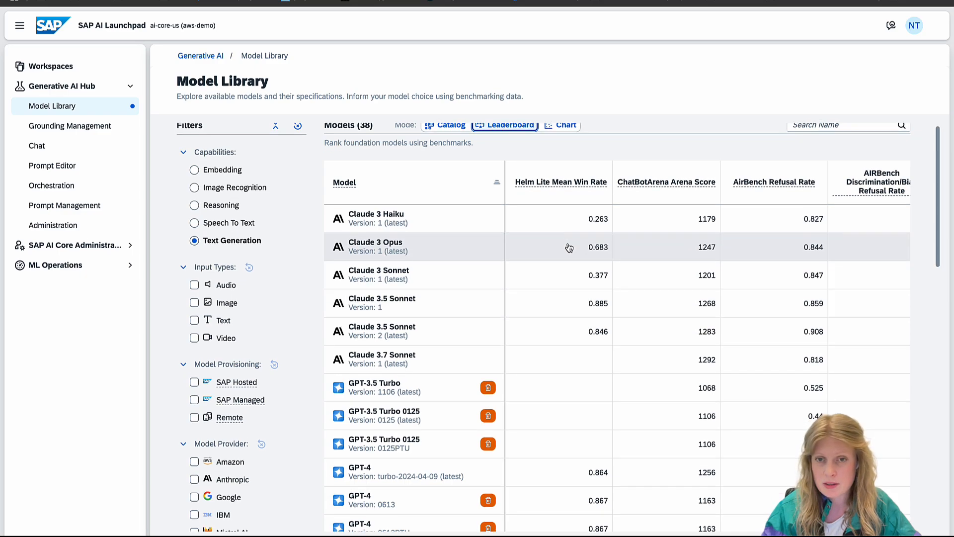
scroll("down", 3)
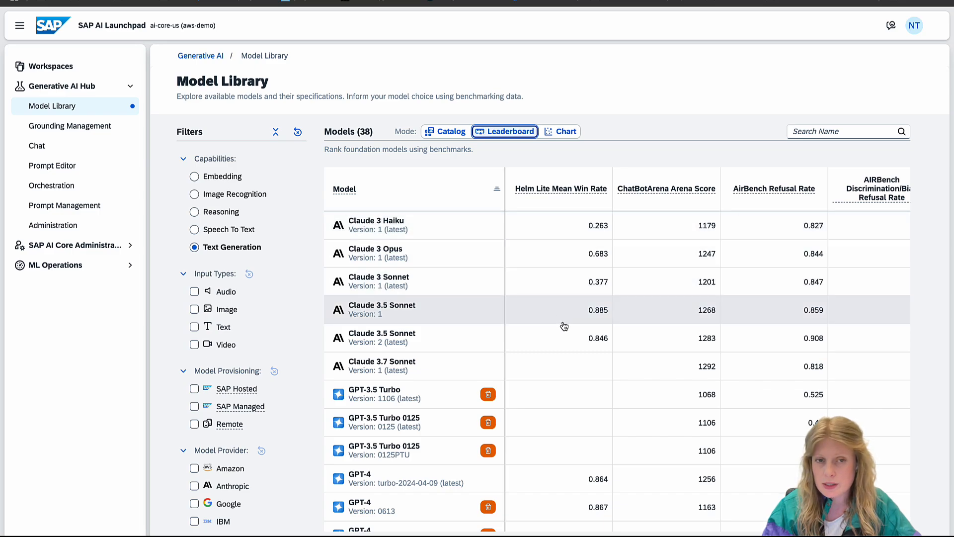
mouse_move(544, 319)
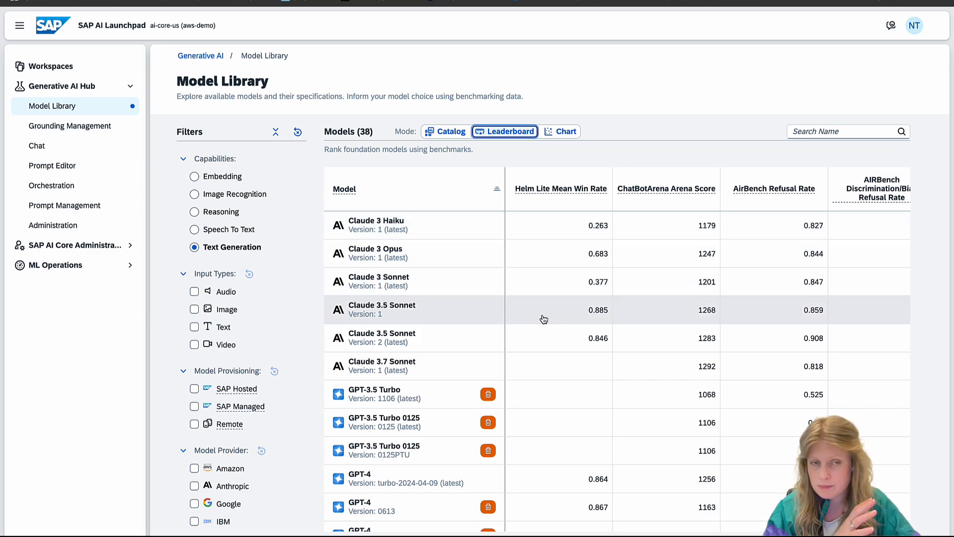
mouse_move(543, 319)
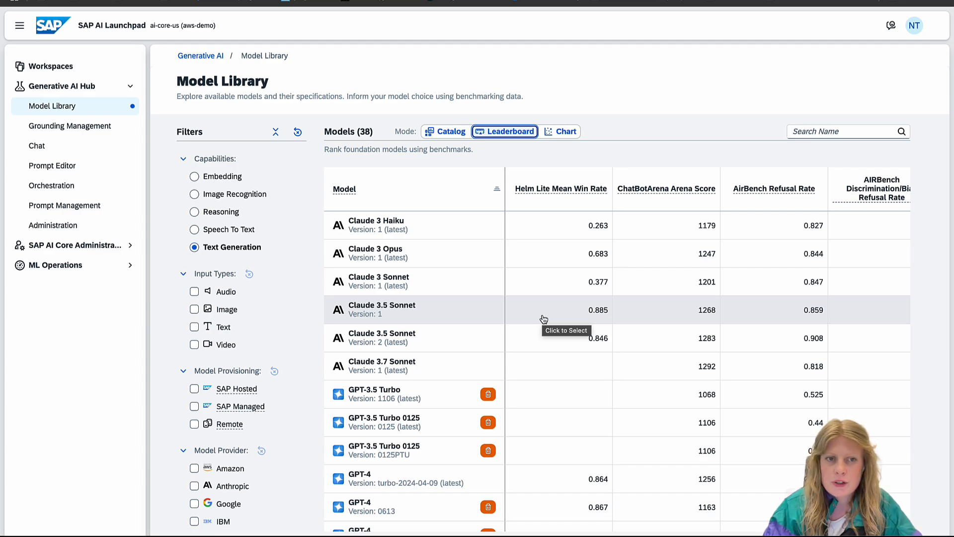
- Switch to Chart mode with Context Window on the X-axis and Helm Lite Mean Win Rate on the Y-axis
left_click(560, 131)
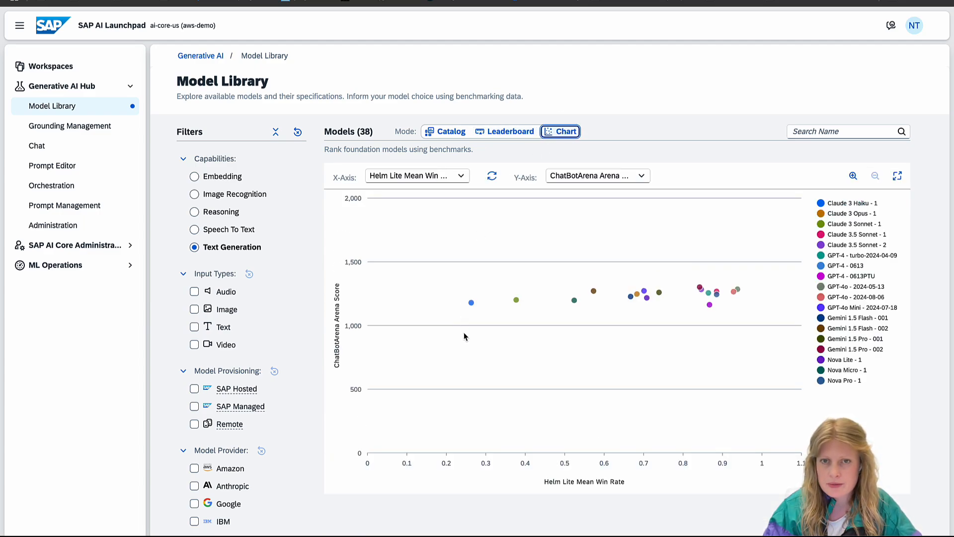
mouse_move(470, 189)
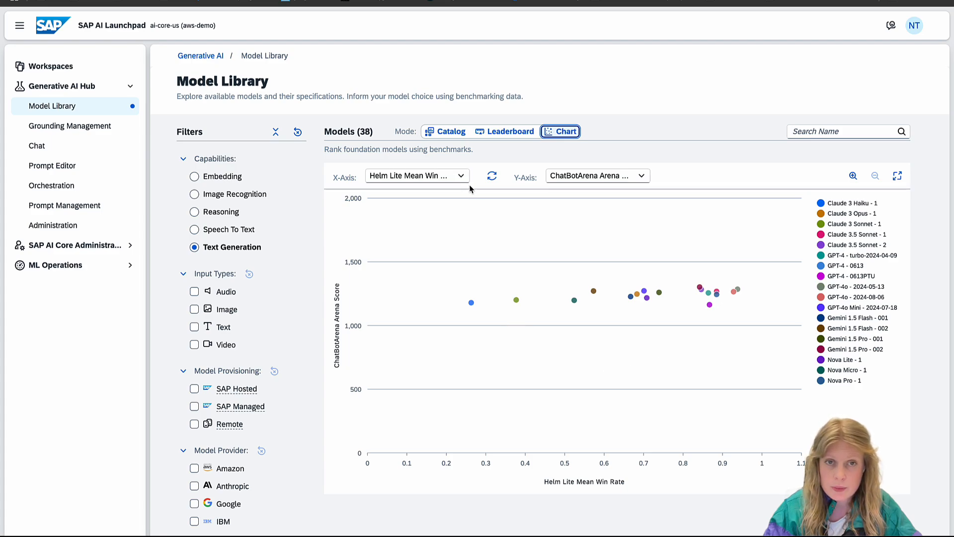
left_click(417, 175)
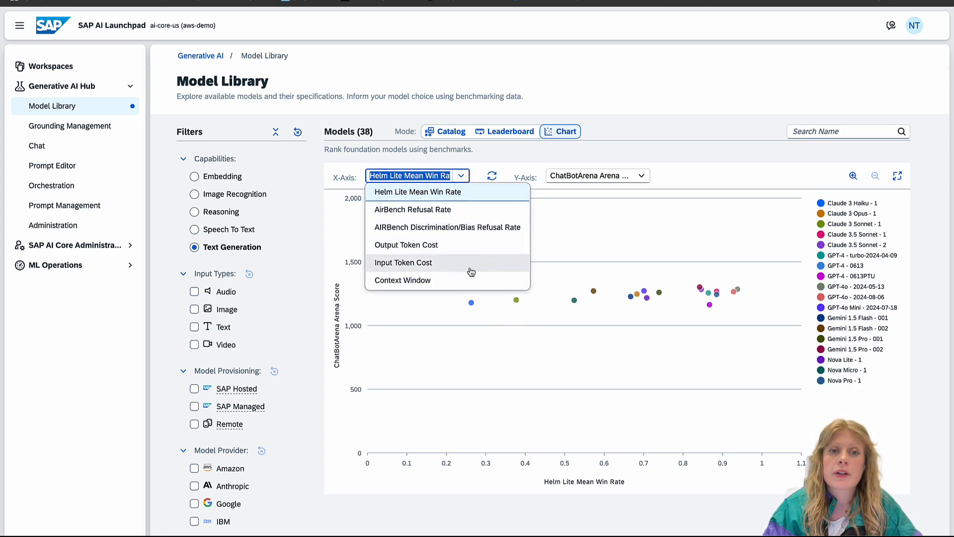
left_click(402, 280)
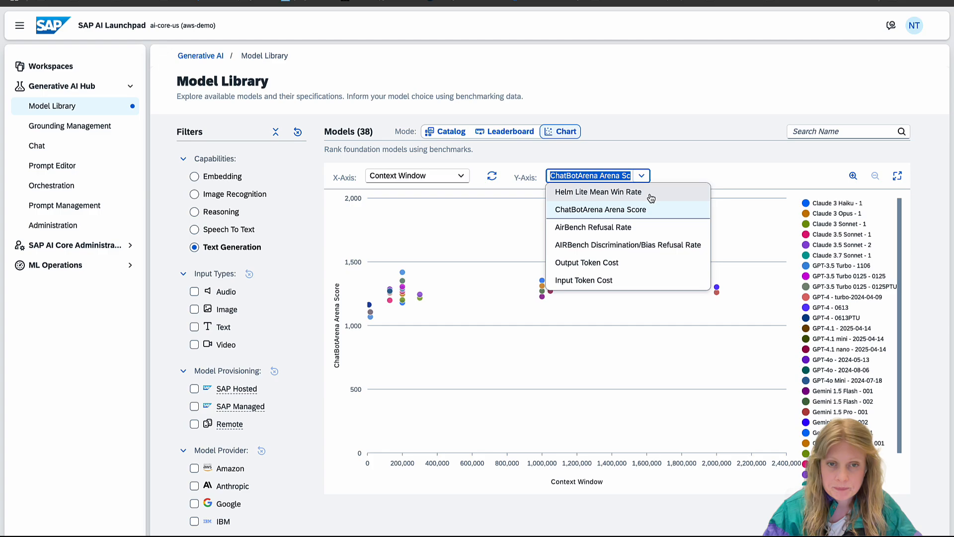
left_click(598, 192)
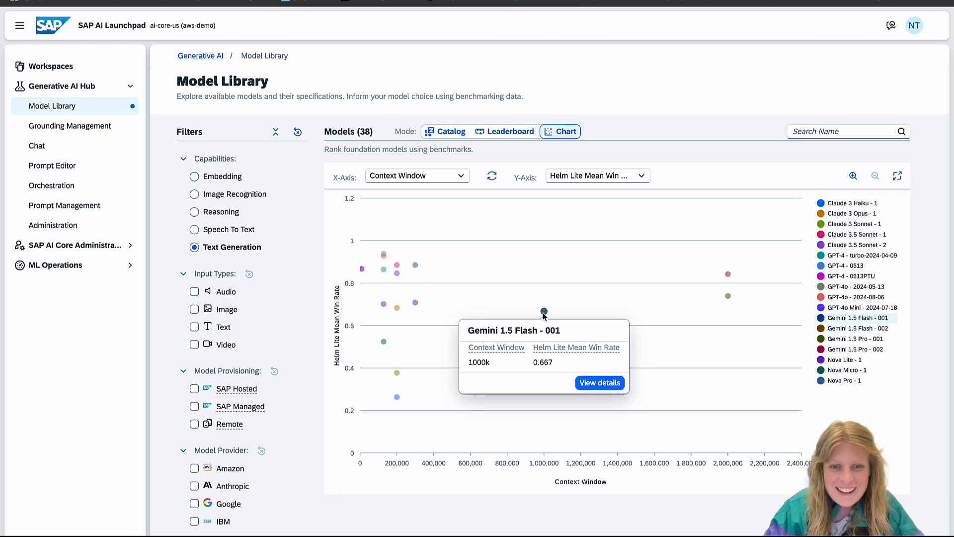
mouse_move(418, 311)
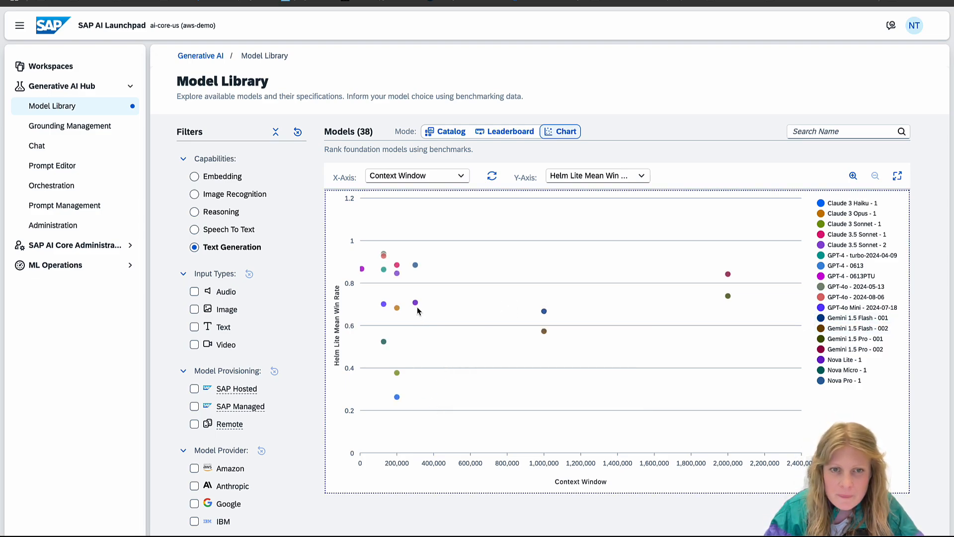
- Inspect individual data points, including Nova Lite - 1 and Claude 3.5 Sonnet - 2 benchmark figures
left_click(416, 302)
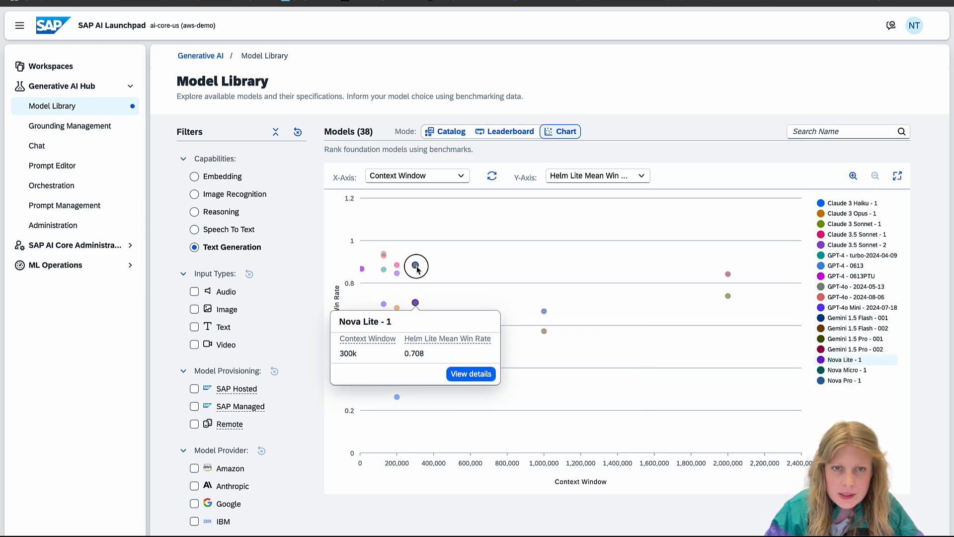
mouse_move(362, 271)
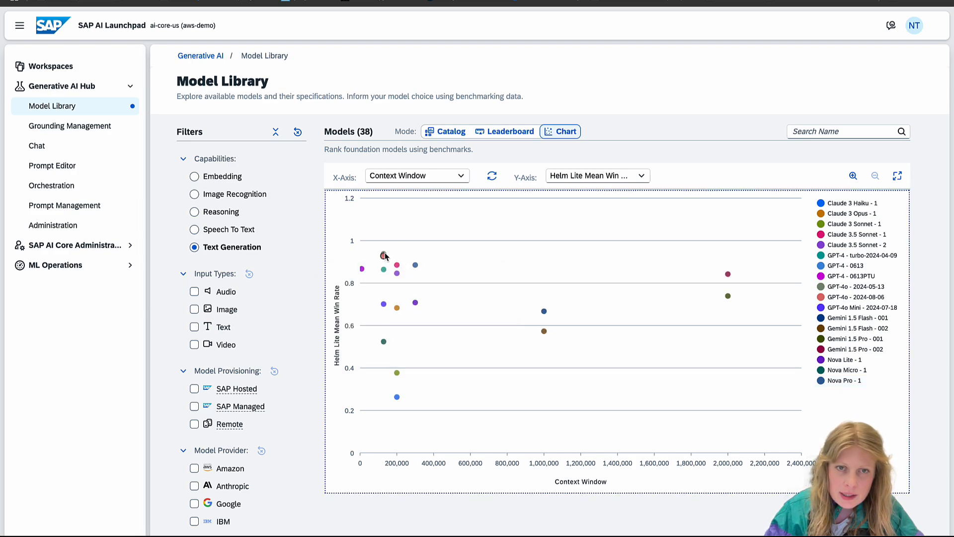
left_click(381, 255)
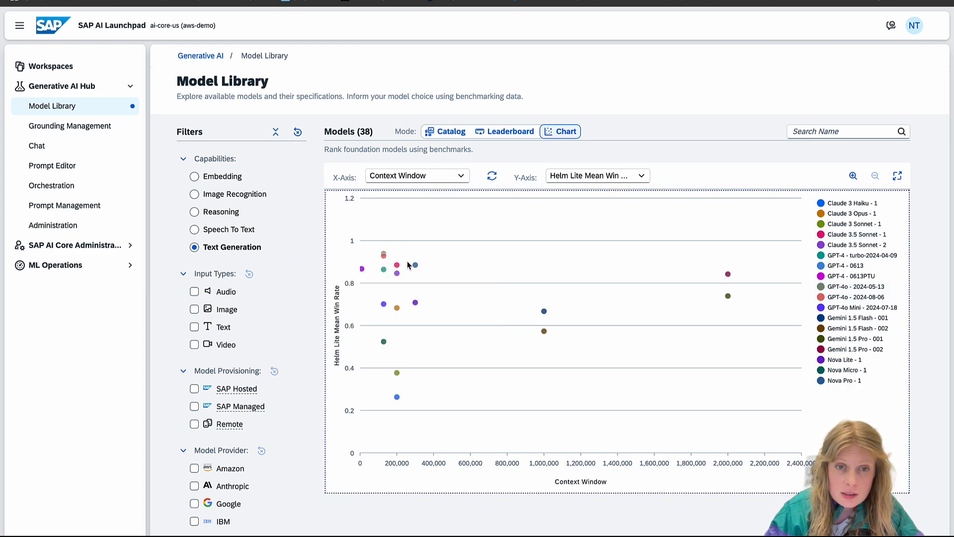
left_click(383, 270)
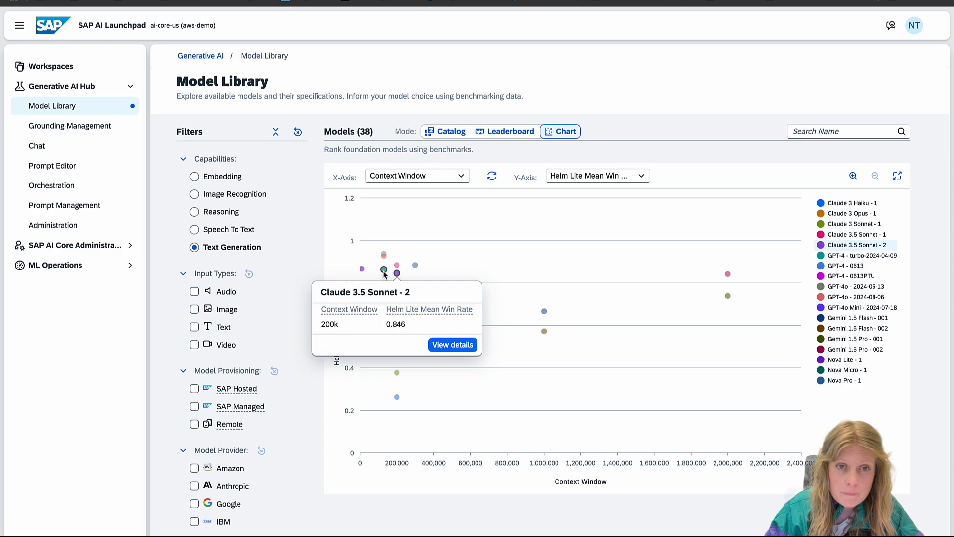
mouse_move(362, 266)
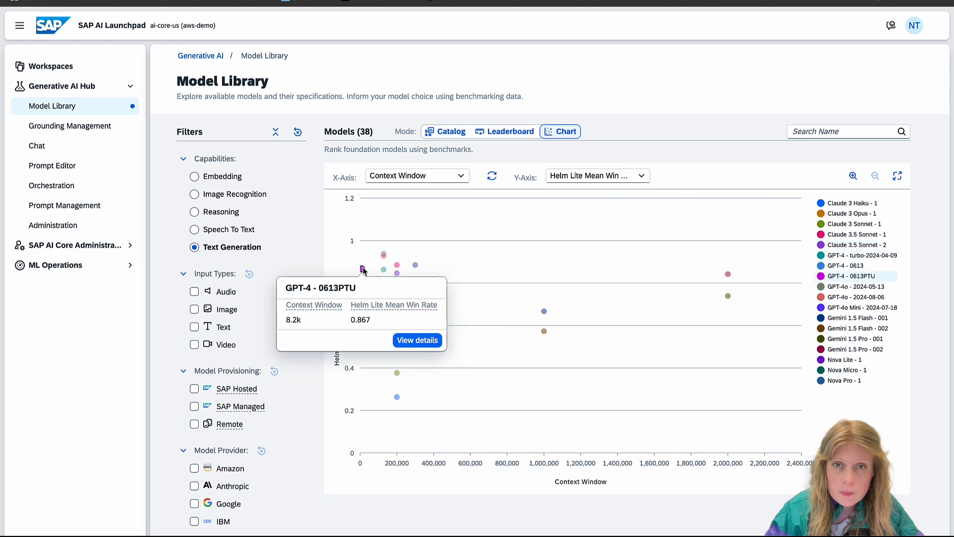
mouse_move(554, 204)
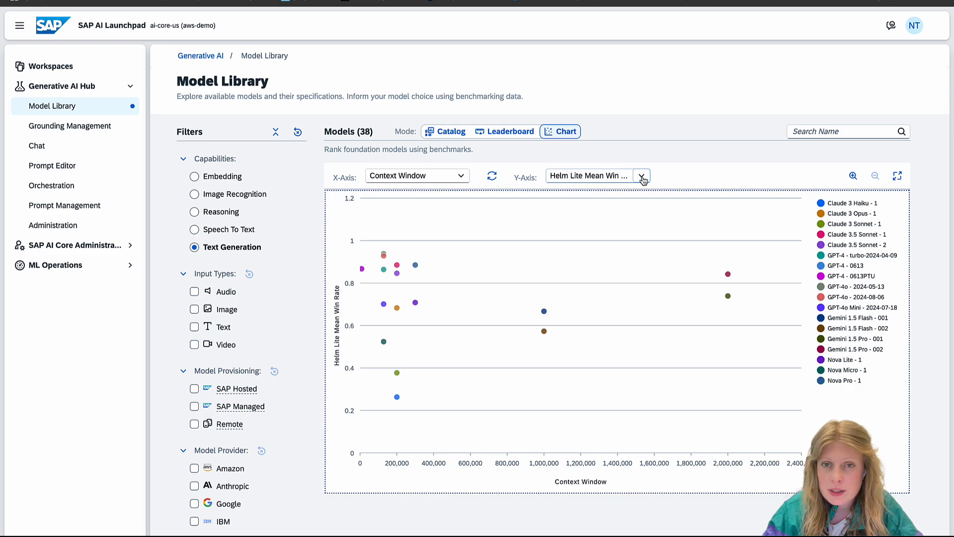
- Change the chart's Y-axis to Output Token Cost to compare model pricing against context window
left_click(643, 176)
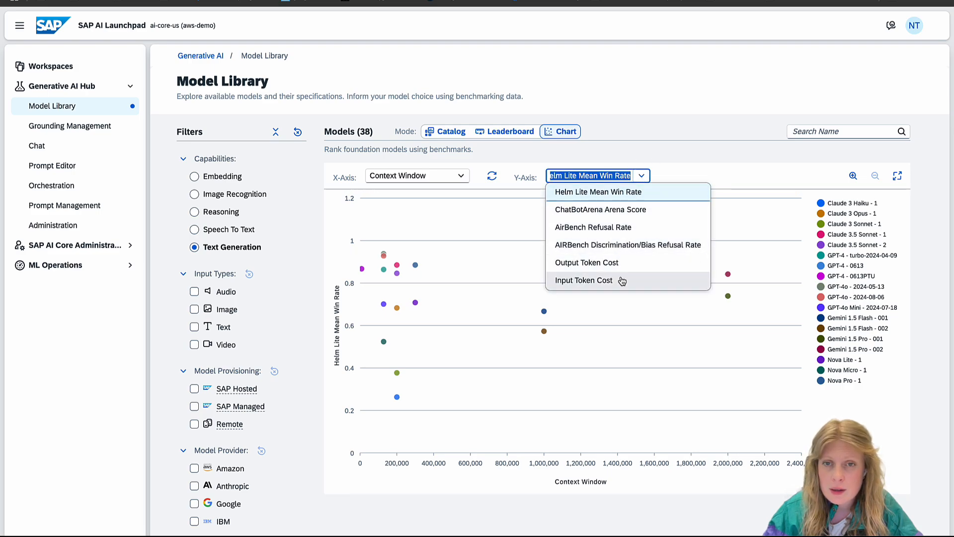
mouse_move(639, 266)
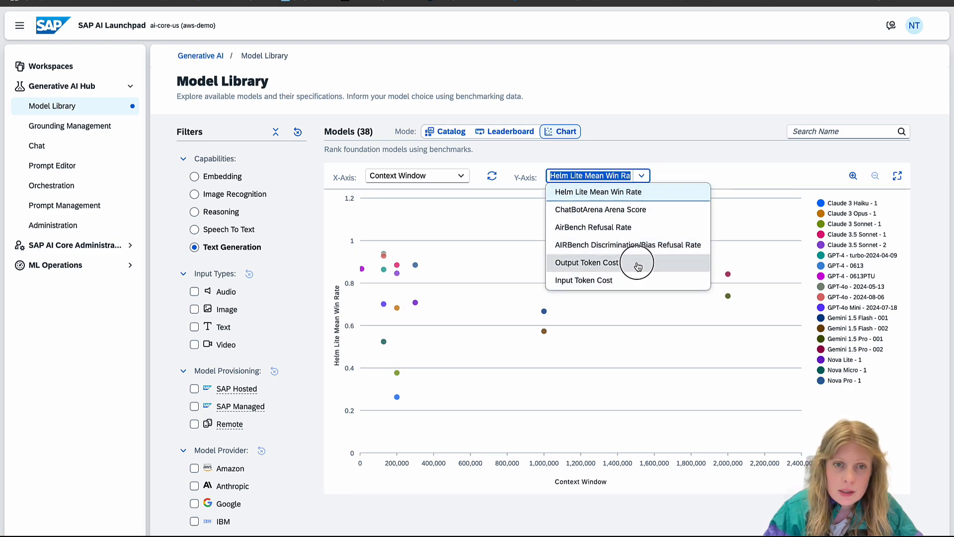
left_click(587, 262)
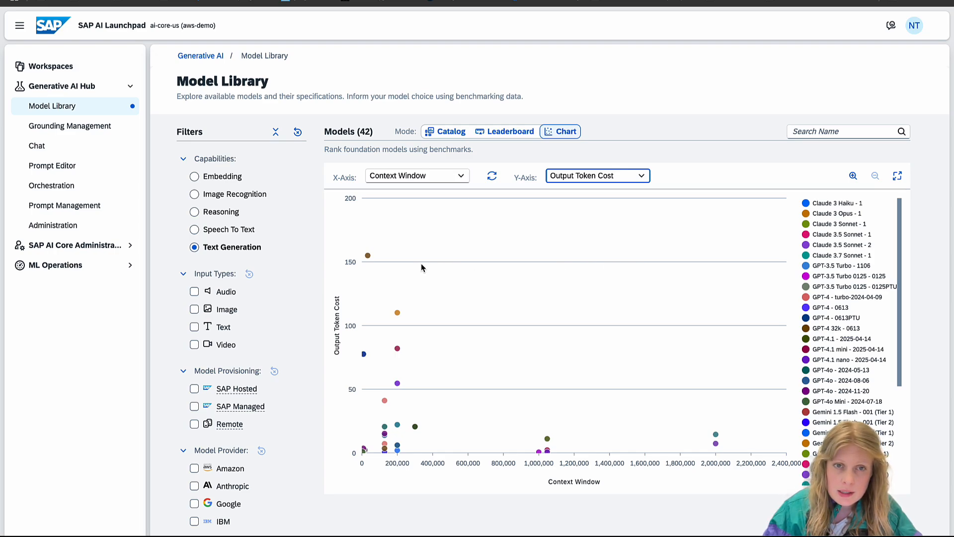
mouse_move(366, 254)
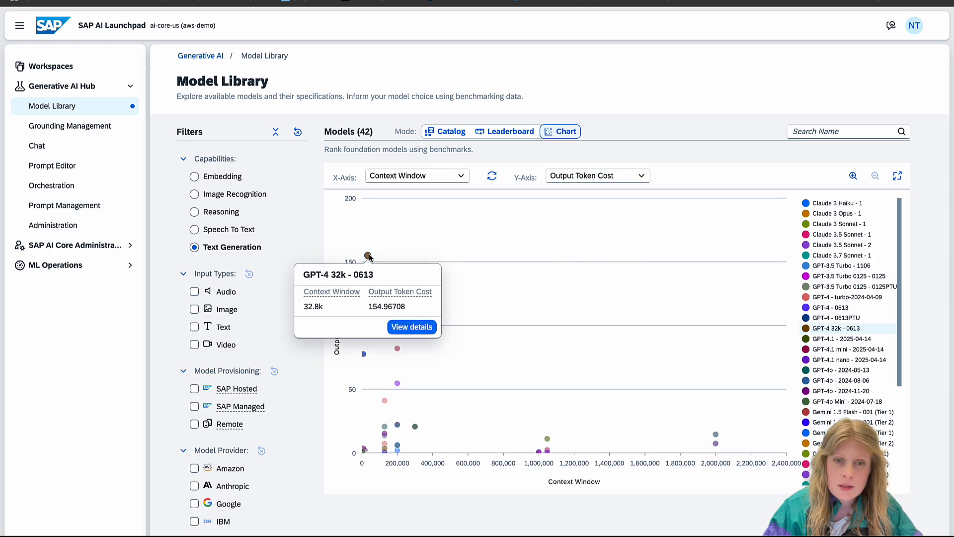
mouse_move(367, 255)
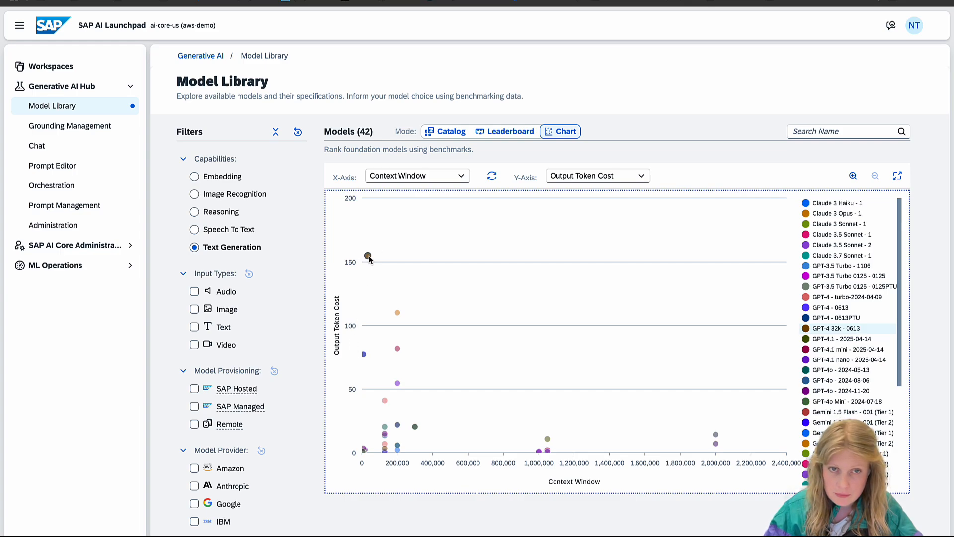
mouse_move(386, 266)
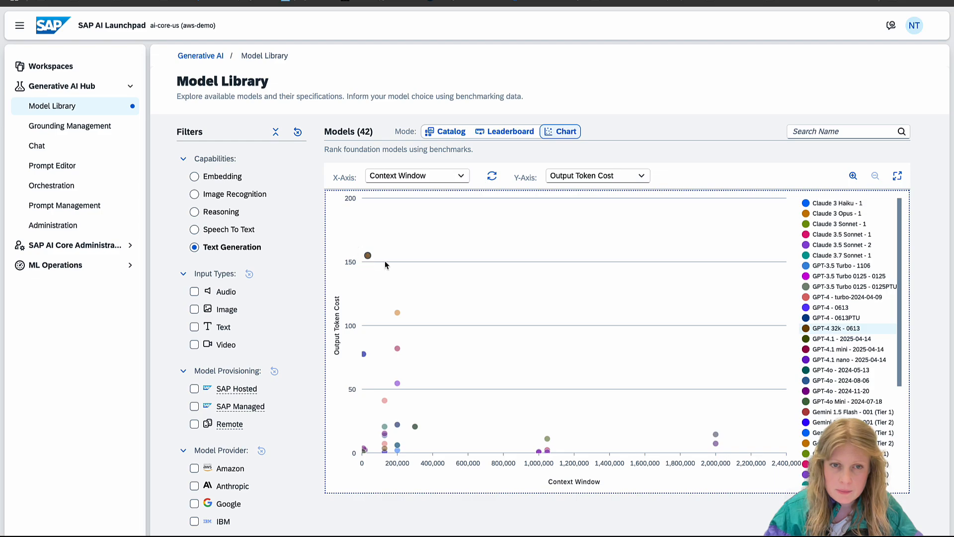
mouse_move(368, 255)
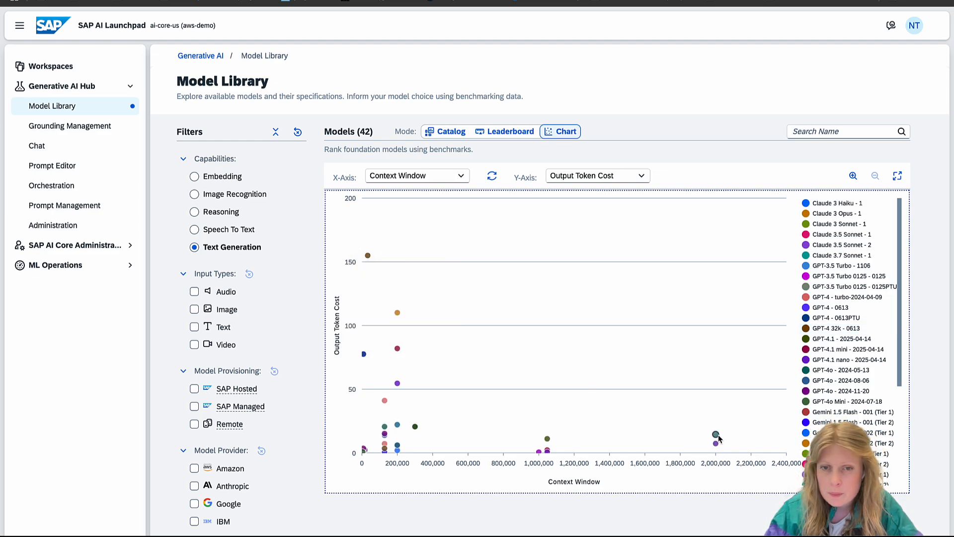
mouse_move(714, 435)
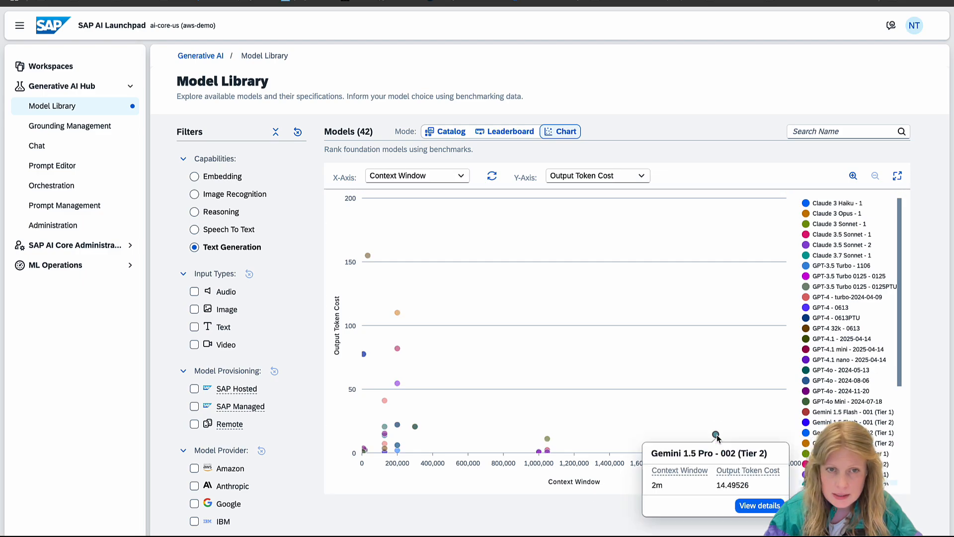
mouse_move(642, 442)
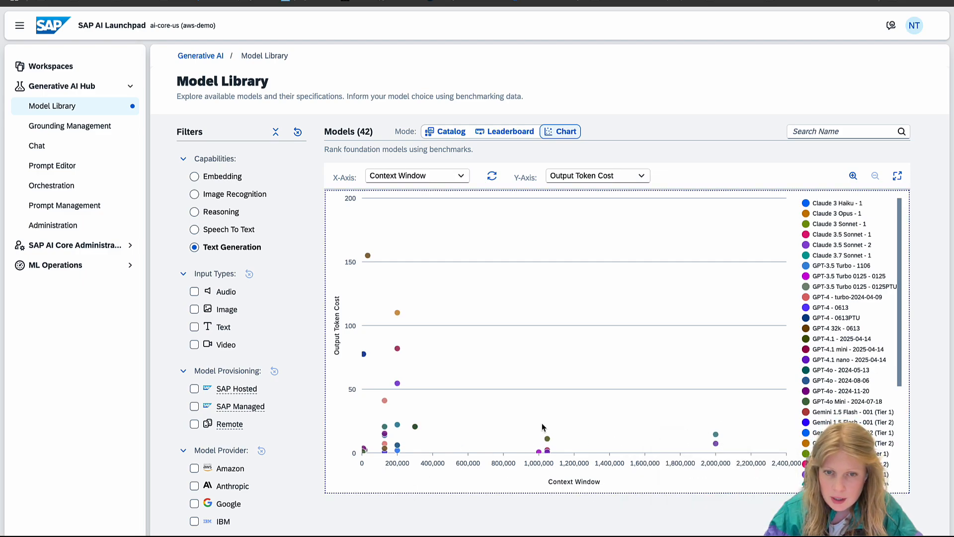
mouse_move(547, 451)
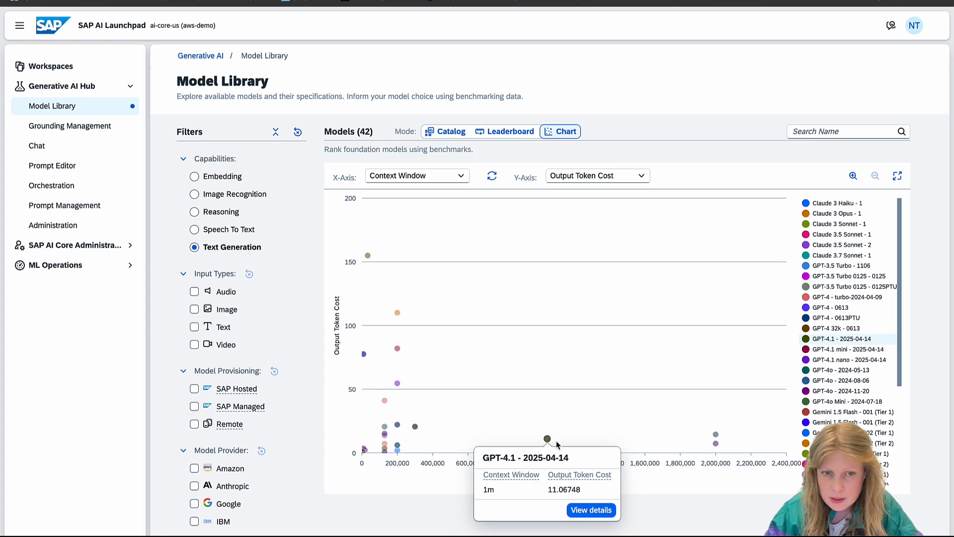
mouse_move(549, 448)
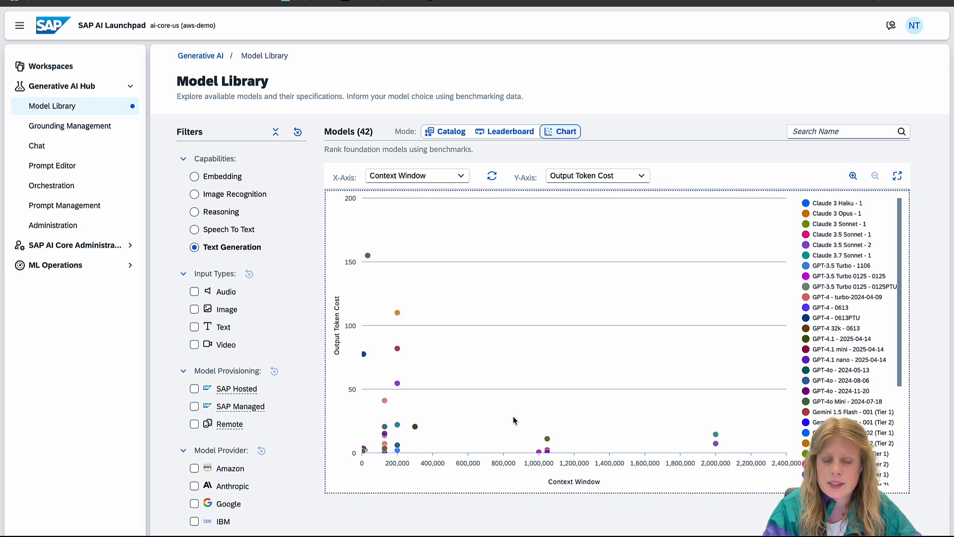
mouse_move(583, 388)
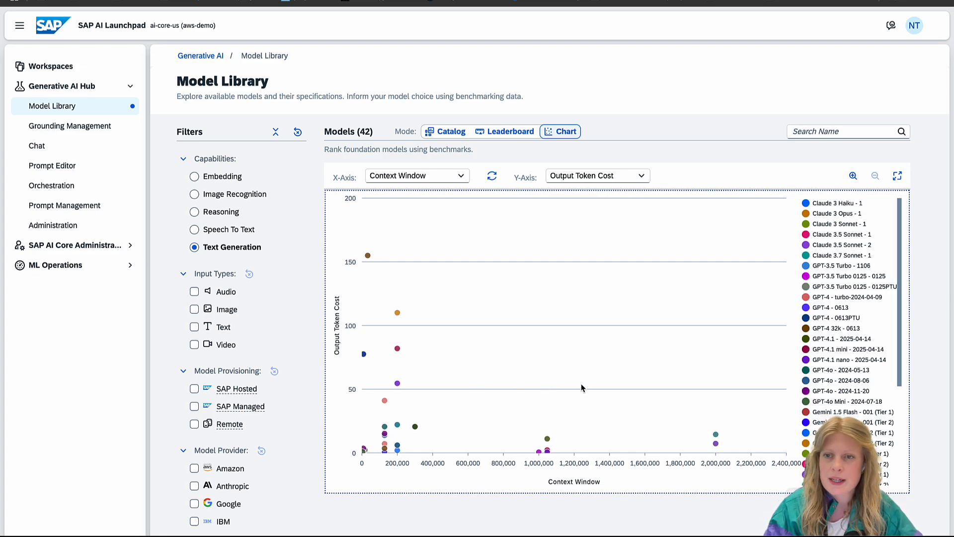
mouse_move(502, 338)
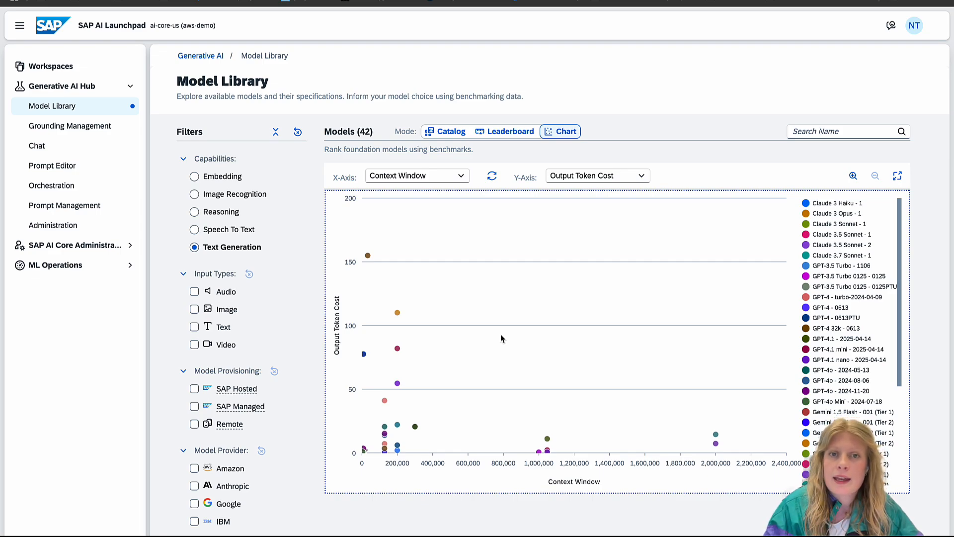
- Return to Catalog mode filtered to SAP Hosted, SAP Managed and Remote models, then expand SAP AI Core Administration
left_click(504, 131)
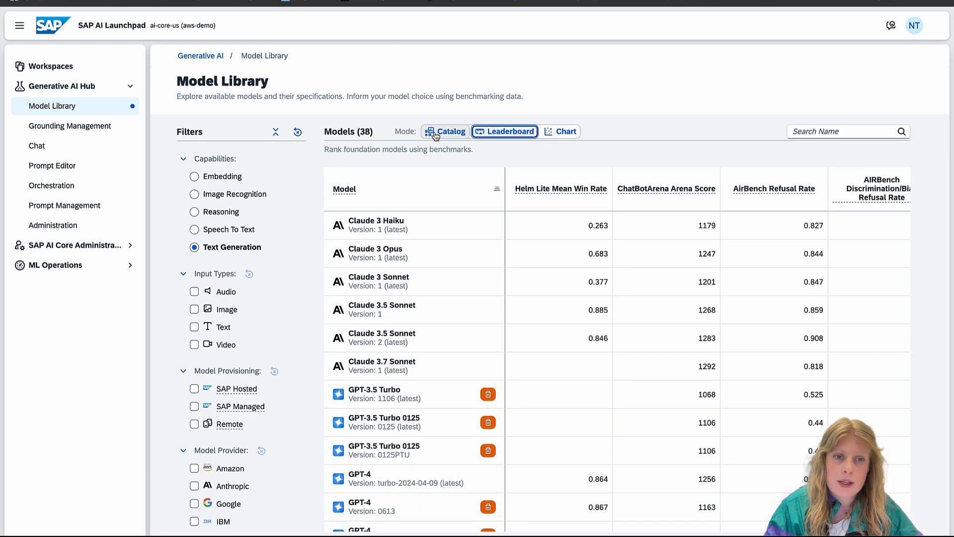
left_click(445, 131)
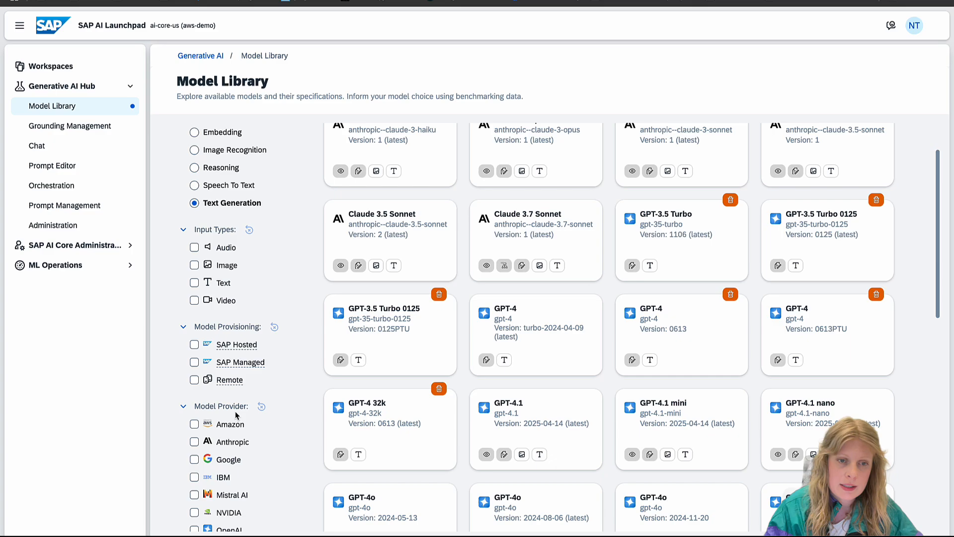
left_click(194, 383)
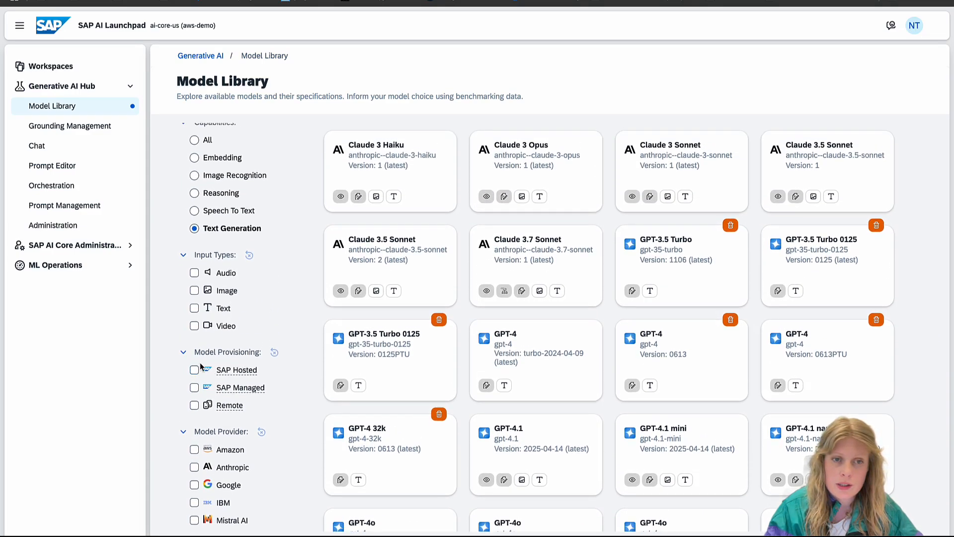
mouse_move(206, 374)
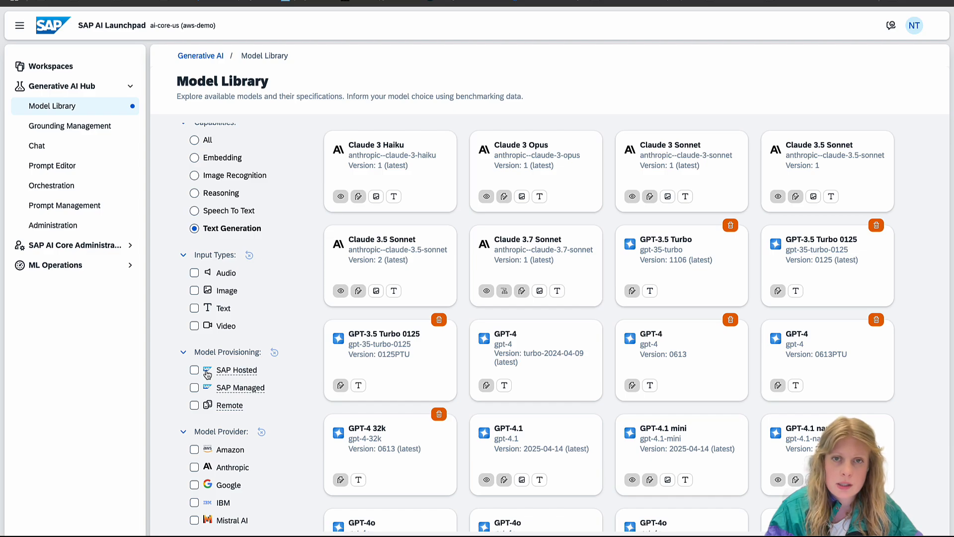
left_click(194, 370)
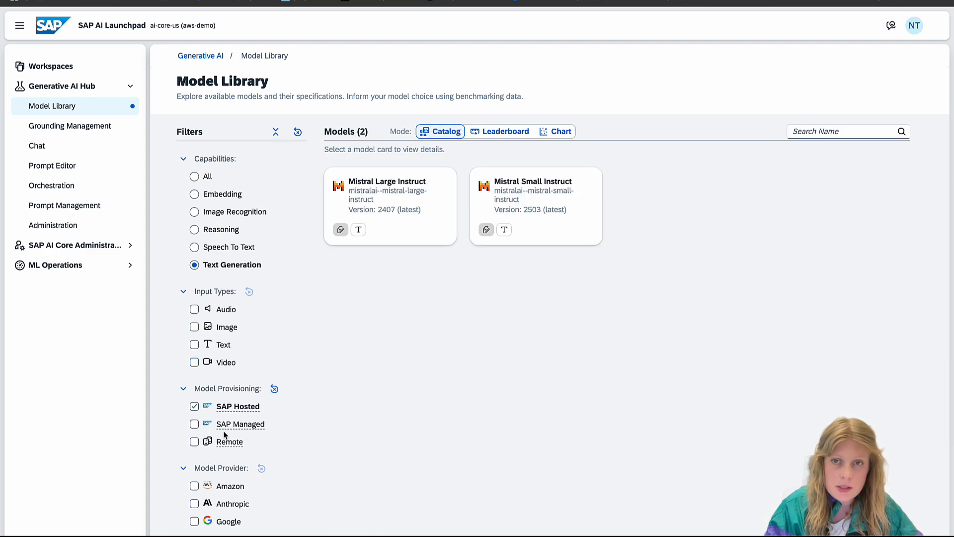
left_click(194, 423)
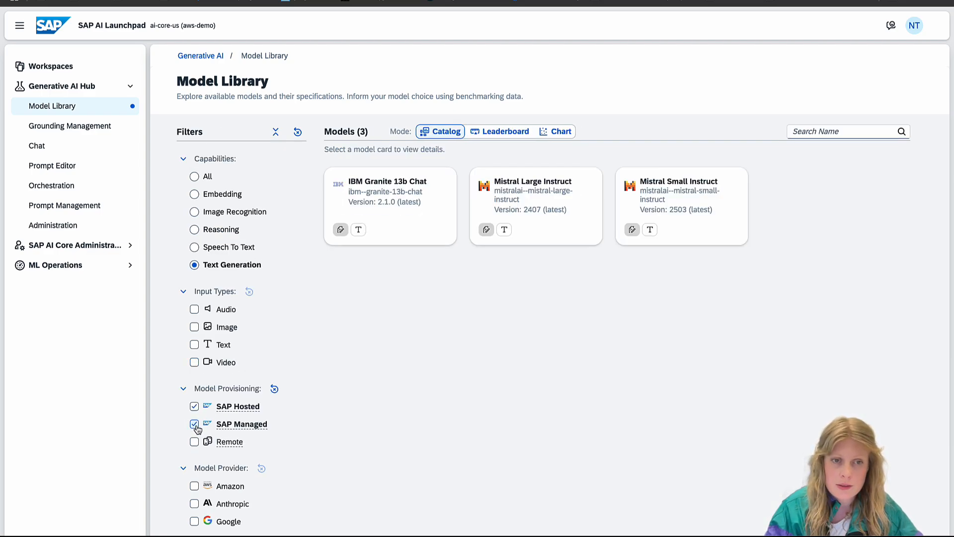
left_click(194, 442)
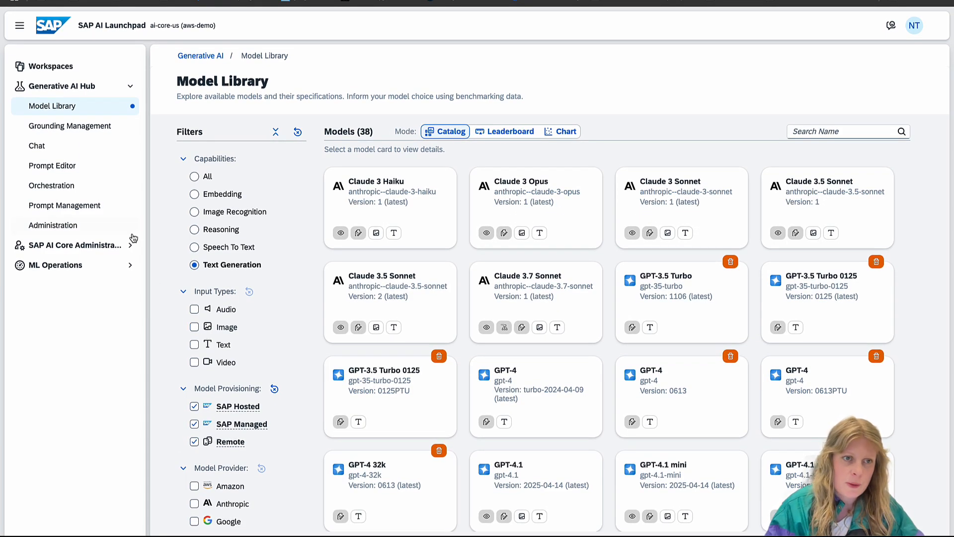
mouse_move(109, 251)
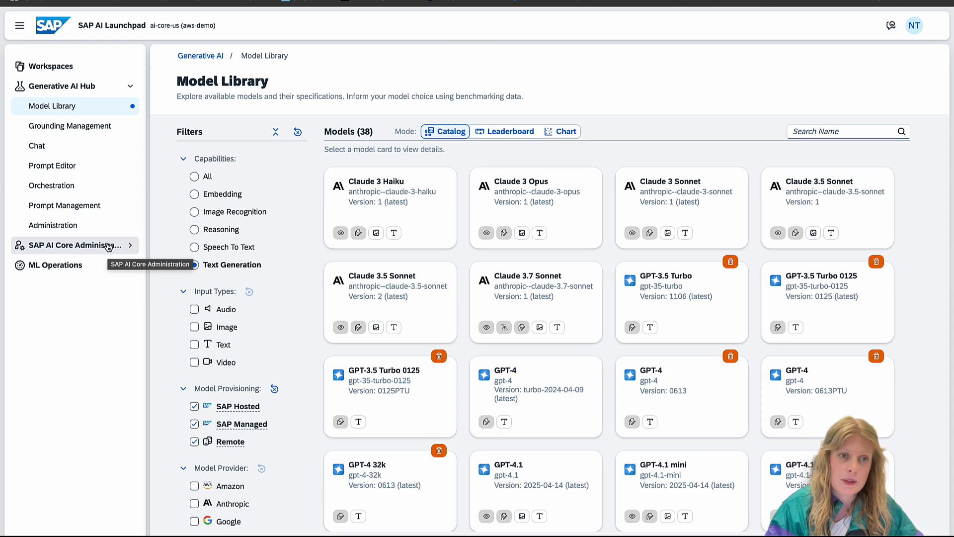
left_click(74, 245)
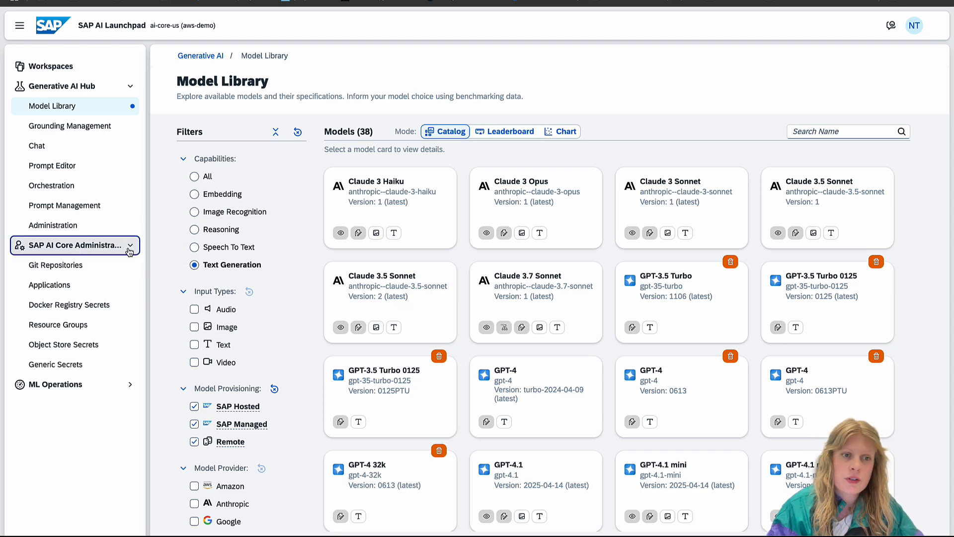
mouse_move(69, 368)
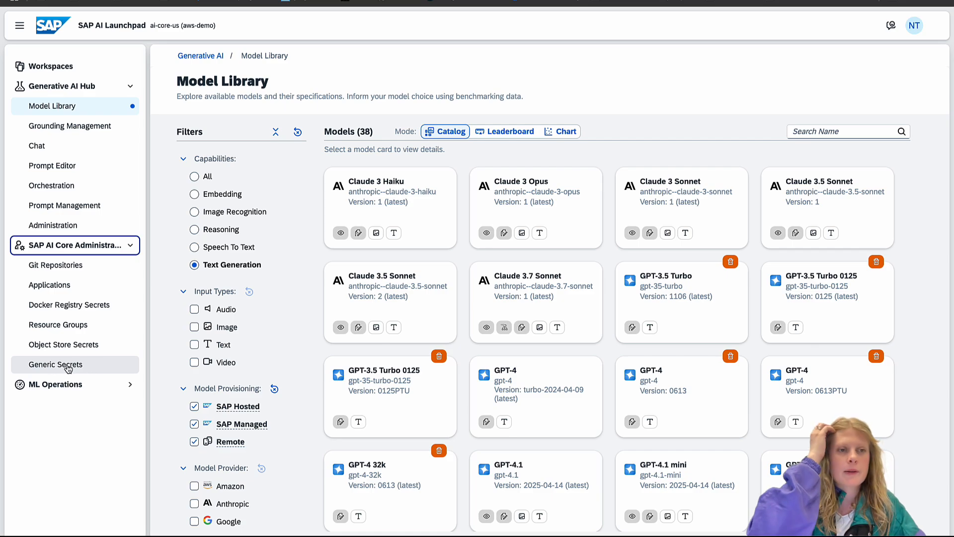
mouse_move(67, 368)
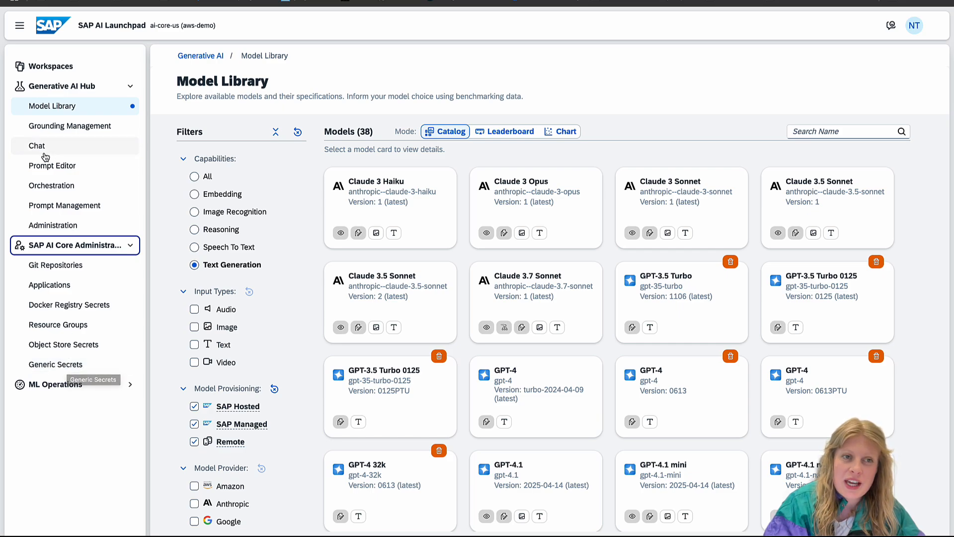
- In Chat's Configure settings, select the Nova Micro card to replace Mistral Large Instruct
left_click(37, 145)
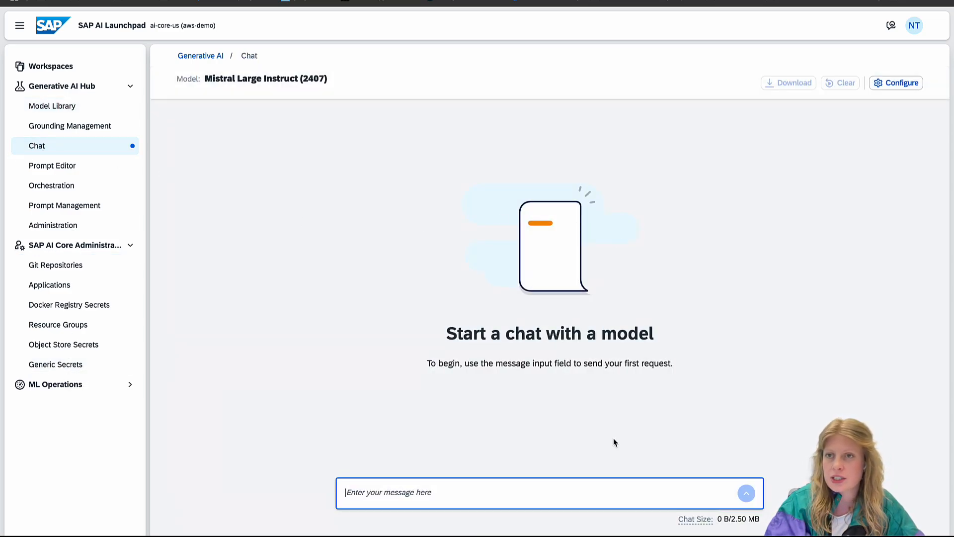
left_click(897, 83)
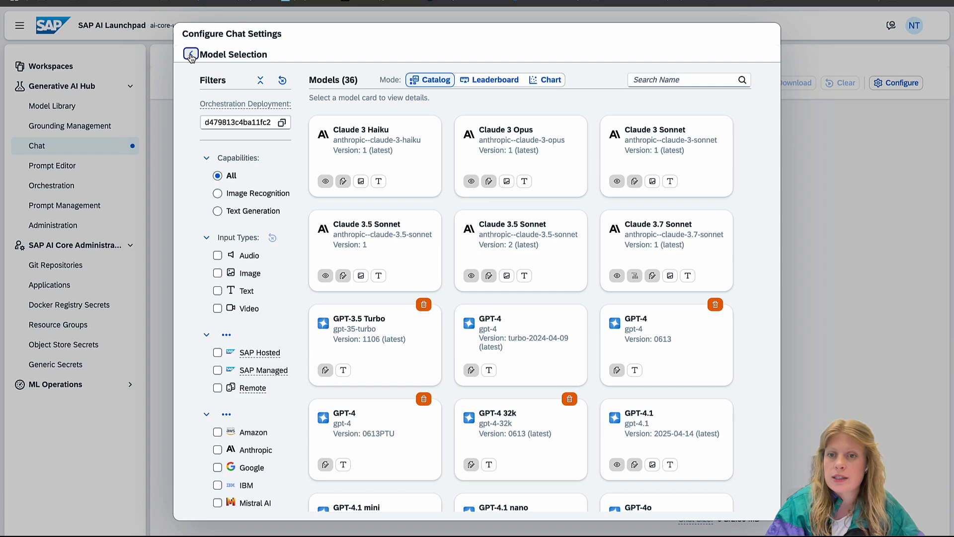
left_click(189, 54)
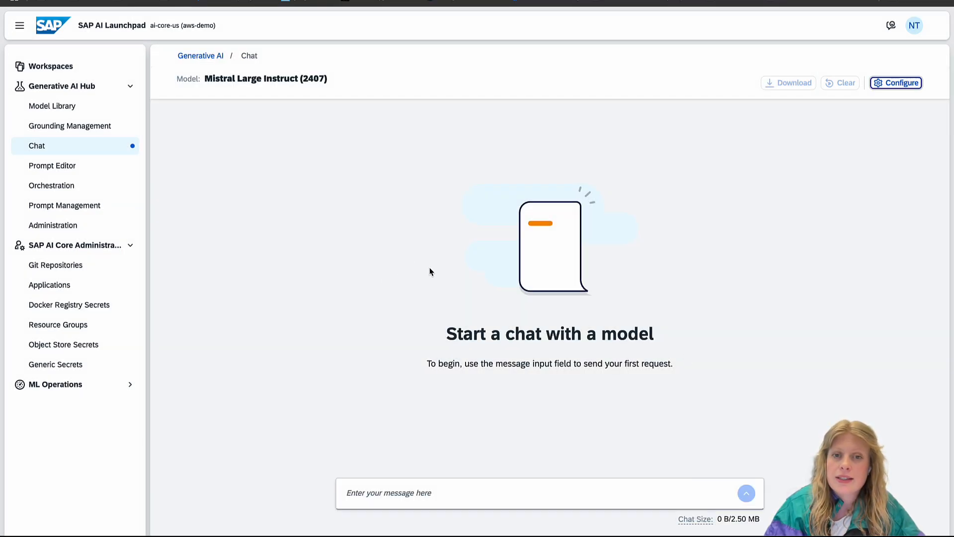
mouse_move(583, 158)
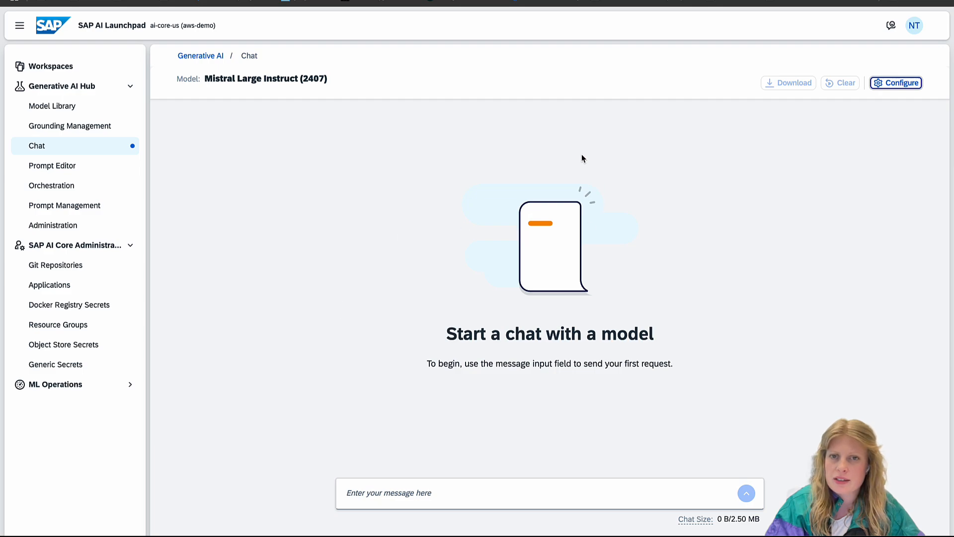
mouse_move(512, 283)
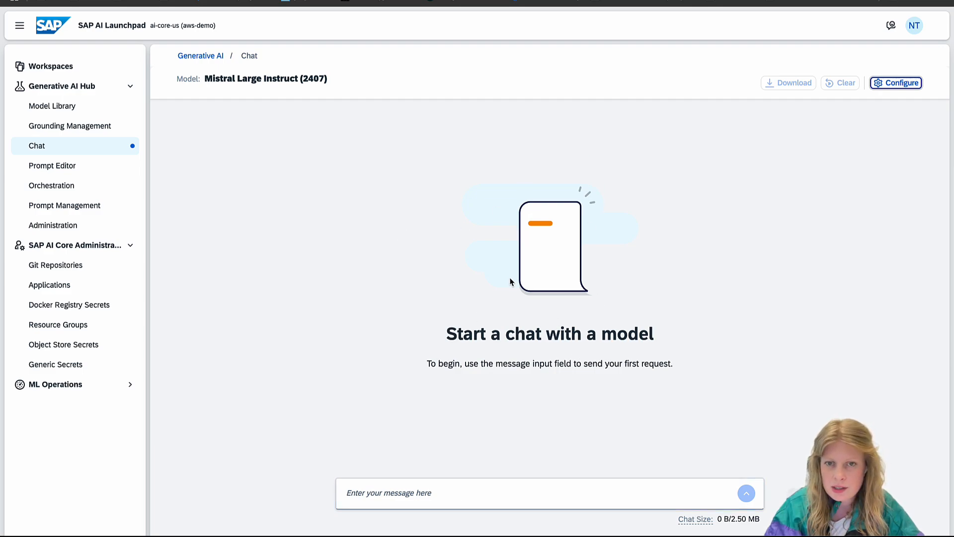
mouse_move(559, 319)
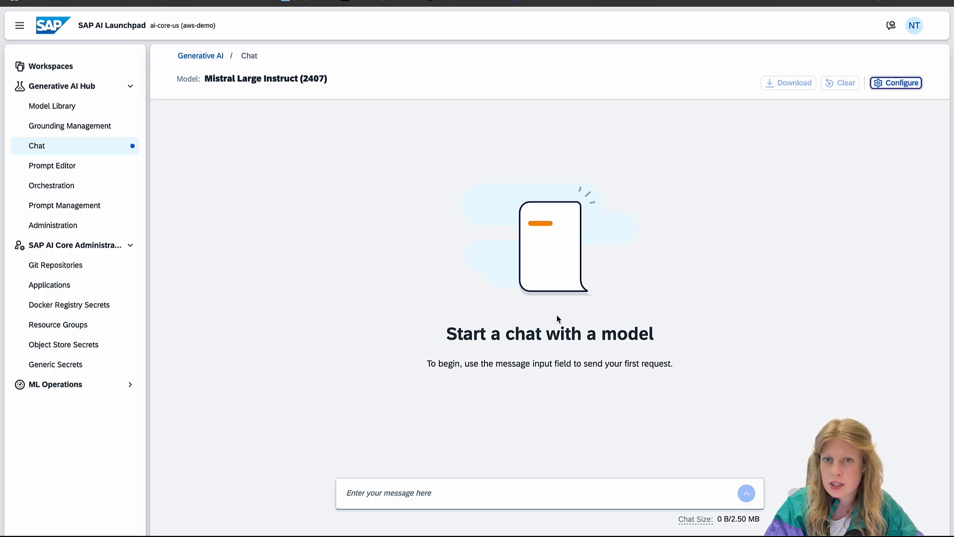
left_click(896, 83)
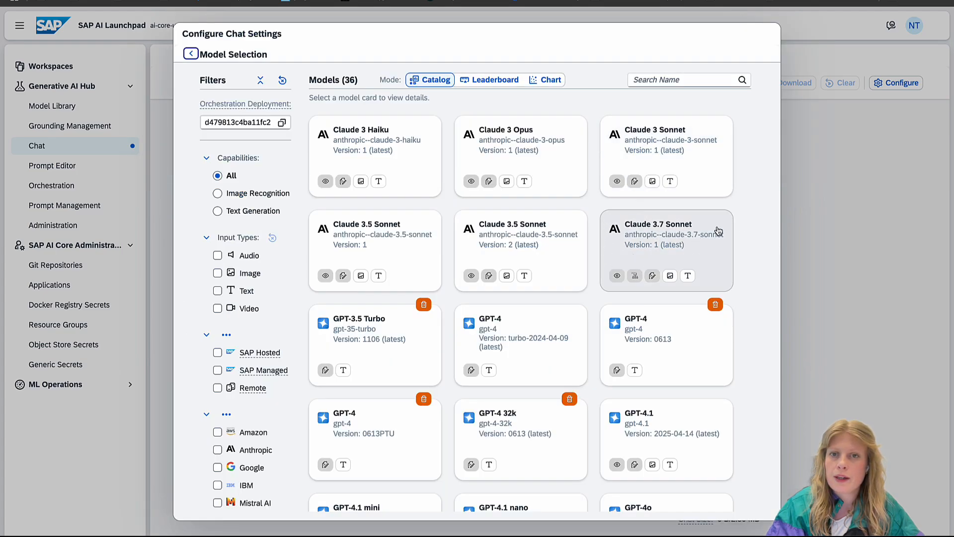
scroll("down", 3)
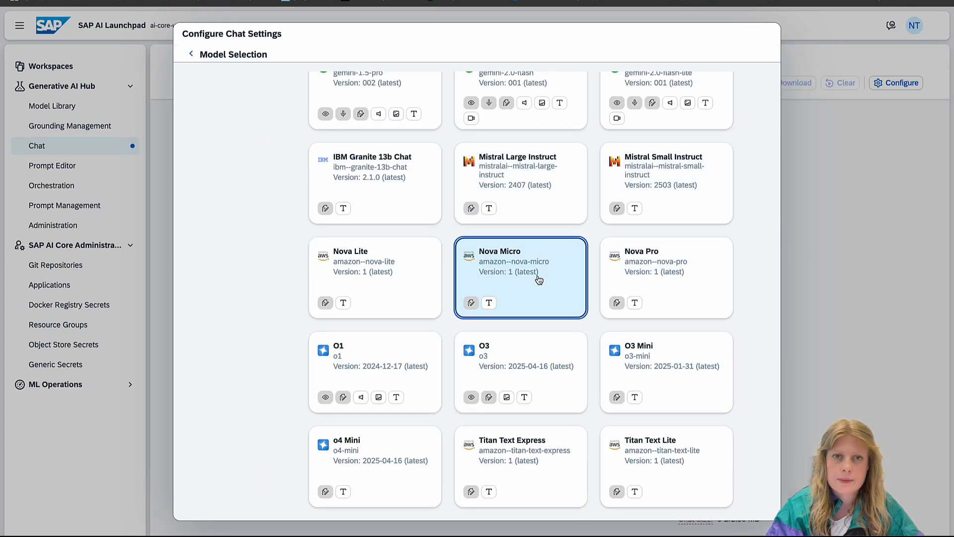
left_click(520, 278)
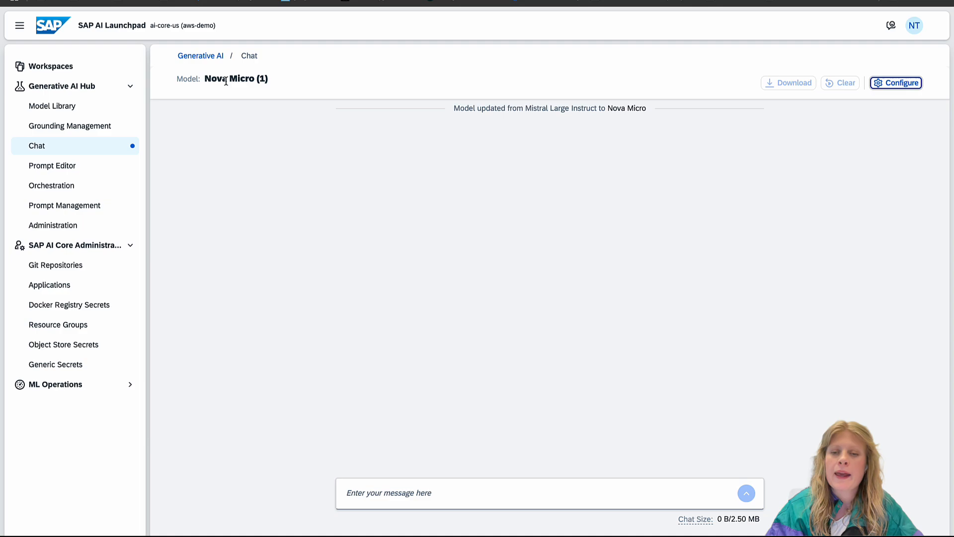
mouse_move(551, 388)
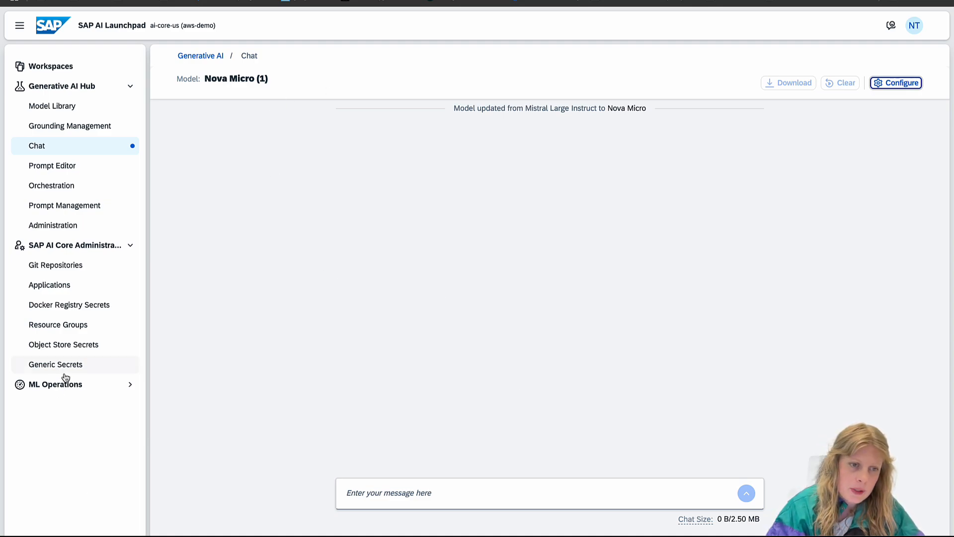
- Show the All Deployments list under ML Operations with the running ail-auto-orchestration deployment
left_click(55, 383)
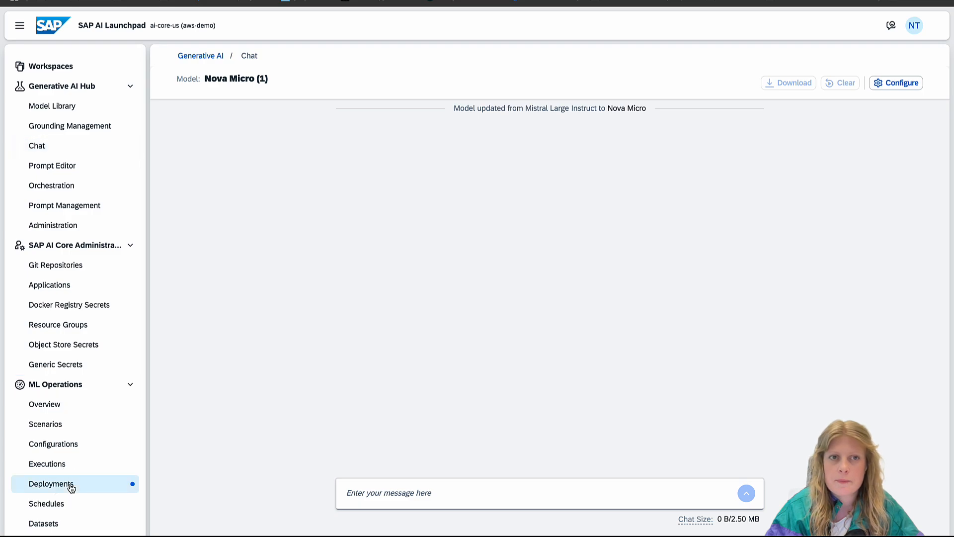
left_click(51, 484)
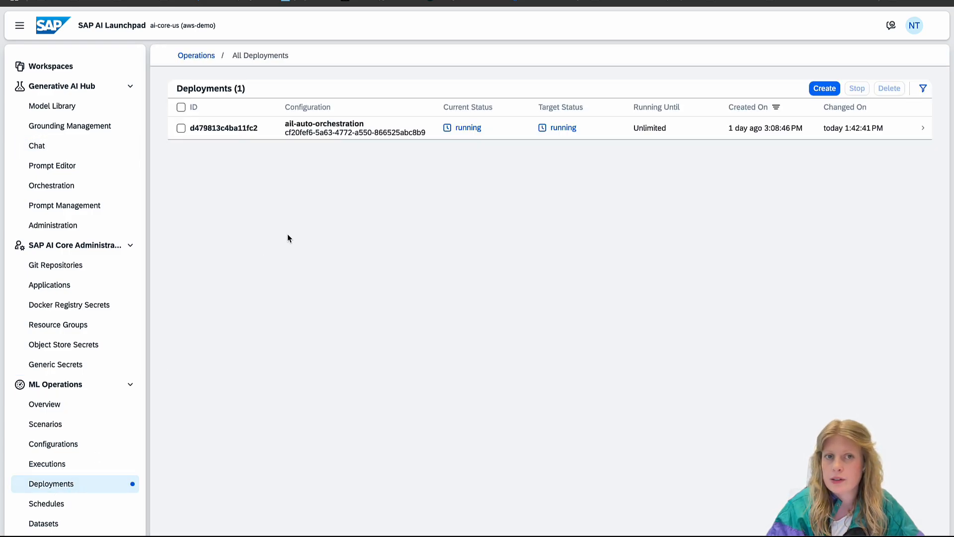
mouse_move(893, 134)
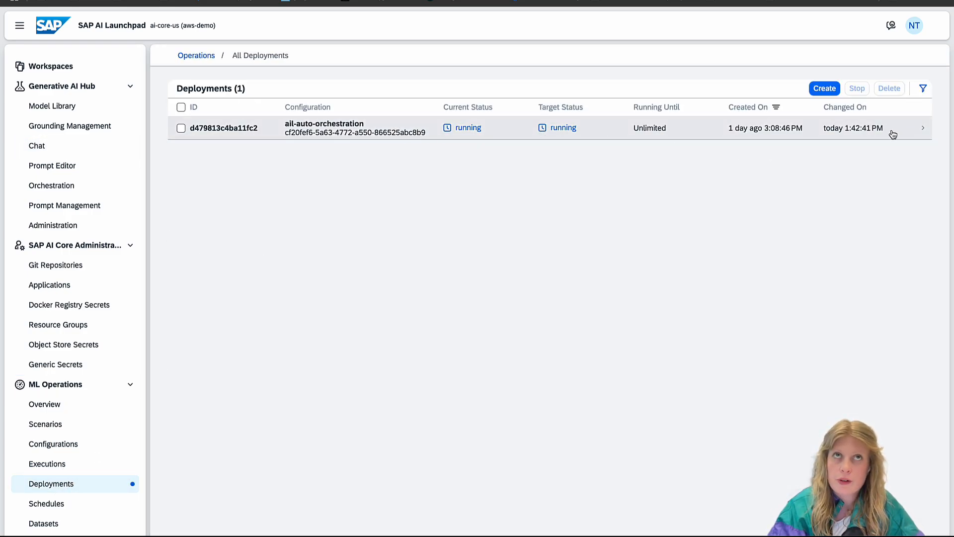
mouse_move(402, 267)
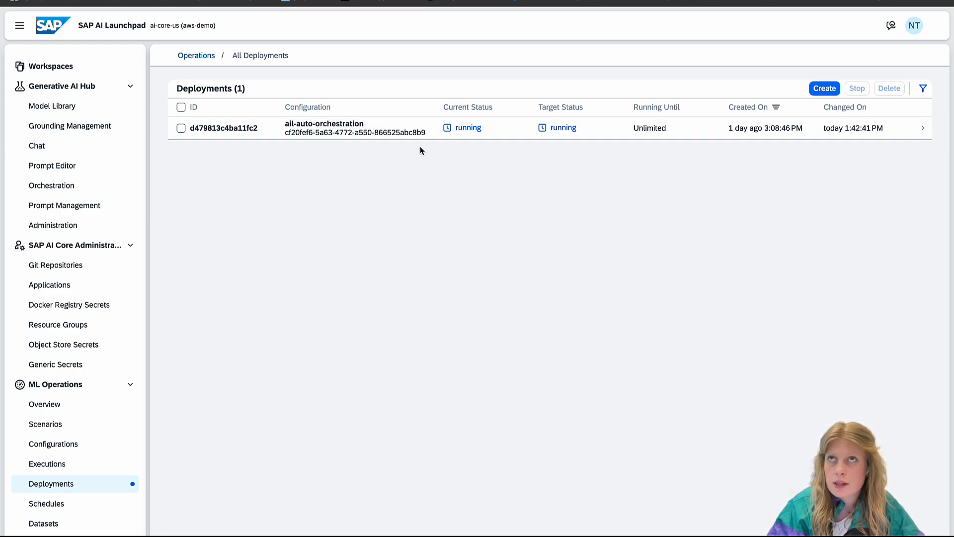
mouse_move(55, 148)
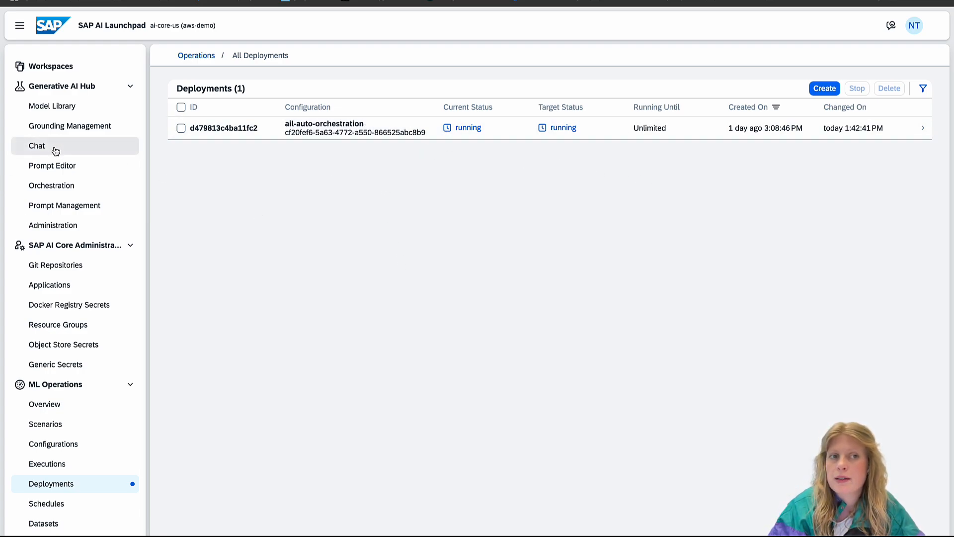
mouse_move(78, 106)
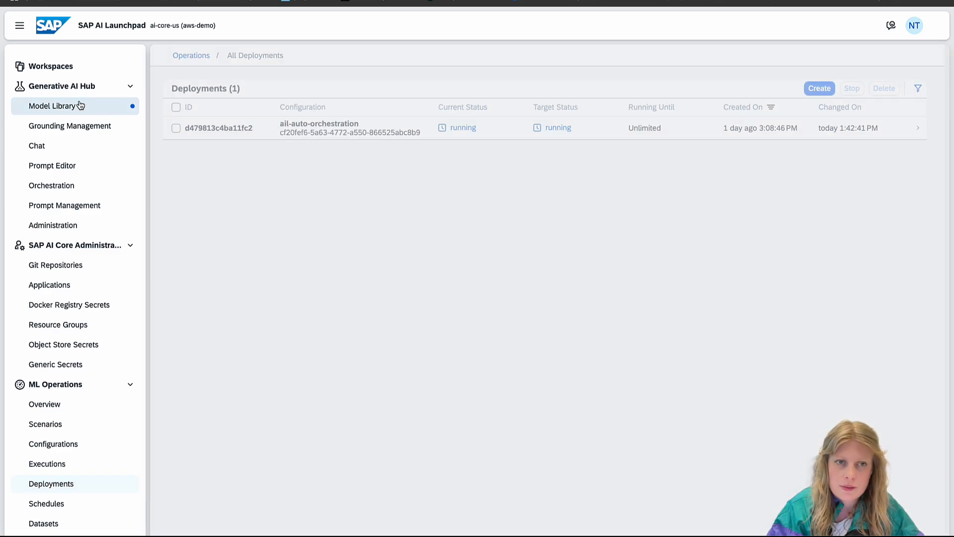
- View the Text Embedding 3 Large detail page from the Model Library
left_click(52, 106)
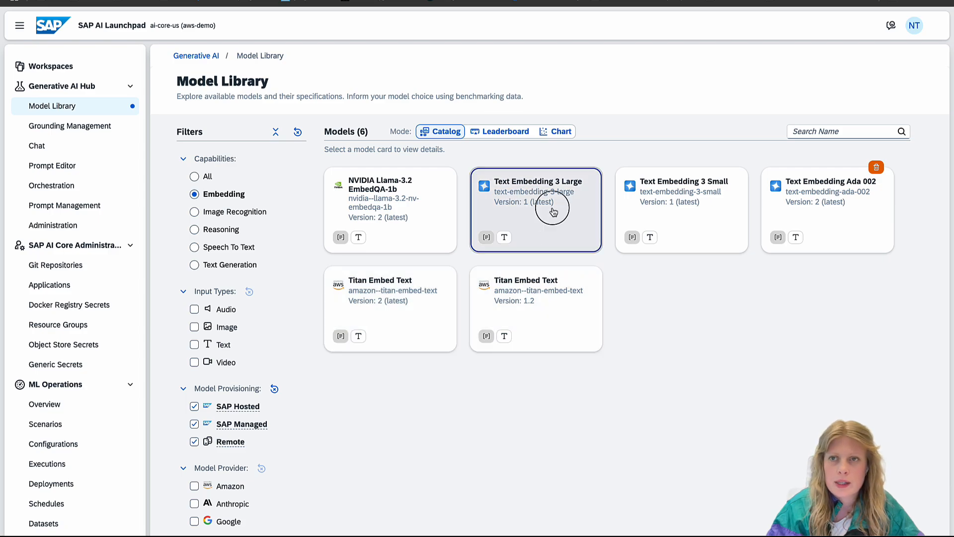
left_click(551, 209)
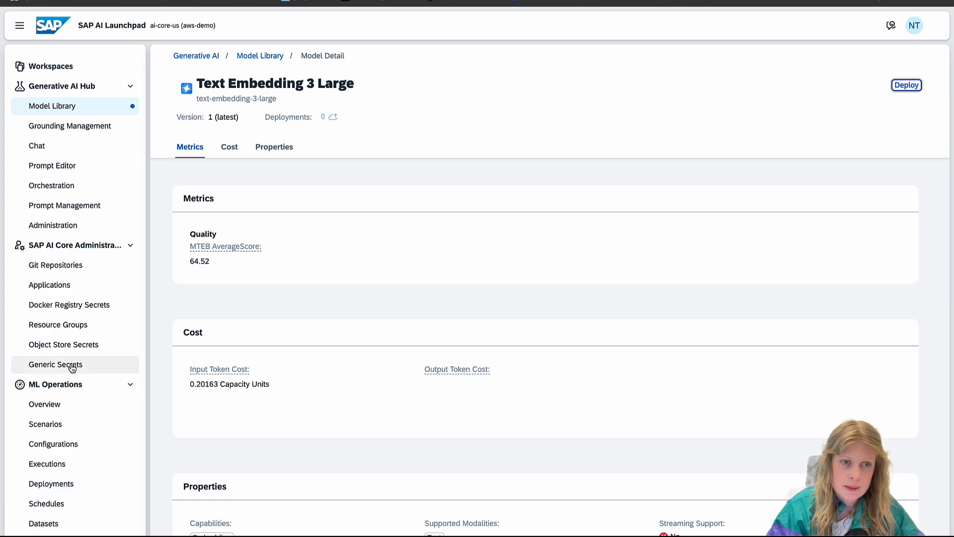
mouse_move(71, 367)
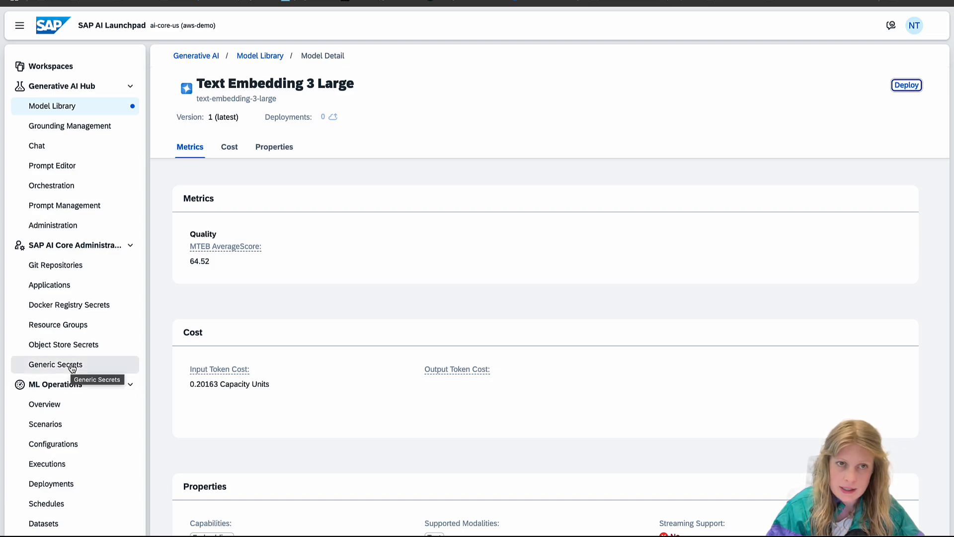
- Start a new generic secret from the Generic Secrets page for the aws-demo resource group
left_click(54, 363)
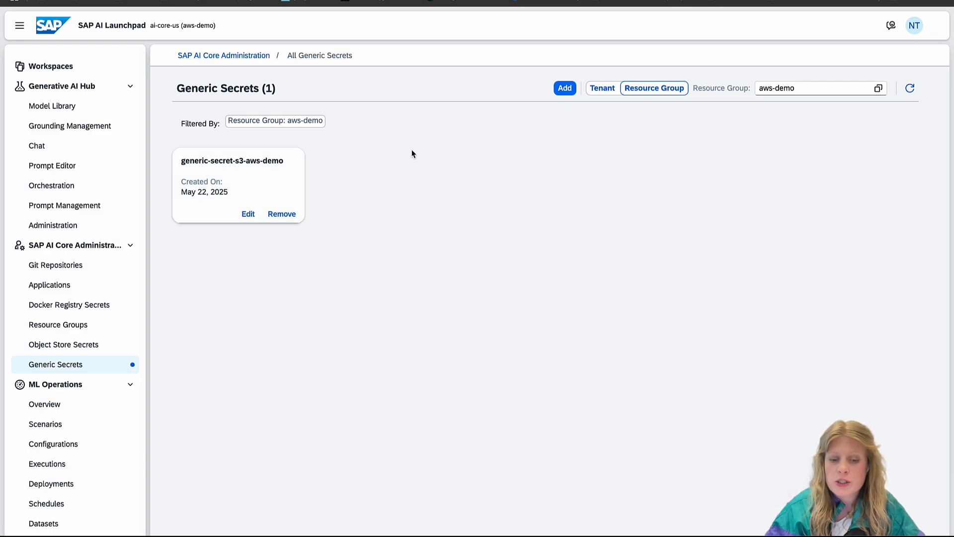
mouse_move(564, 132)
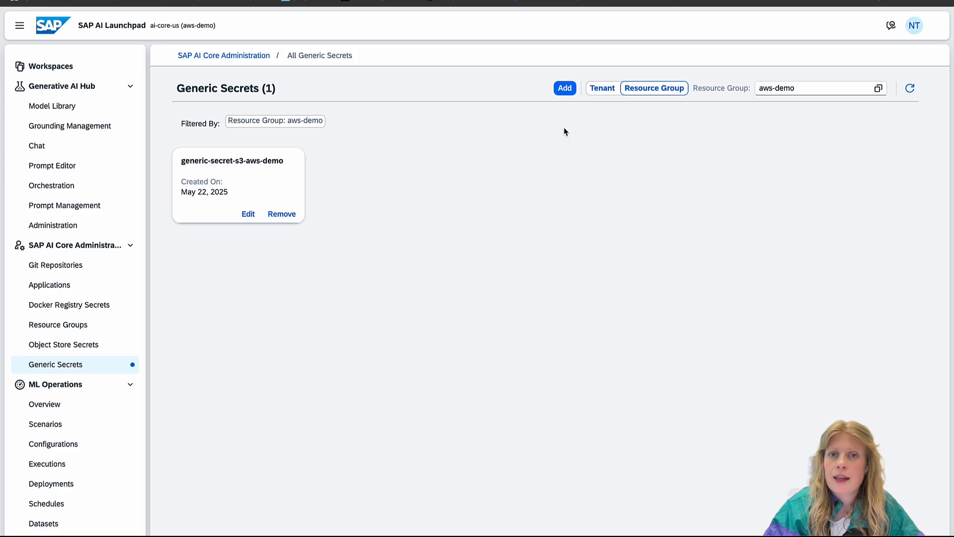
left_click(565, 87)
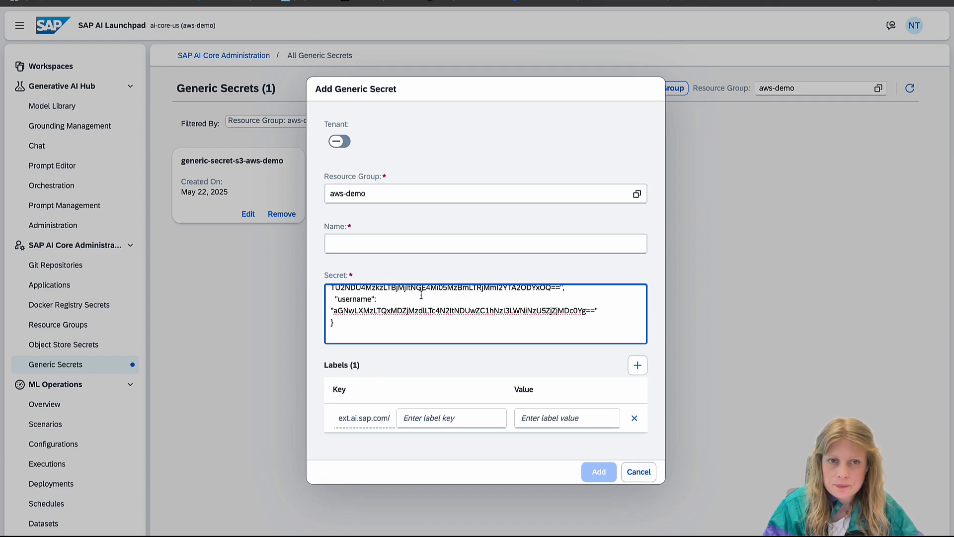
- Label the secret document-grounding = true and documentRepositoryType = S3 and submit it with Add
left_click(485, 242)
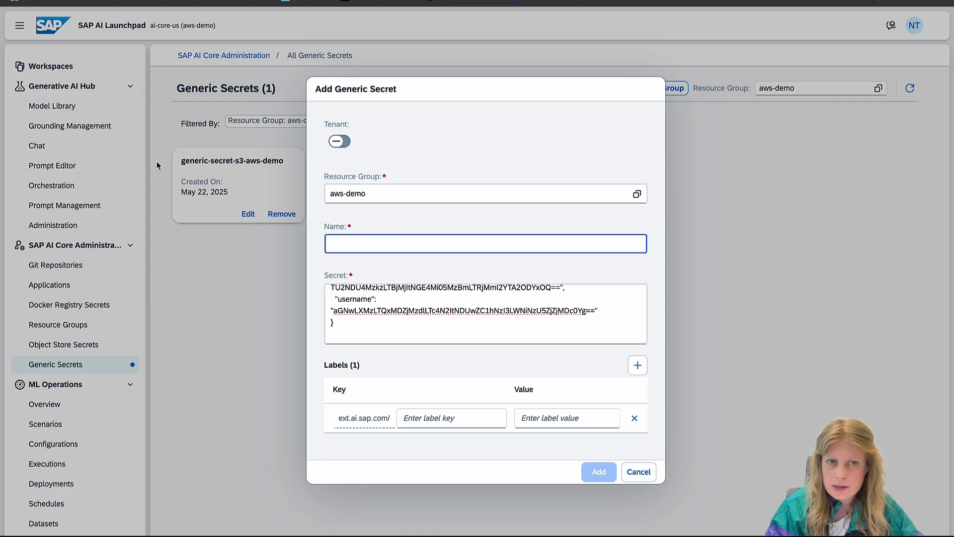
mouse_move(231, 171)
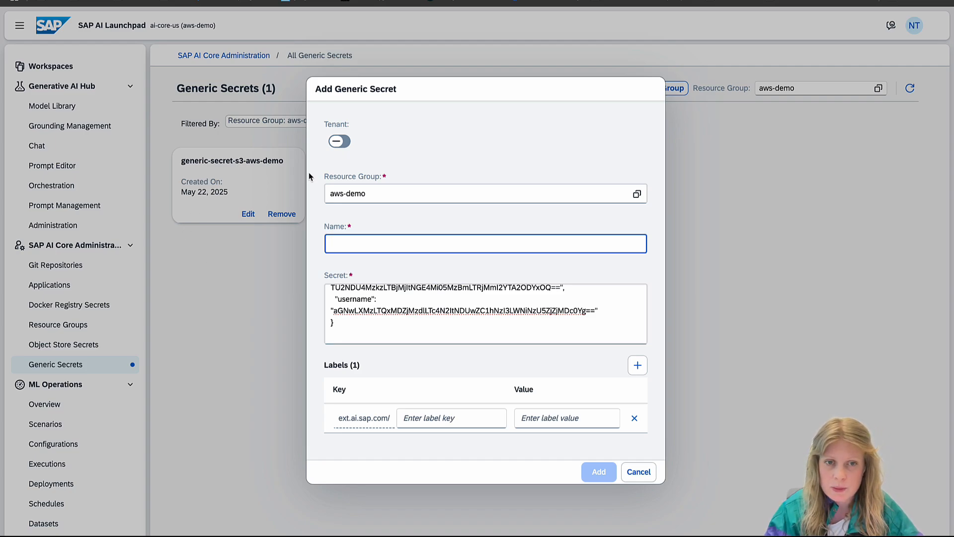
left_click(451, 418)
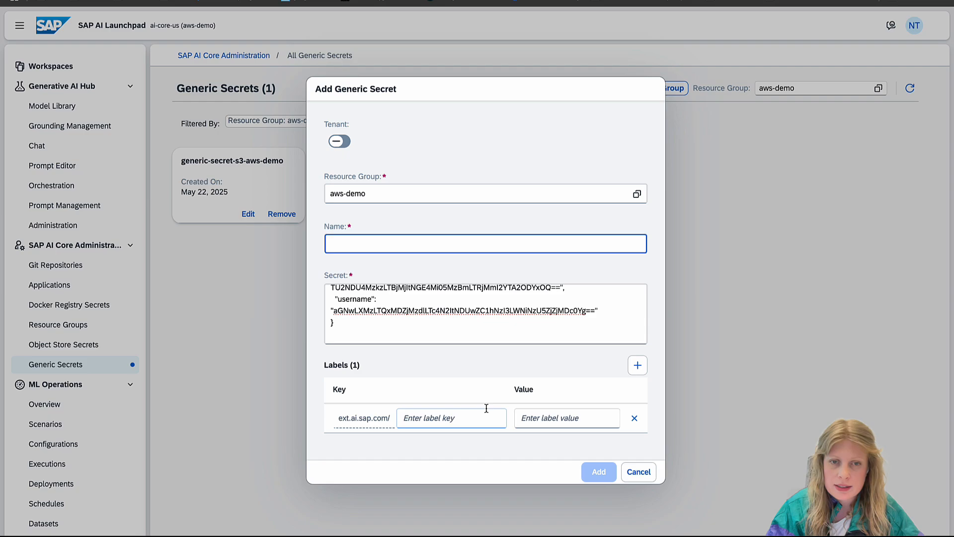
type("document-grounding")
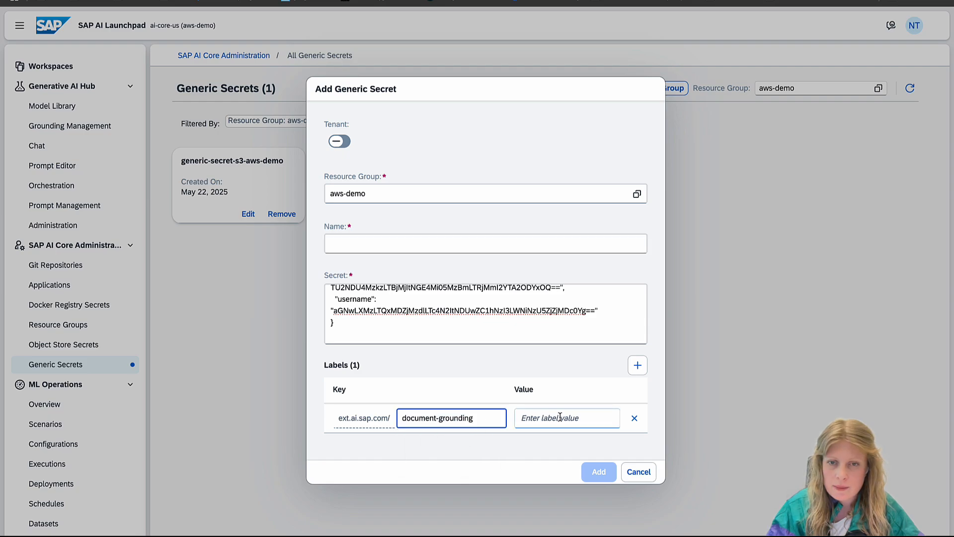
left_click(639, 366)
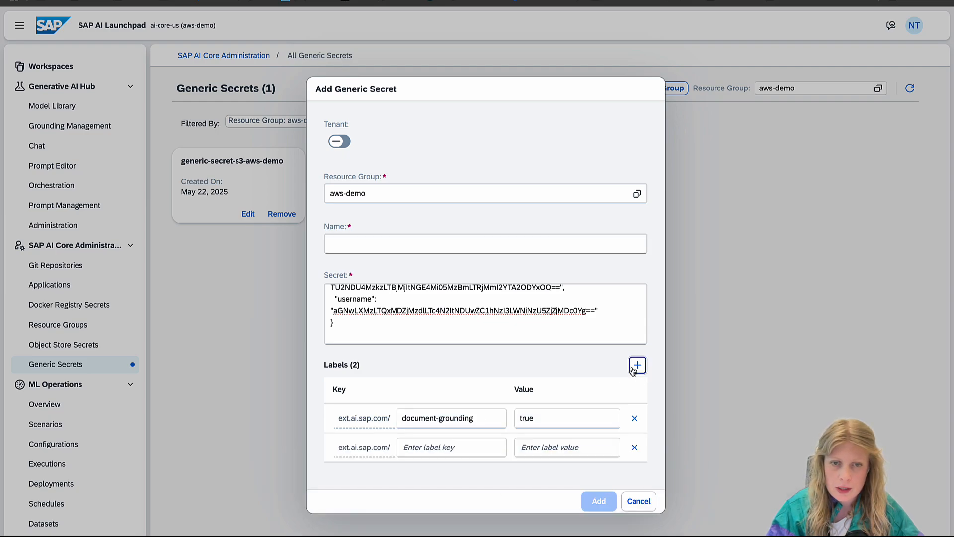
type("documentRepositoryType")
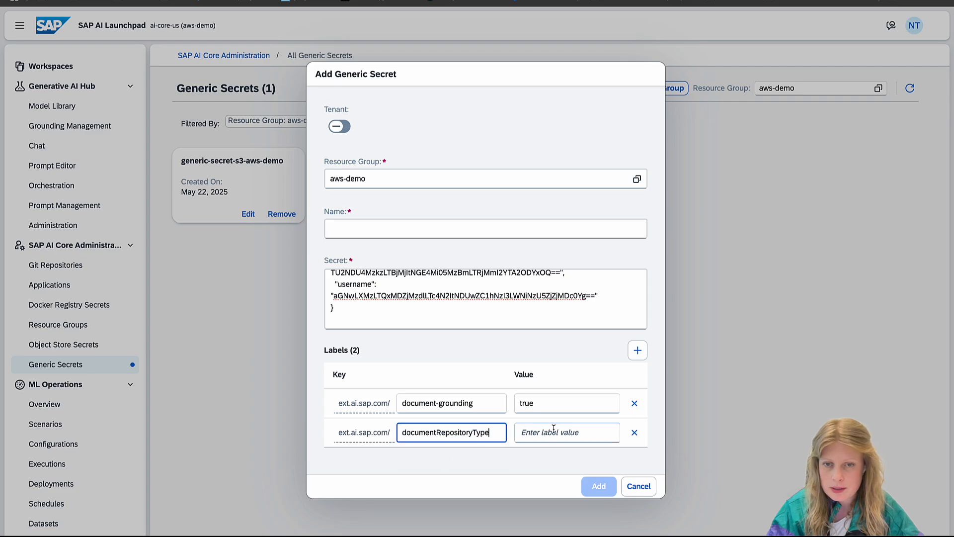
type("S3")
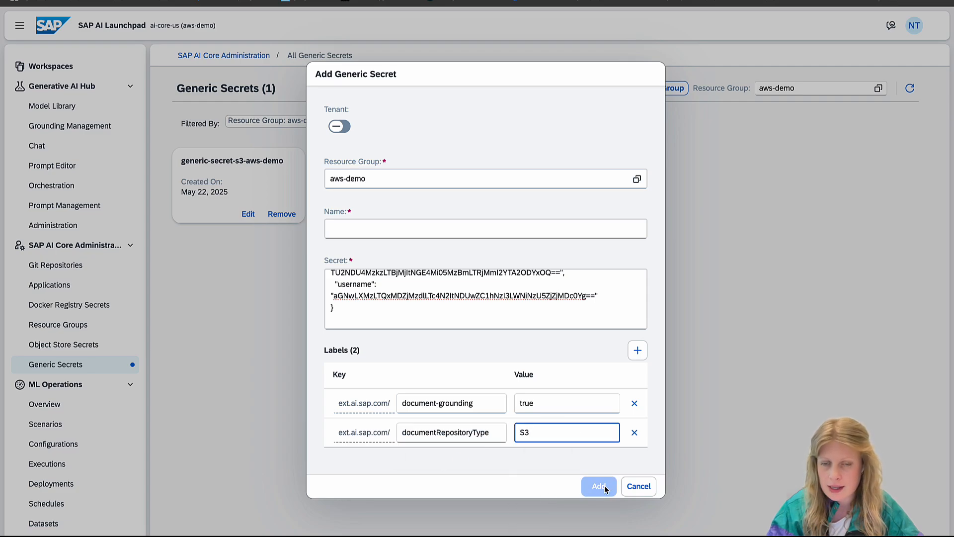
left_click(598, 486)
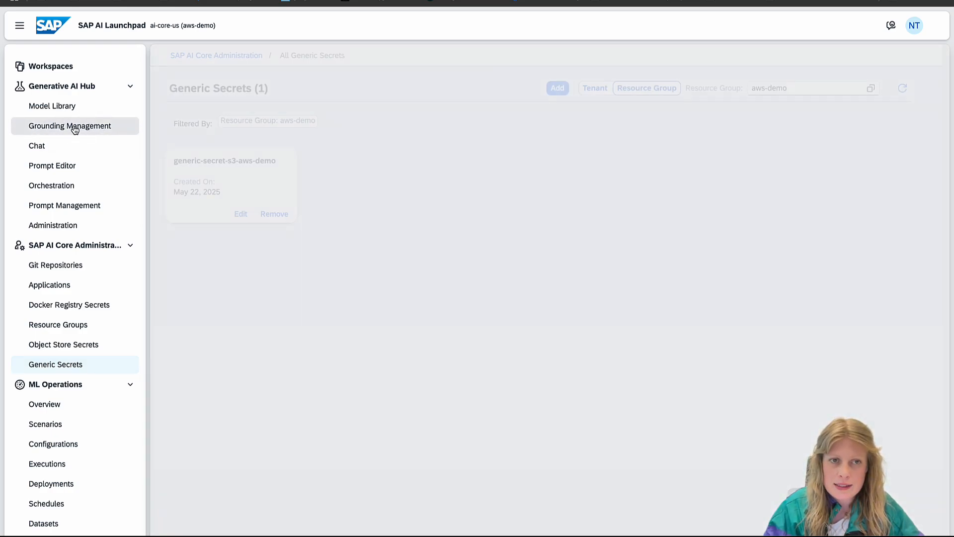
- In Grounding Management, start a new data repository and cancel it, keeping the two existing S3 repositories
left_click(70, 126)
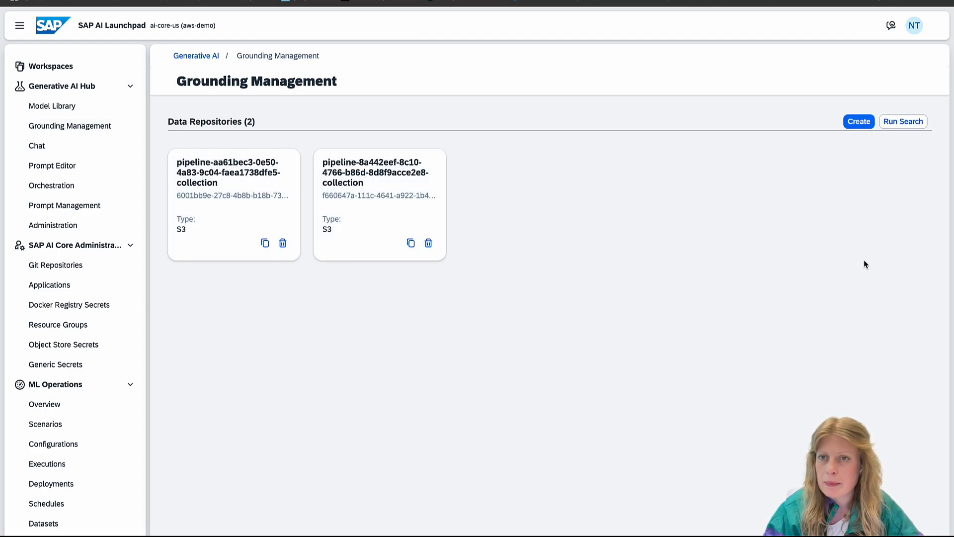
mouse_move(869, 135)
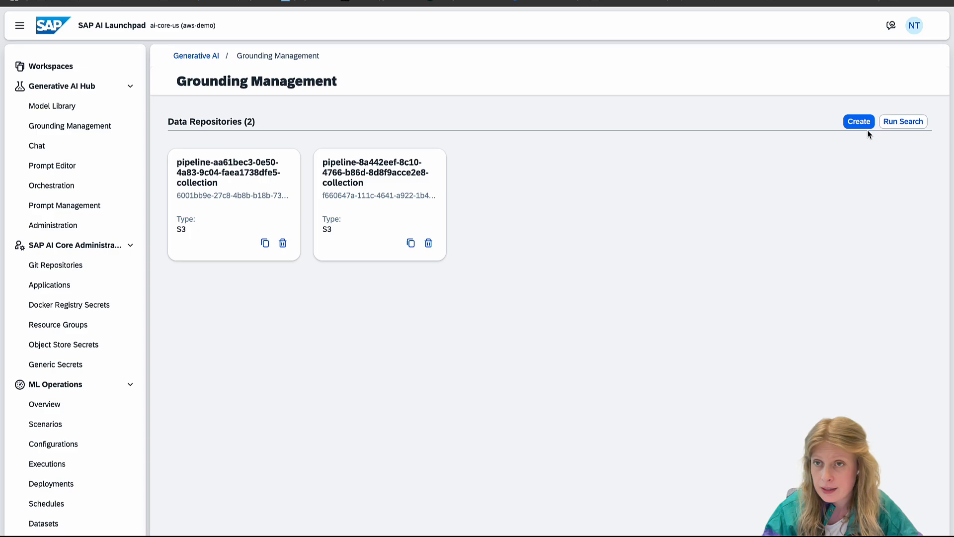
left_click(859, 121)
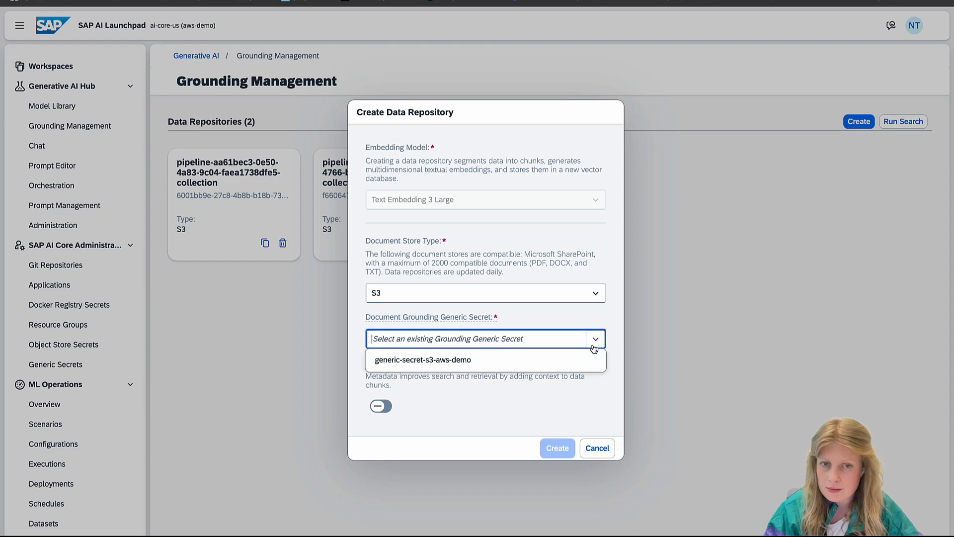
left_click(423, 360)
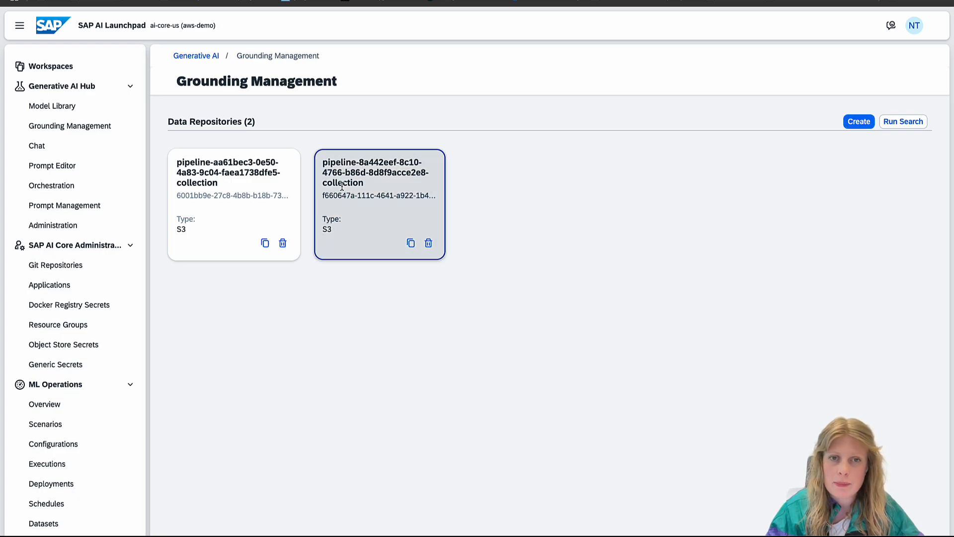
- Browse the second pipeline collection's documents and view the first document's 12 metadata entries
left_click(380, 173)
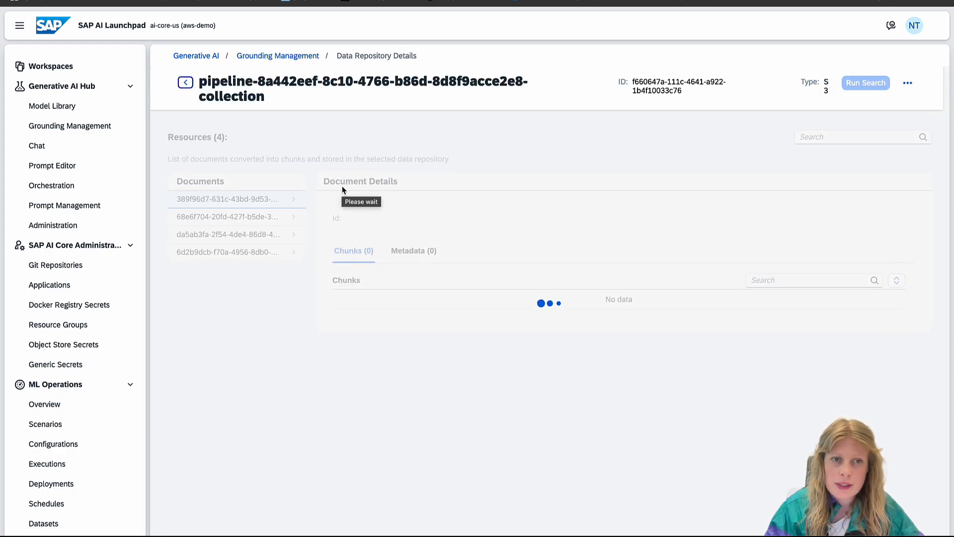
left_click(236, 199)
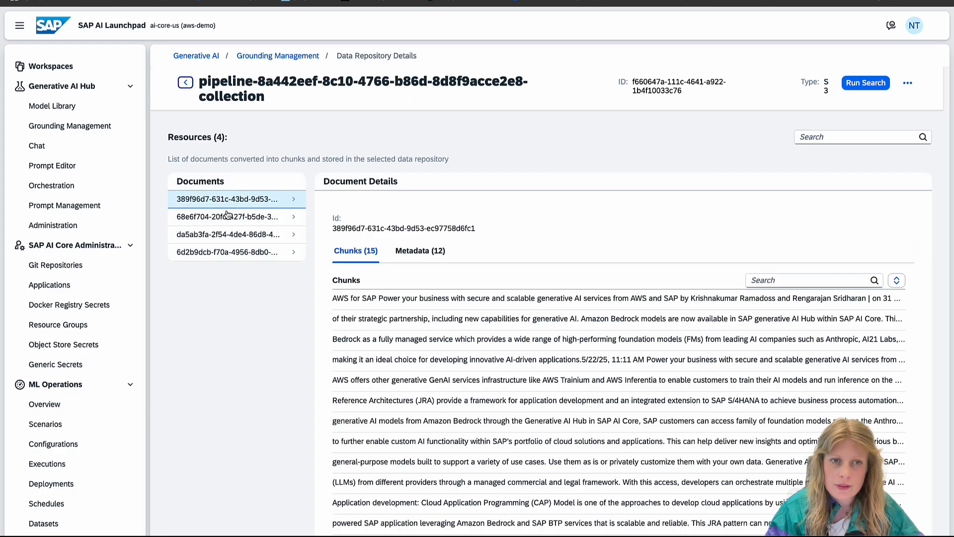
left_click(237, 252)
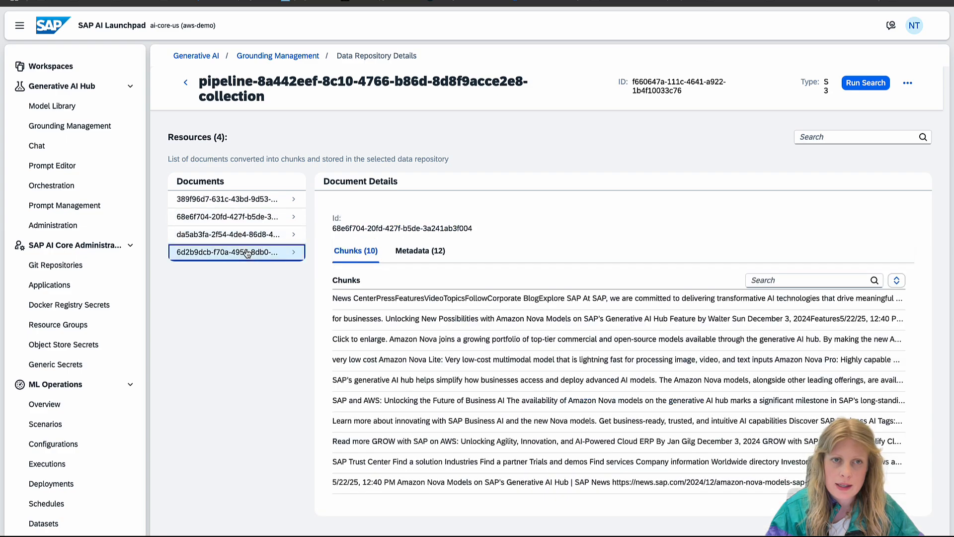
left_click(245, 199)
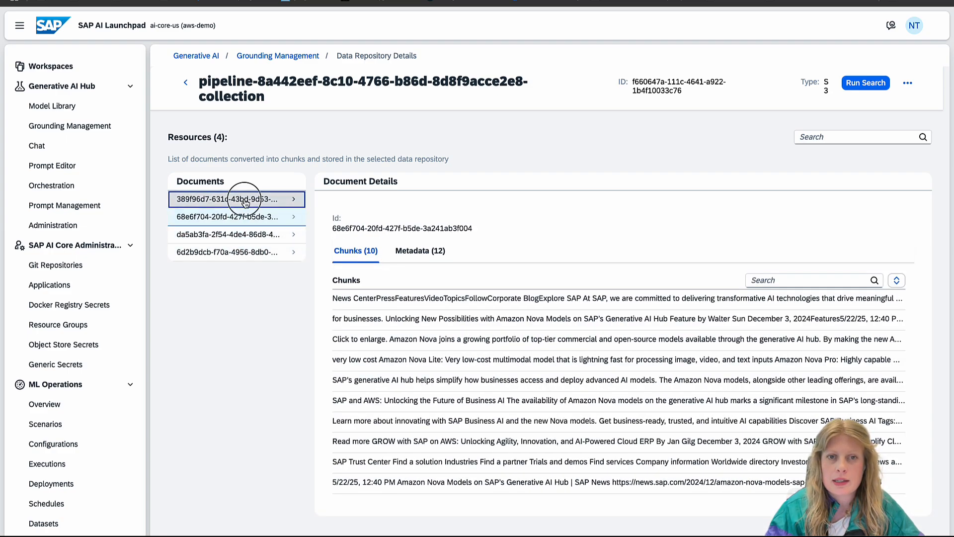
left_click(420, 250)
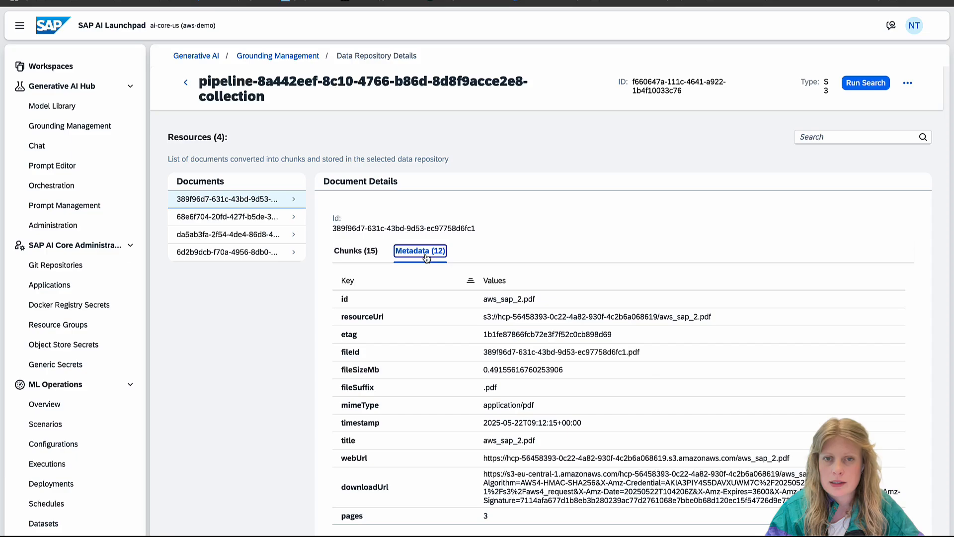
mouse_move(505, 313)
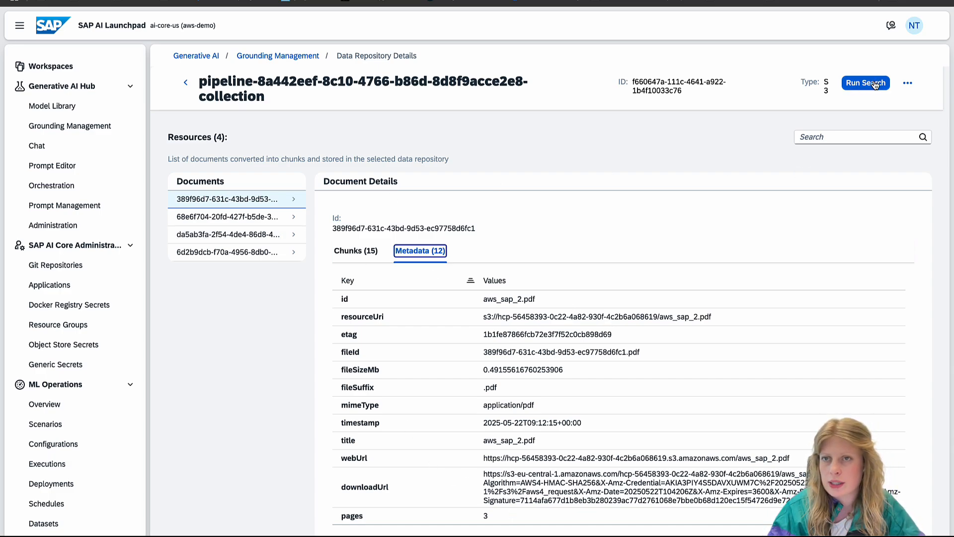
- Start a Run Documents Search scoped to the pipeline-8a442eef collection repository
left_click(866, 83)
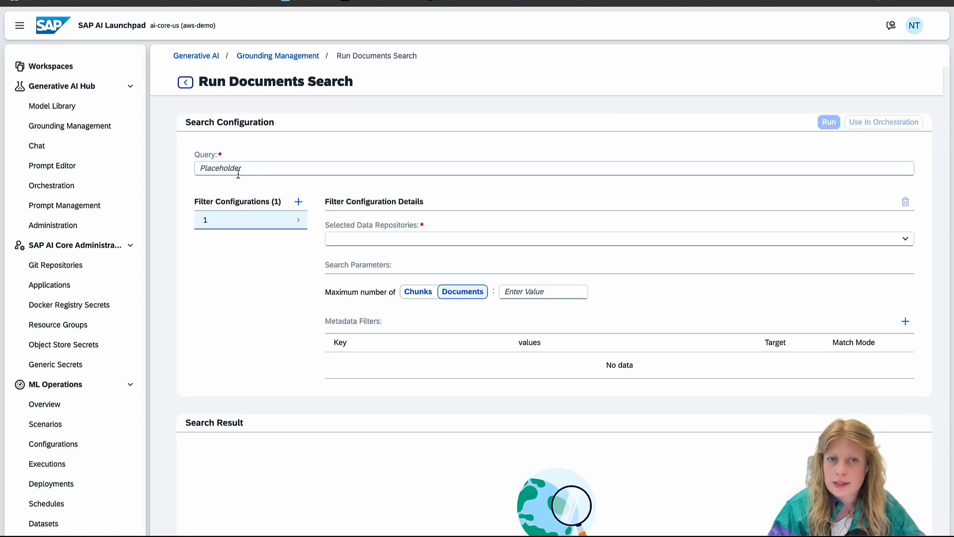
mouse_move(919, 270)
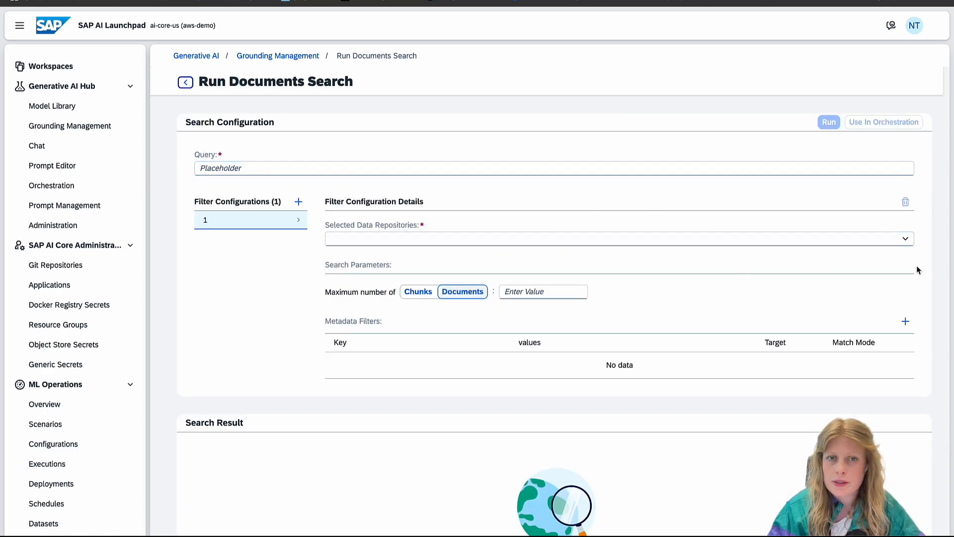
left_click(617, 238)
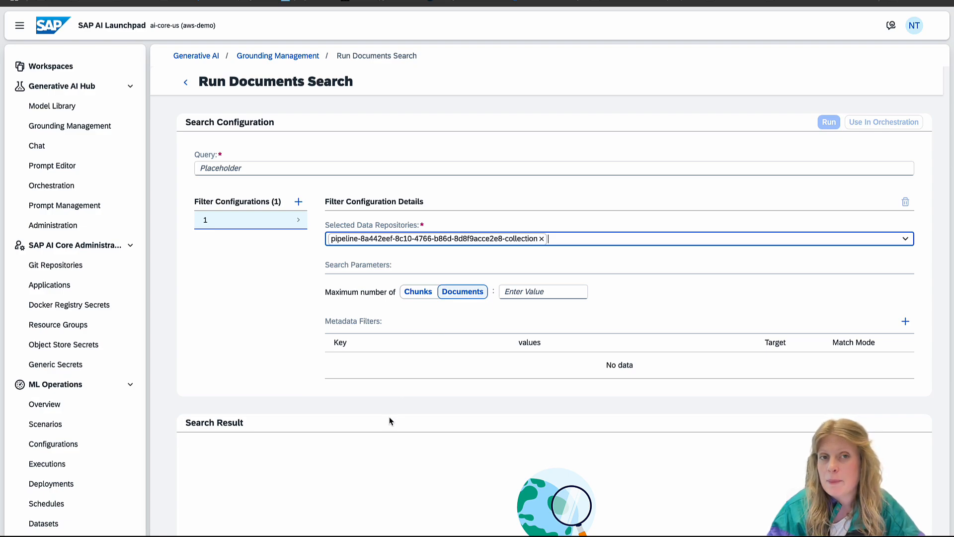
mouse_move(421, 416)
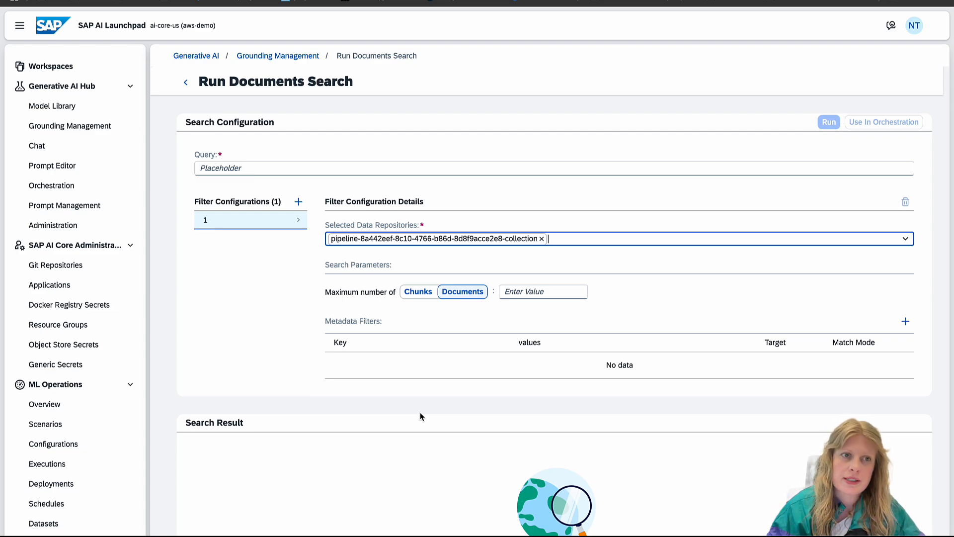
mouse_move(57, 189)
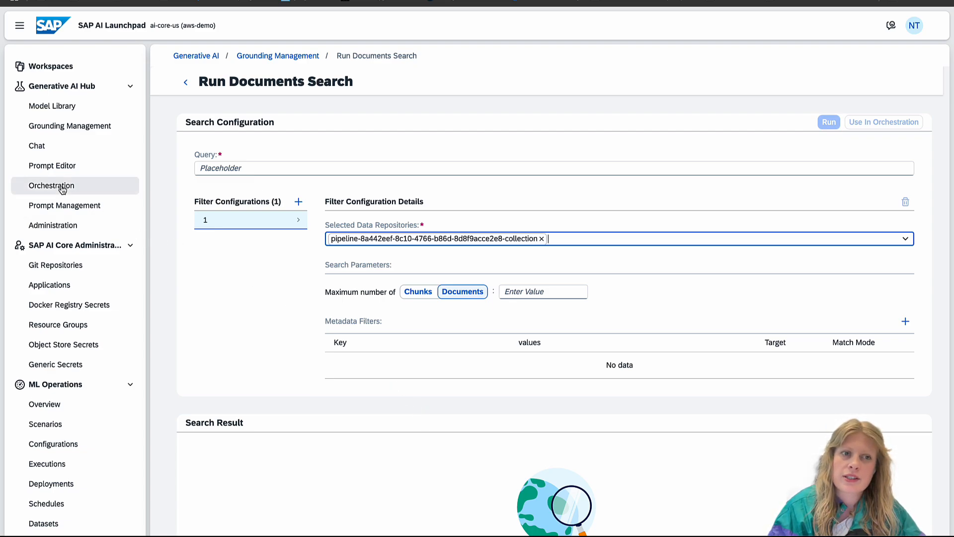
- Go to the Orchestration workflow builder and show its Templating step
left_click(51, 185)
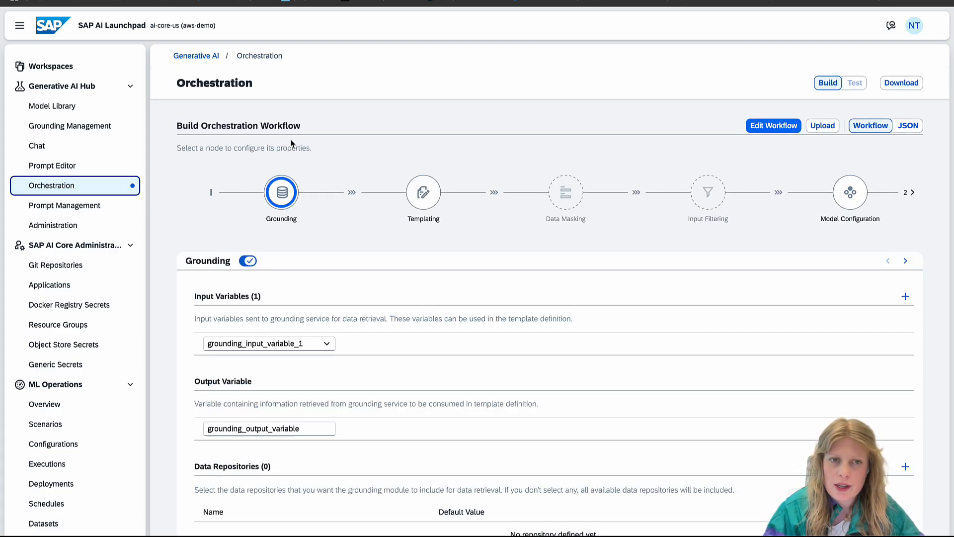
mouse_move(417, 205)
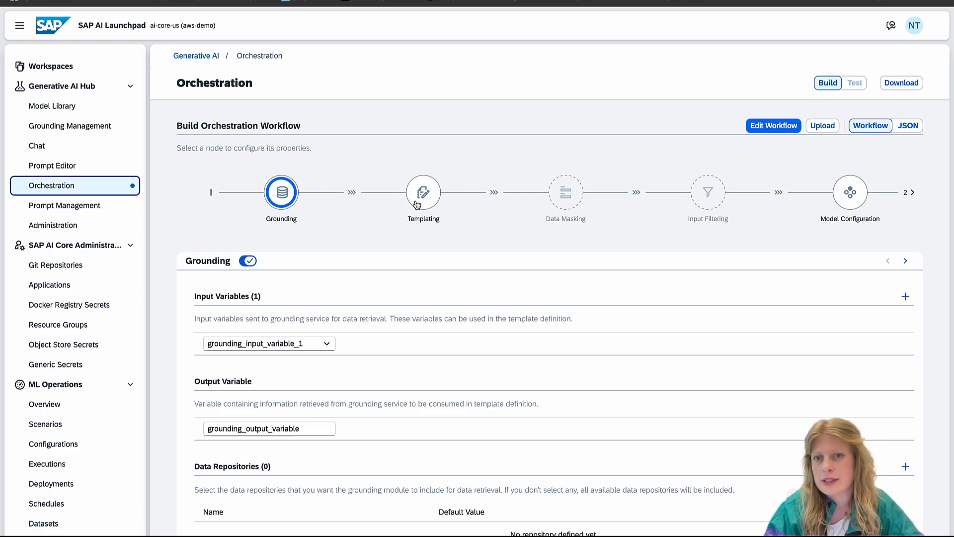
mouse_move(837, 201)
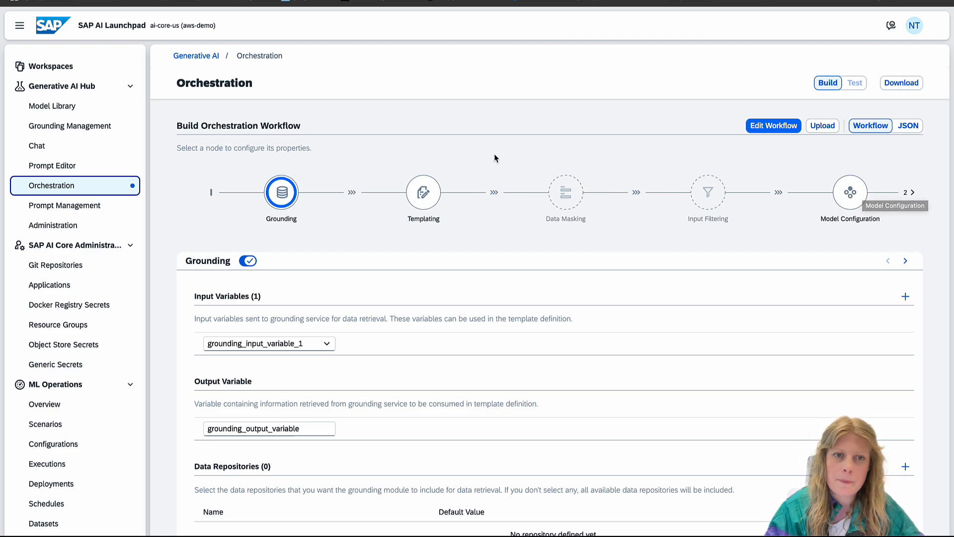
mouse_move(282, 250)
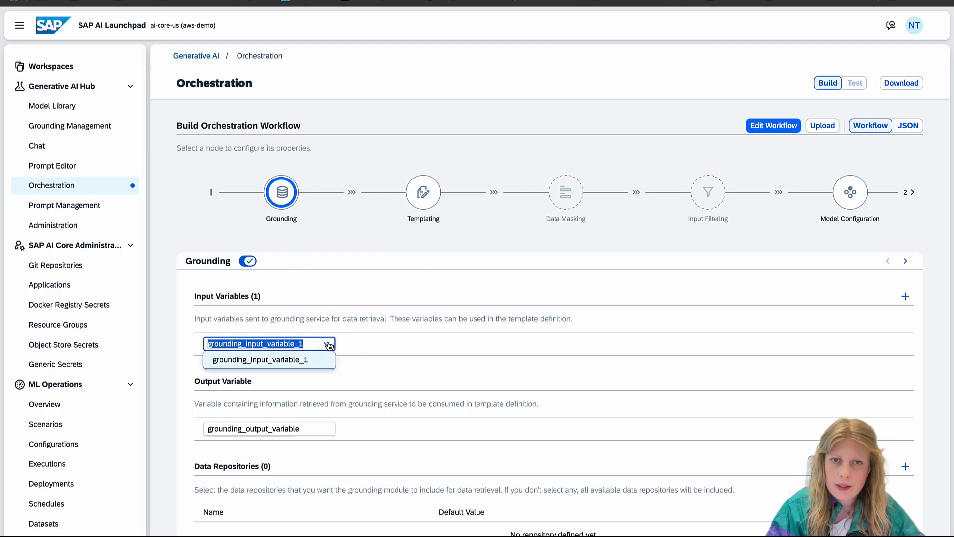
left_click(424, 193)
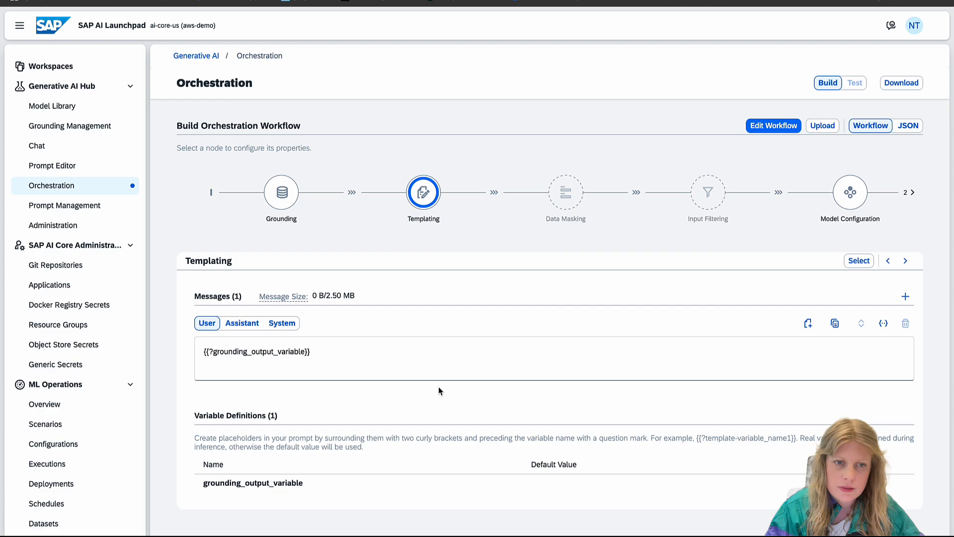
- Write the user message 'Request: {{?groundingRequest}}, Context: {{?grounding_output_variable}}' and select the new groundingRequest variable
left_click(256, 359)
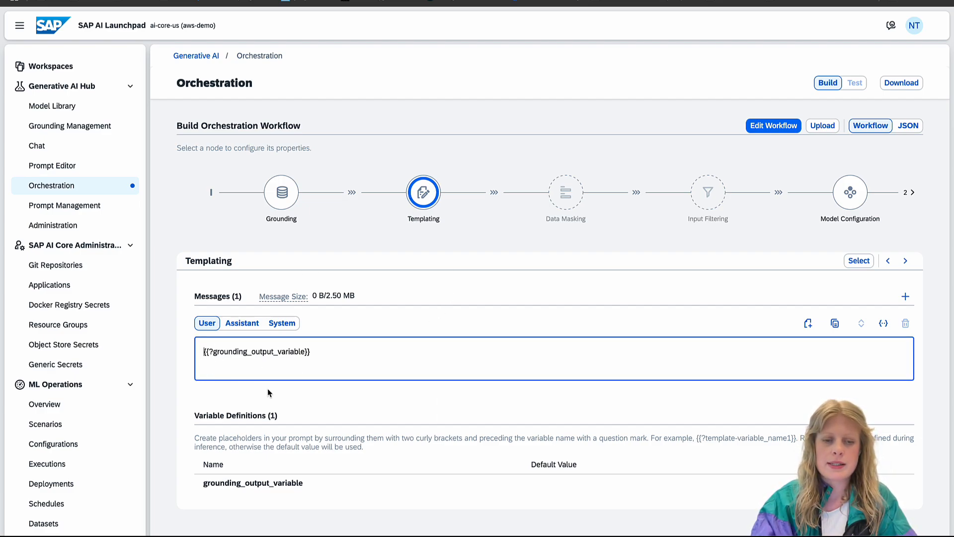
type("Request:")
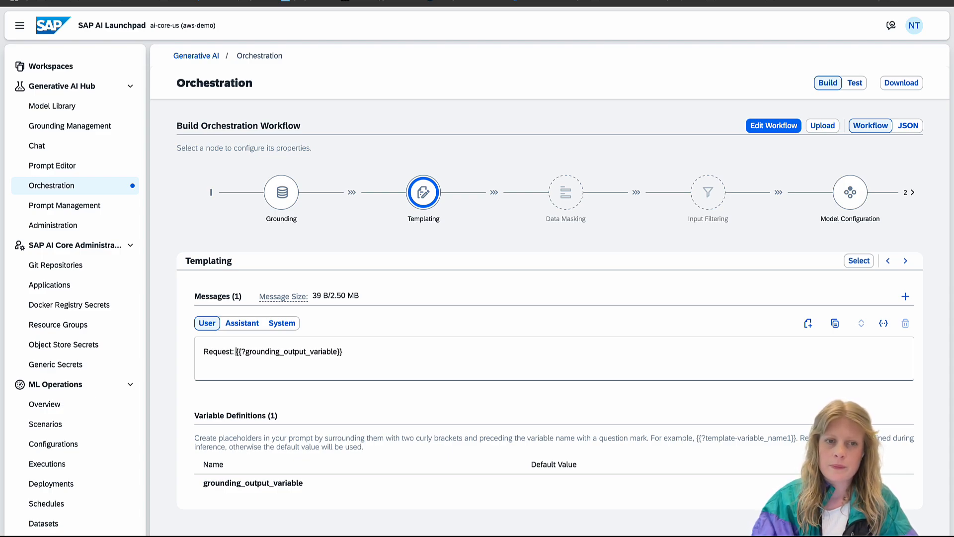
key("Enter")
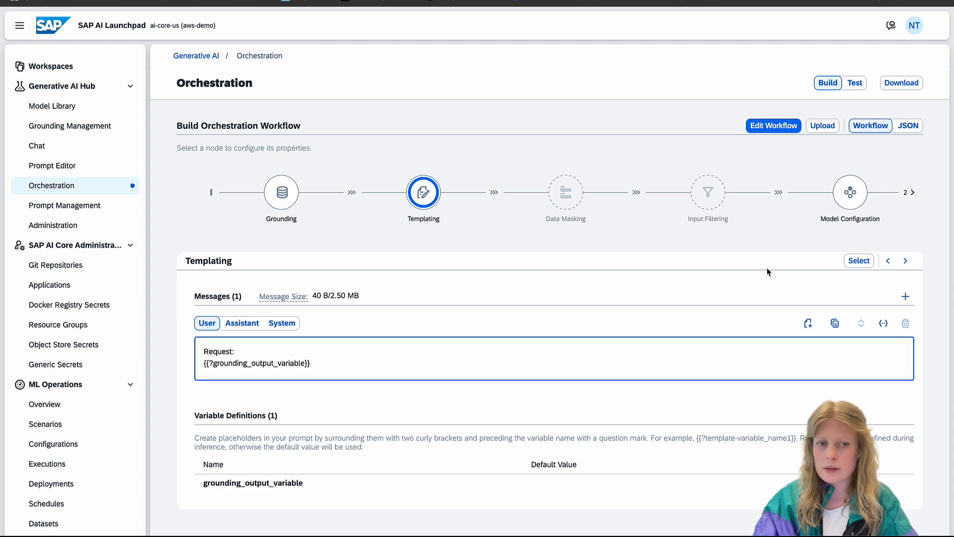
type("{{?gr}}")
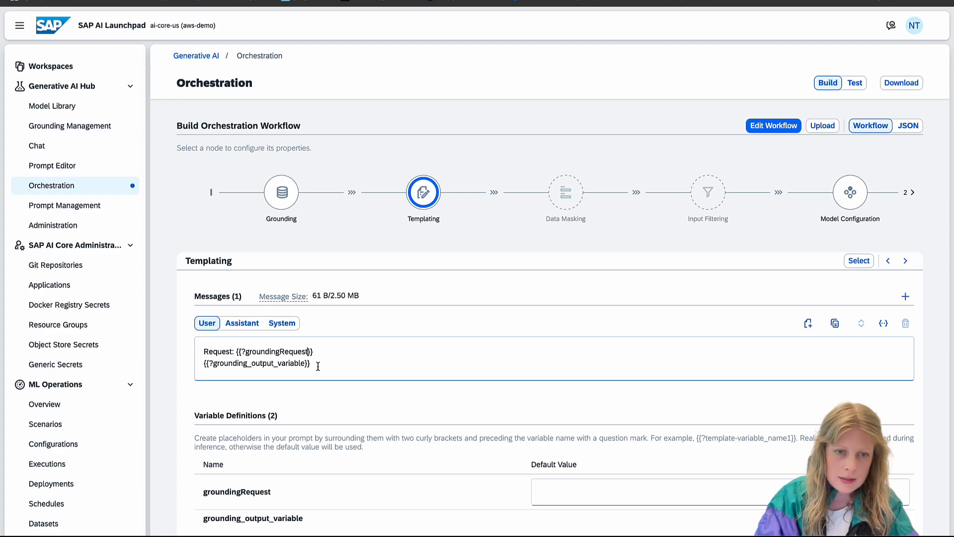
type(", C{{?grounding_output_variable")
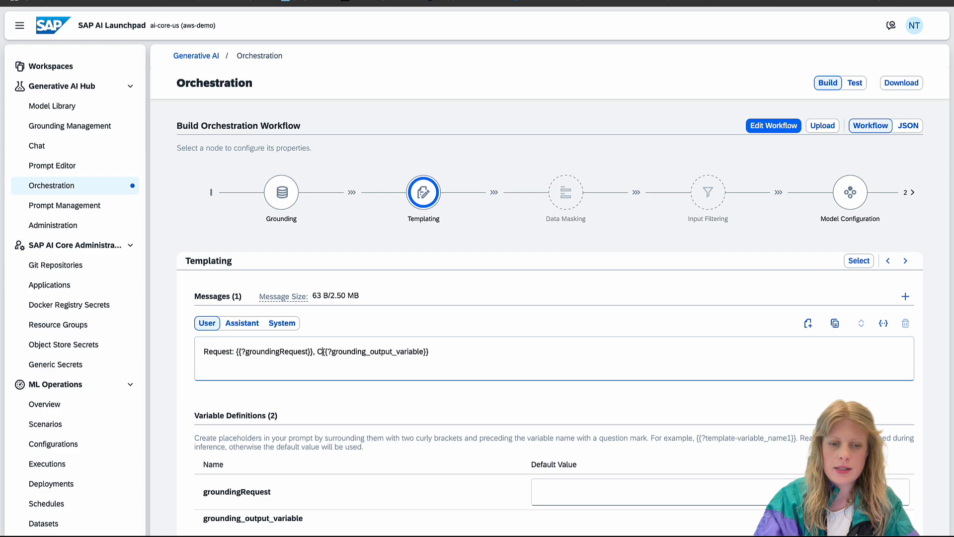
type("ontext:")
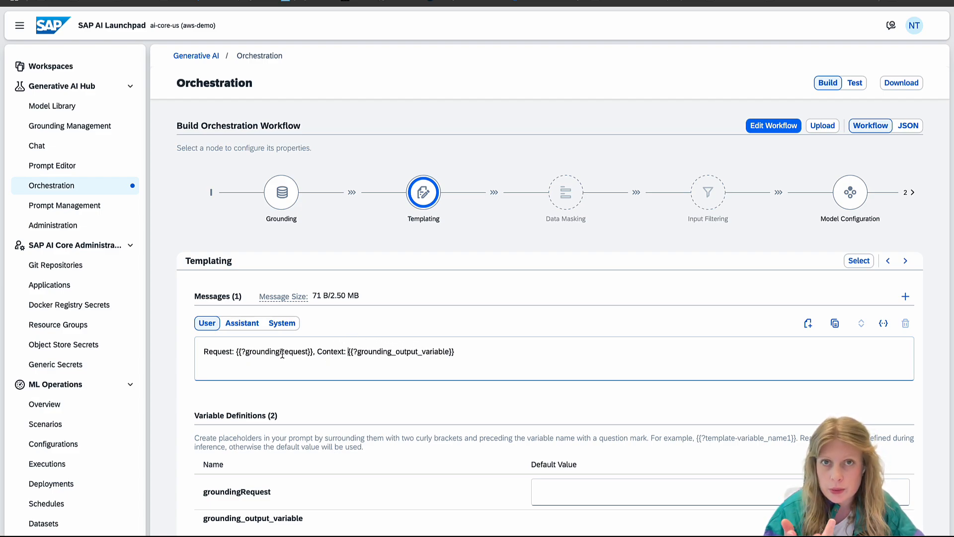
left_click(264, 354)
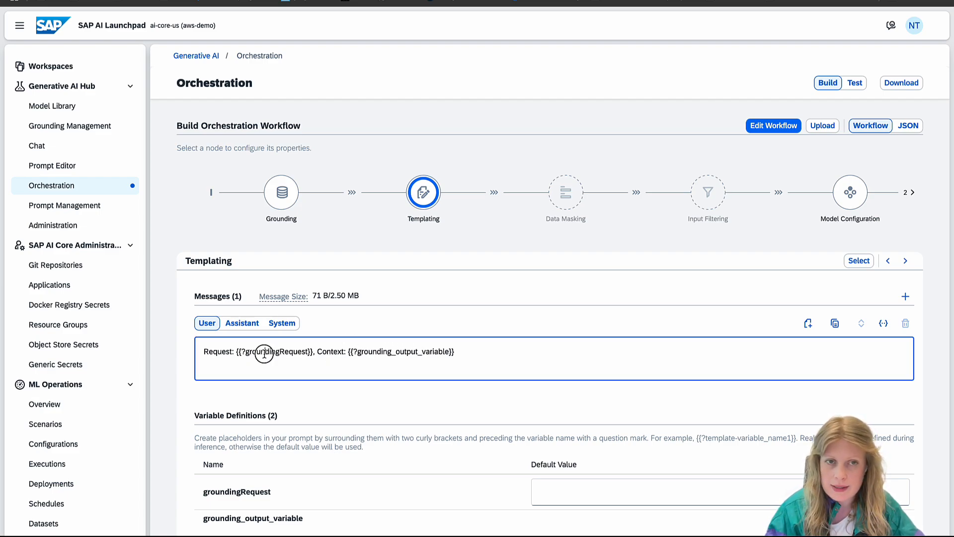
double_click(276, 351)
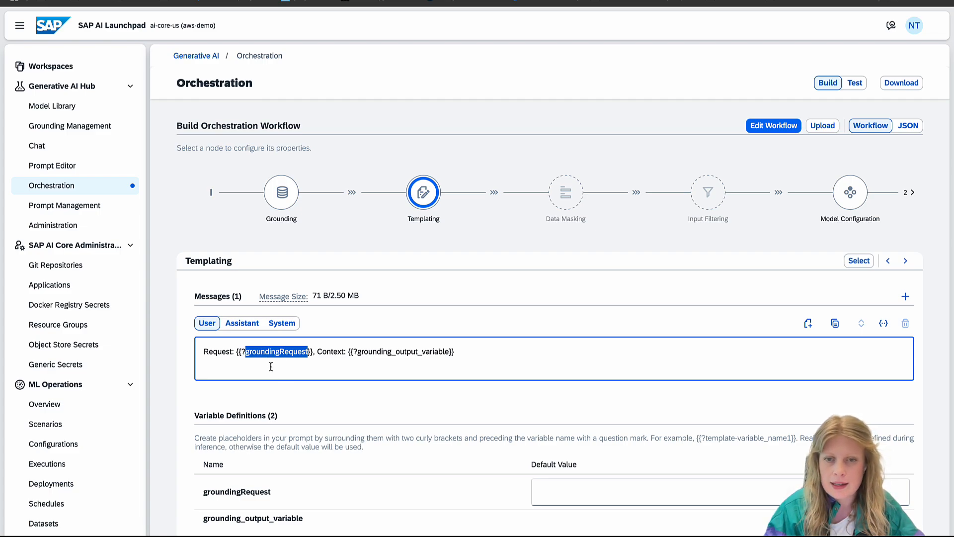
left_click(646, 500)
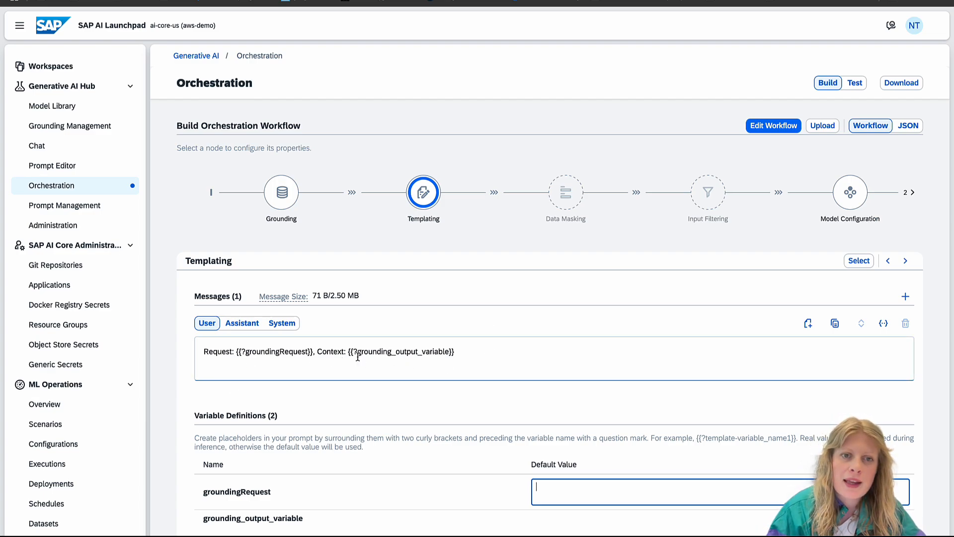
- Set the Grounding input to groundingRequest, use the pipeline-8a442eef collection and limit retrieval to 5
left_click(280, 192)
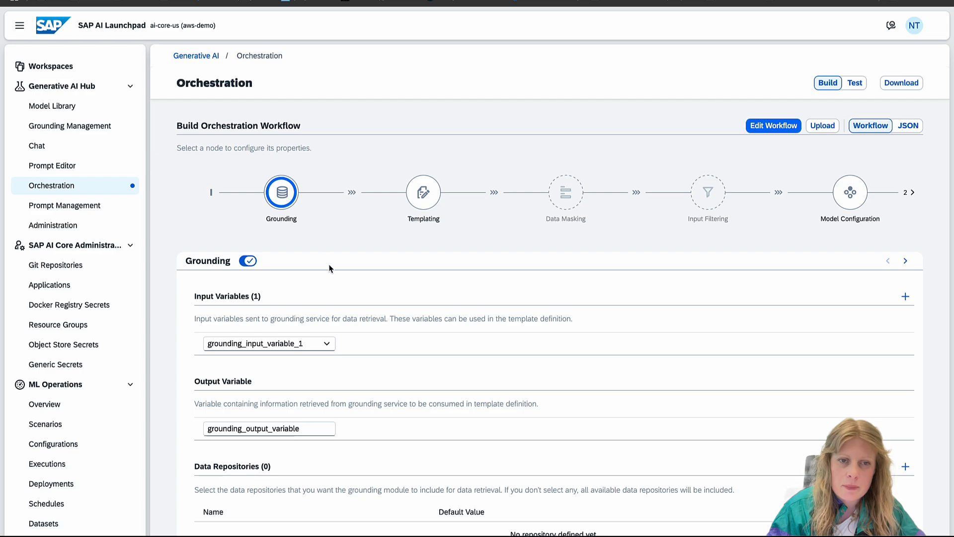
type("groundingRequest")
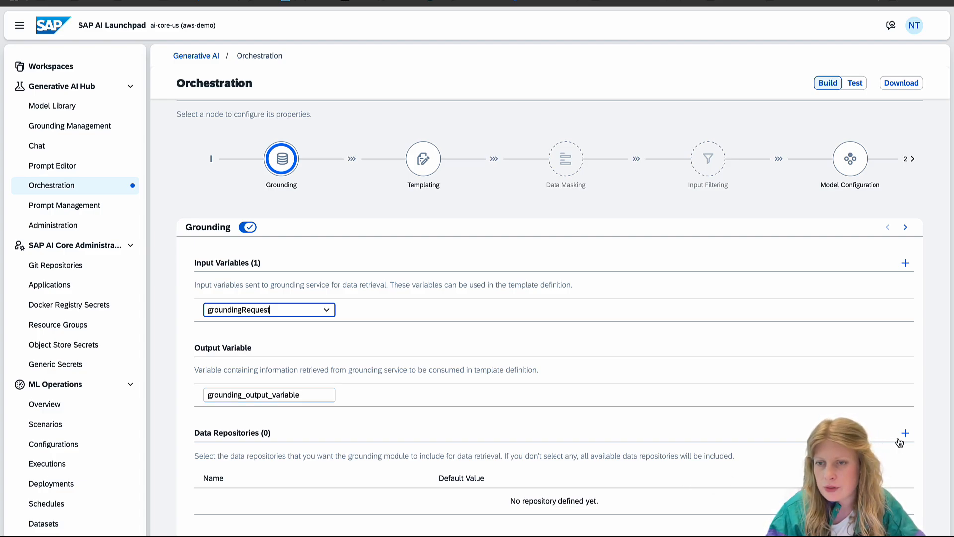
left_click(906, 433)
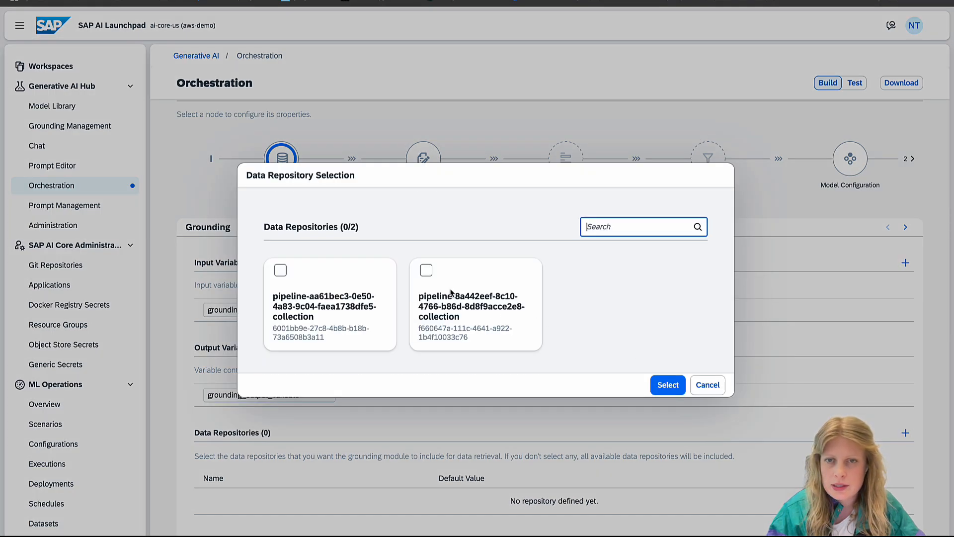
left_click(668, 385)
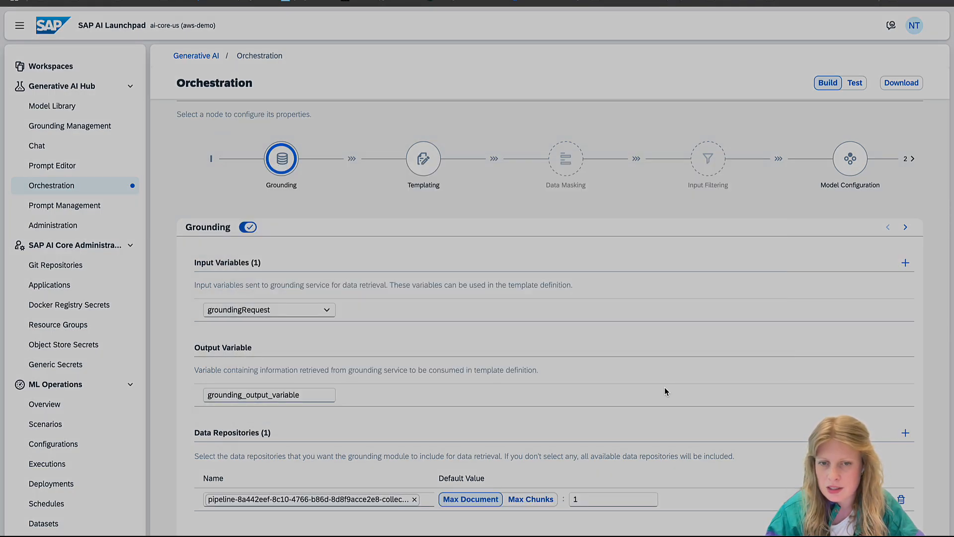
left_click(612, 499)
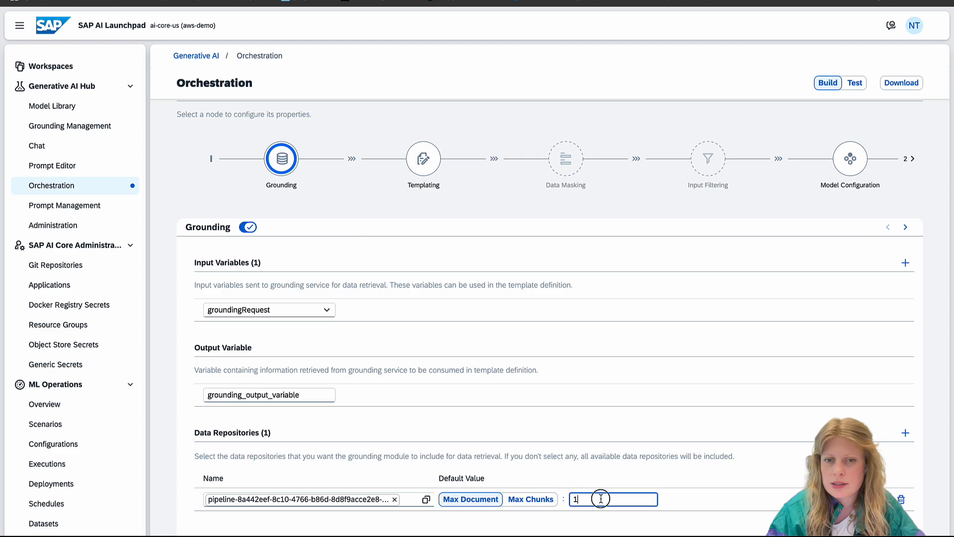
type("5")
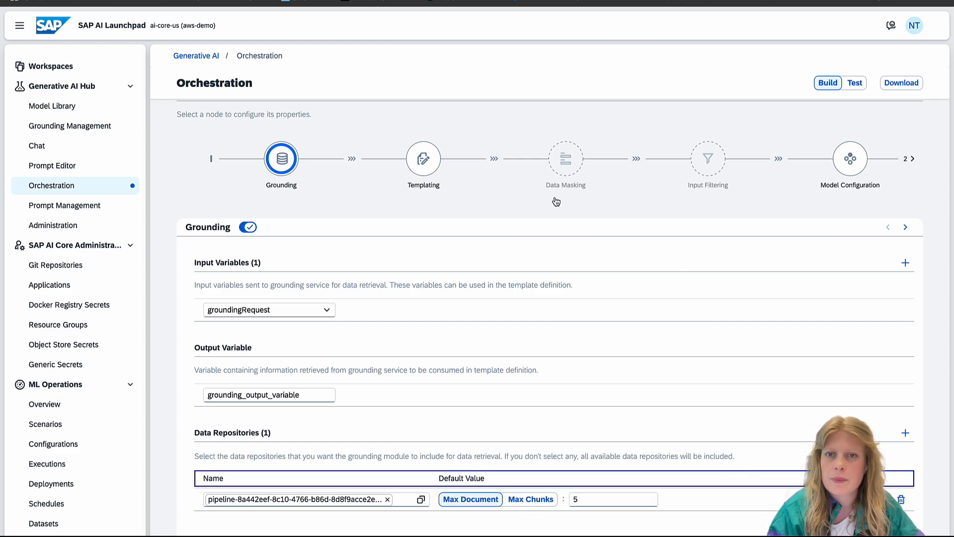
- Switch off Data Masking, review Azure Content Safety filters, and switch off Input Filtering
left_click(565, 158)
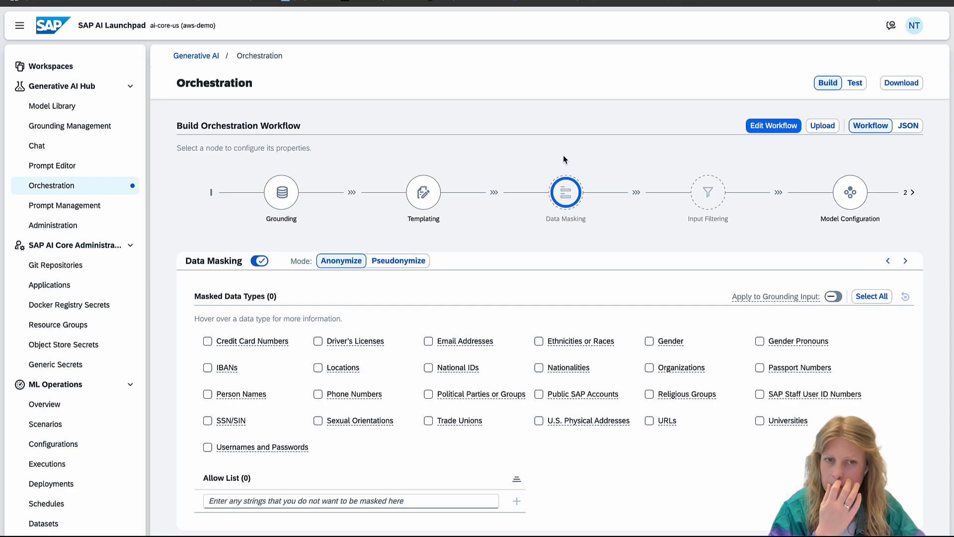
mouse_move(428, 422)
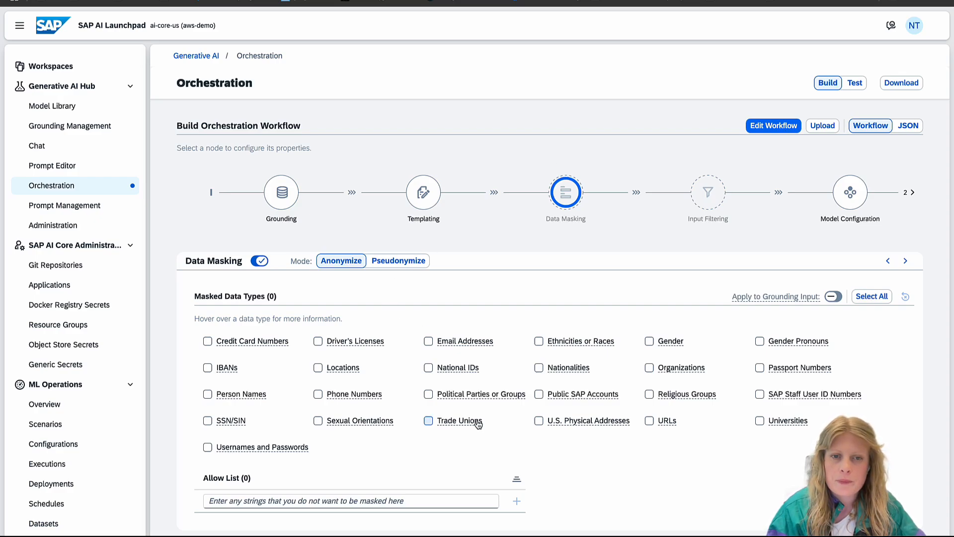
mouse_move(366, 363)
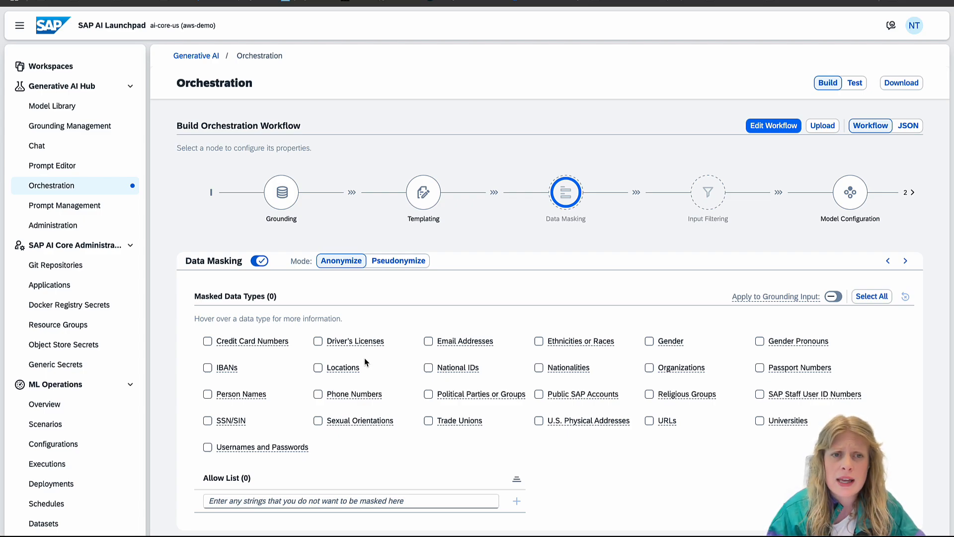
left_click(259, 260)
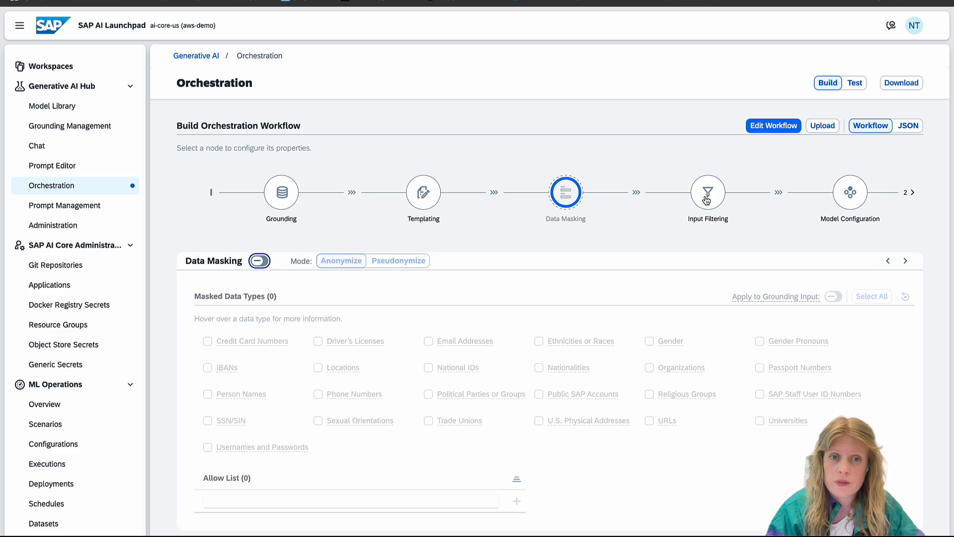
left_click(707, 193)
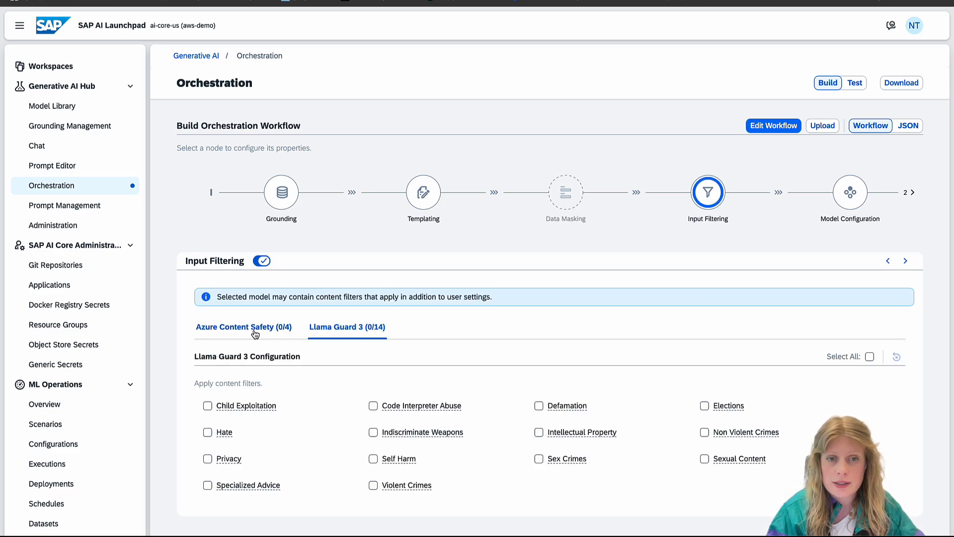
left_click(243, 327)
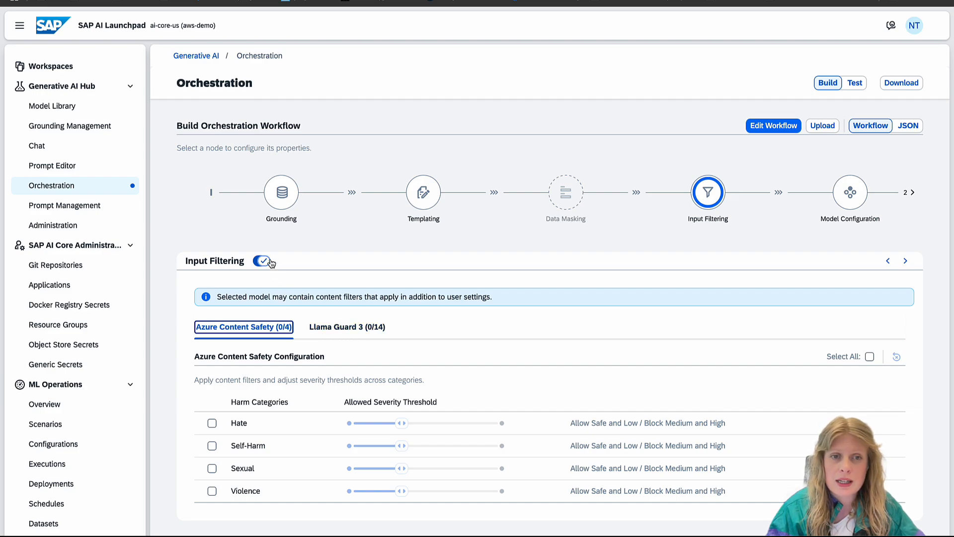
left_click(261, 260)
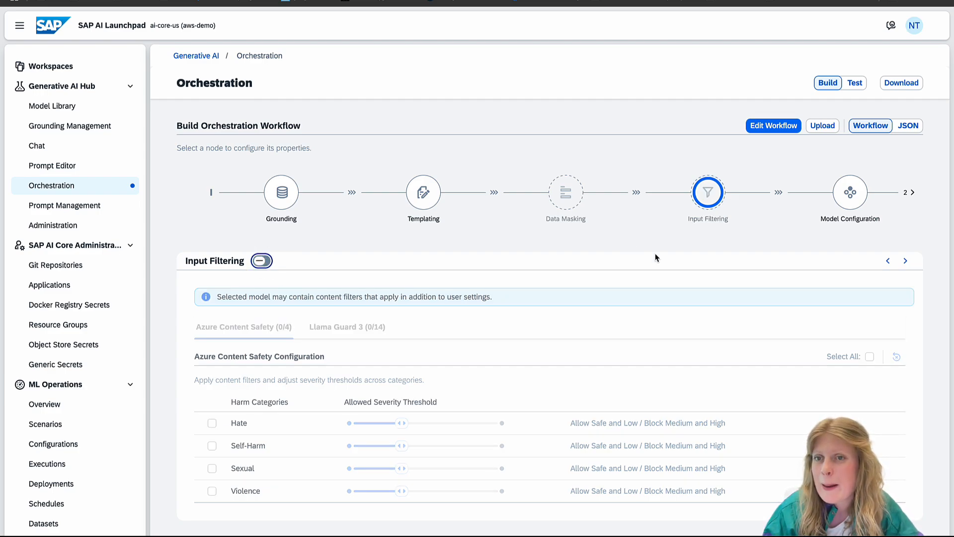
- Filter Model Selection to Amazon and choose Nova Lite as the workflow model
left_click(851, 193)
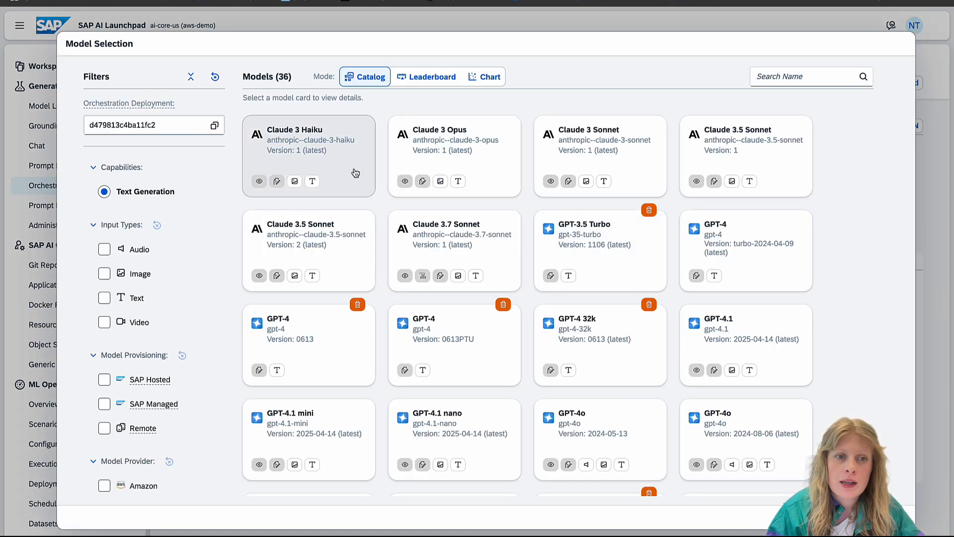
scroll("down", 3)
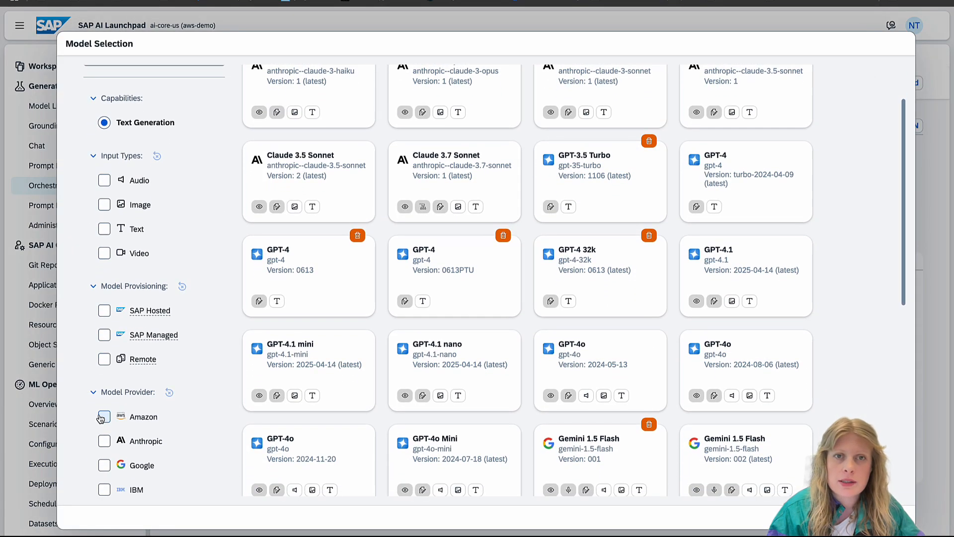
left_click(103, 417)
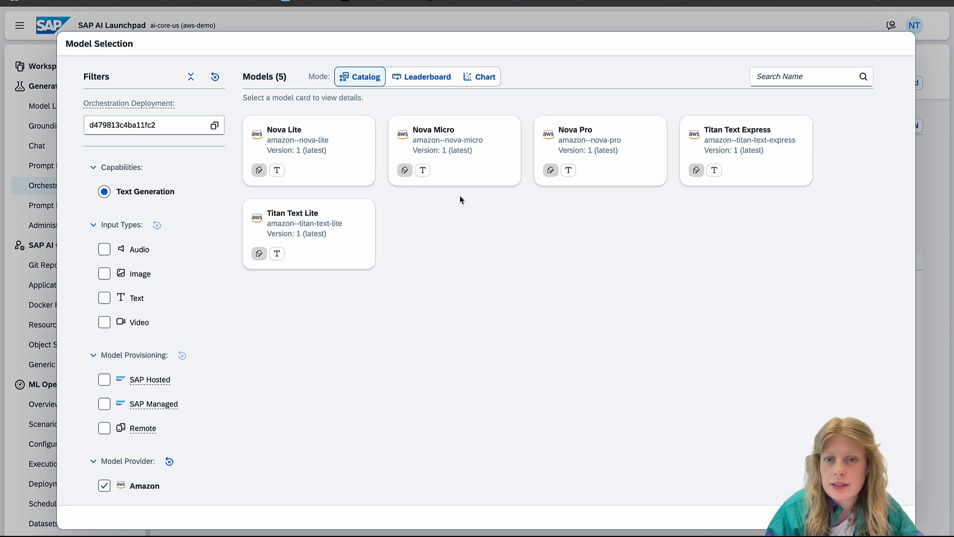
left_click(308, 149)
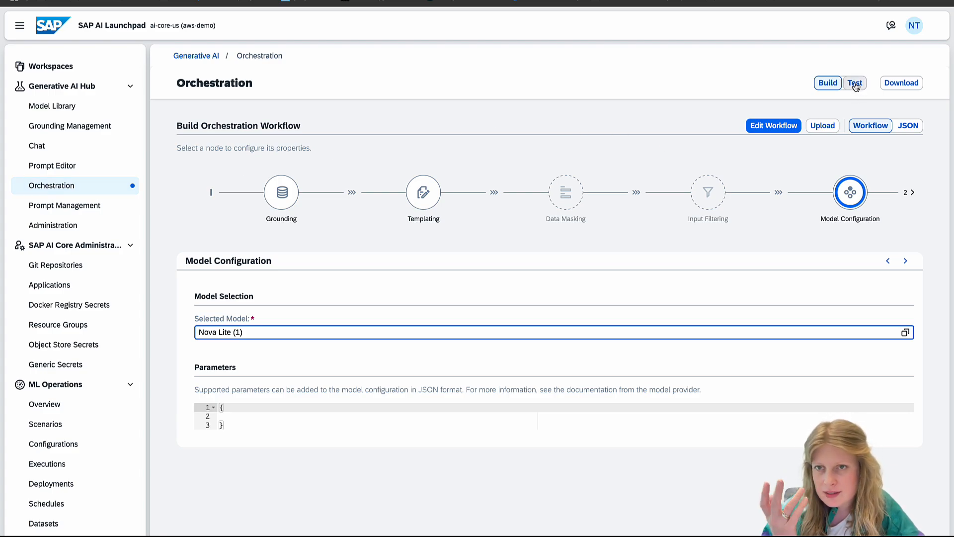
mouse_move(856, 85)
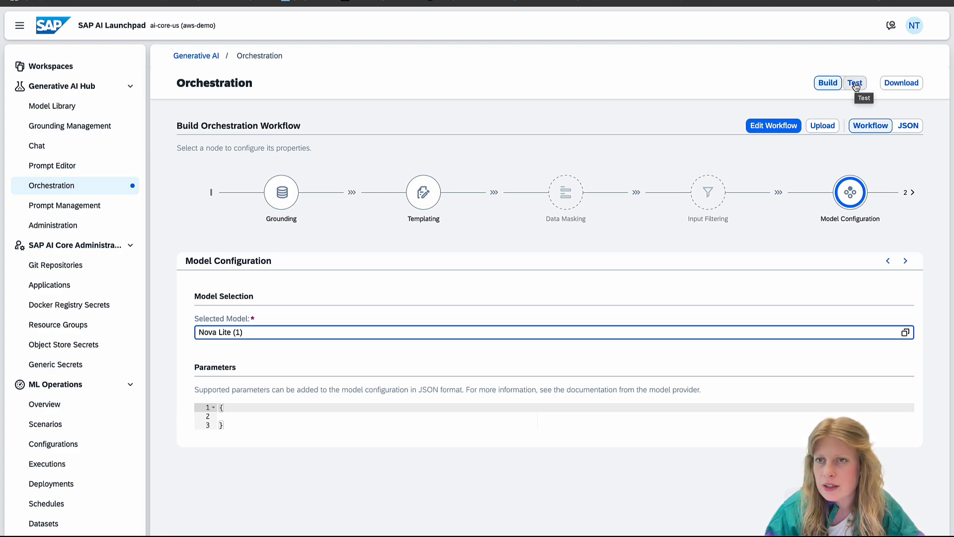
mouse_move(911, 92)
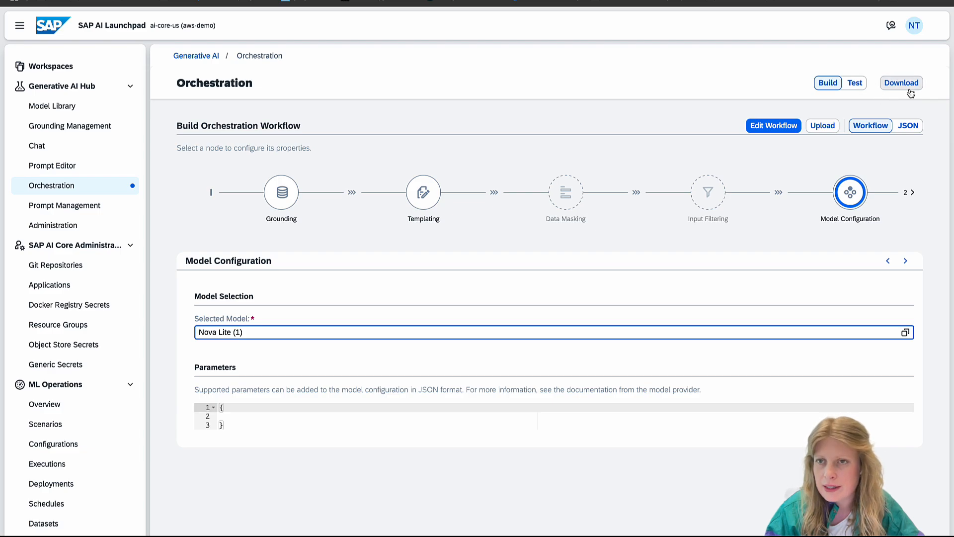
- View the workflow as JSON and scroll through the grounding, amazon--nova-lite and templating configurations
left_click(907, 125)
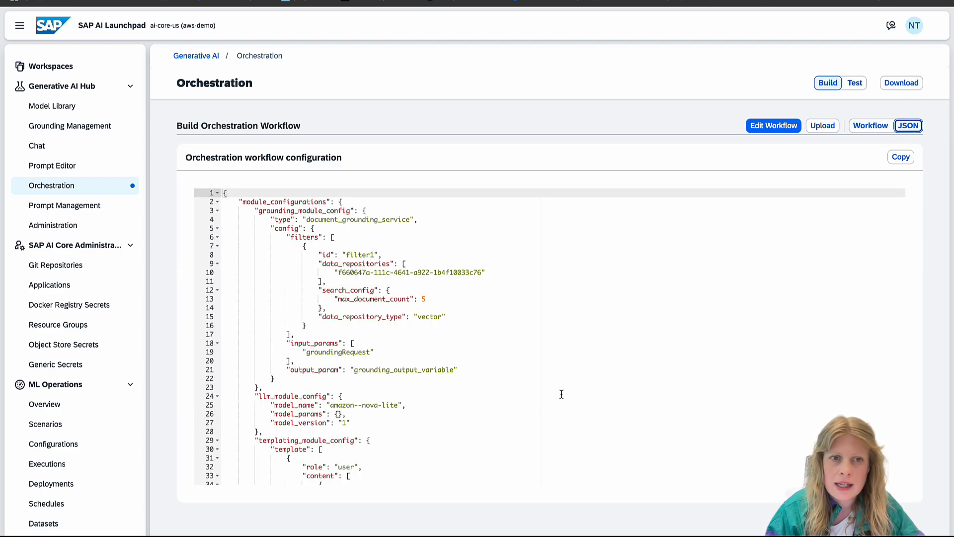
scroll("down", 3)
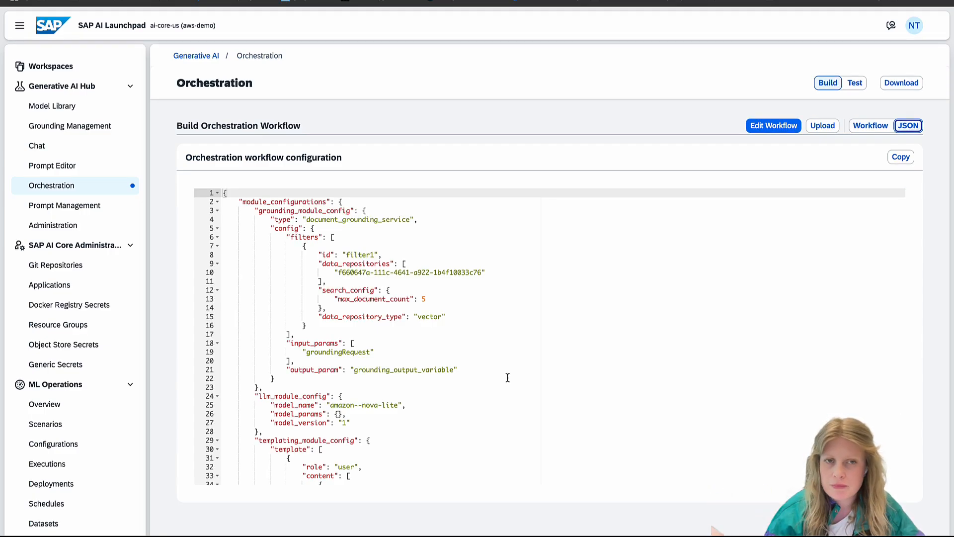
scroll("down", 3)
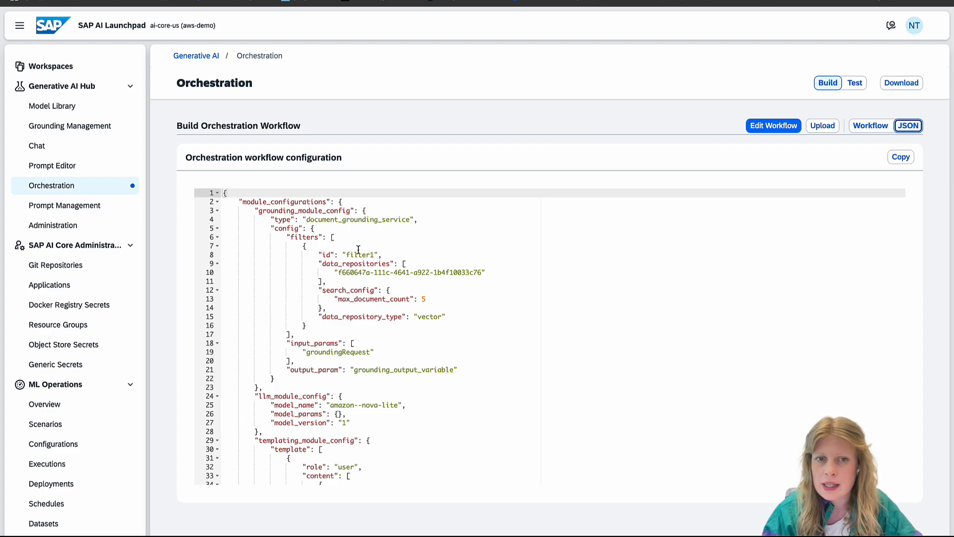
left_click(427, 273)
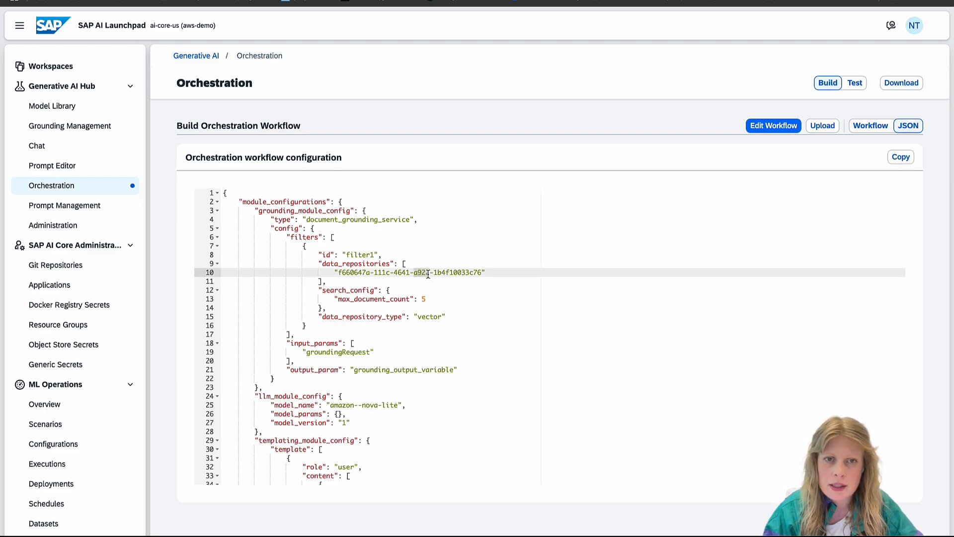
scroll("down", 3)
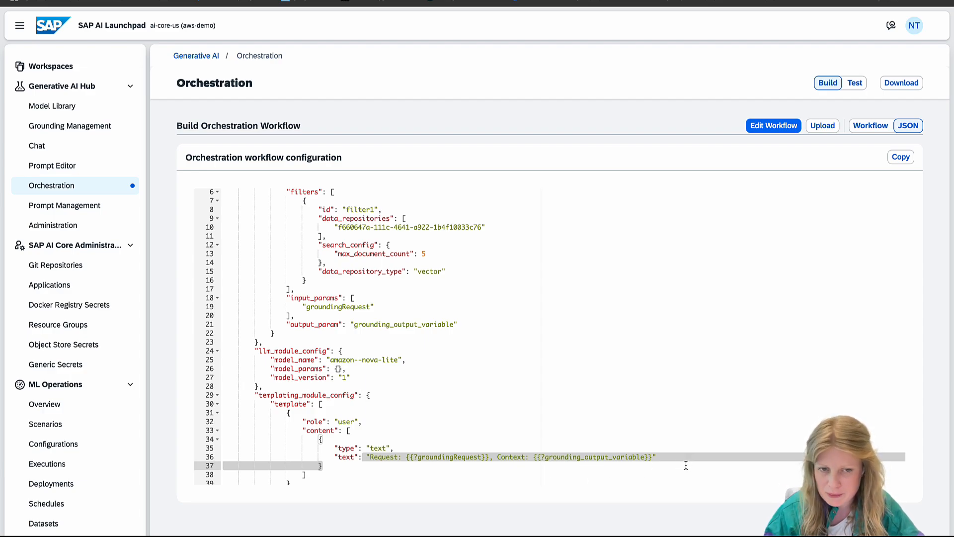
scroll("down", 3)
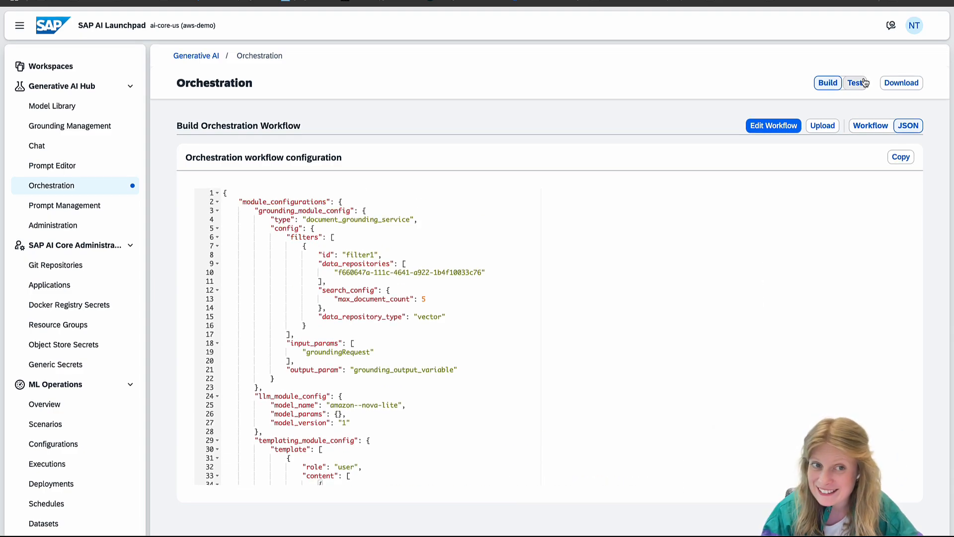
- Test-run the workflow on the SAP–AWS question, getting an answer listing Amazon Nova Micro, Lite and Pro
left_click(855, 82)
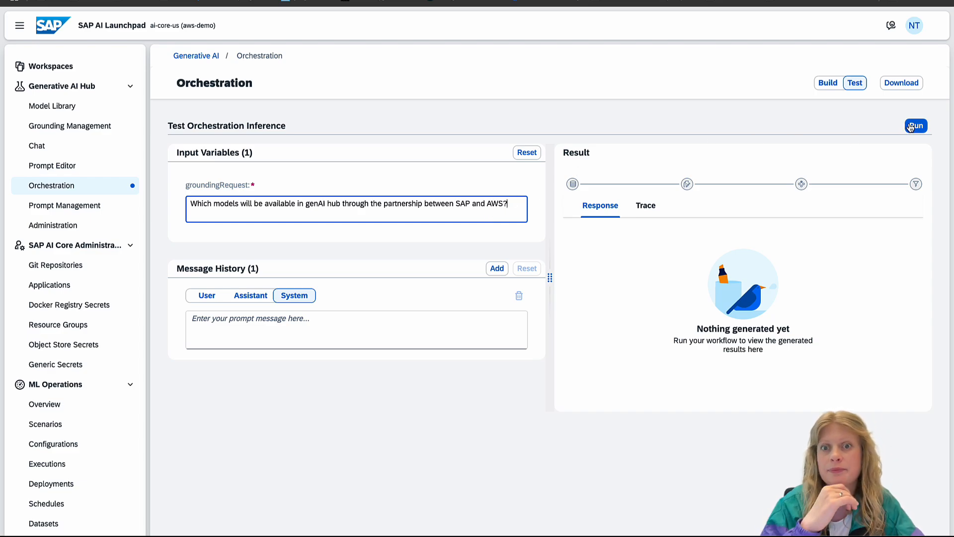
left_click(918, 125)
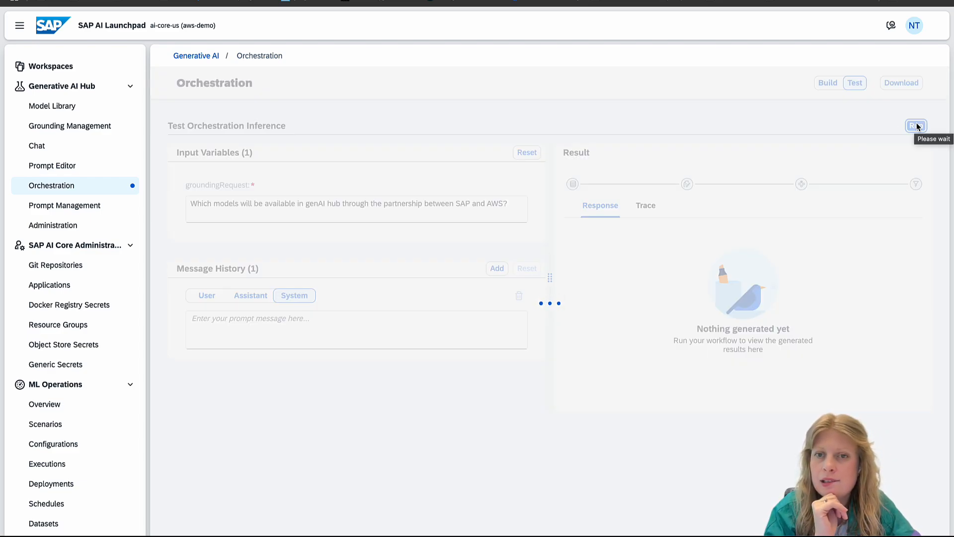
left_click(916, 125)
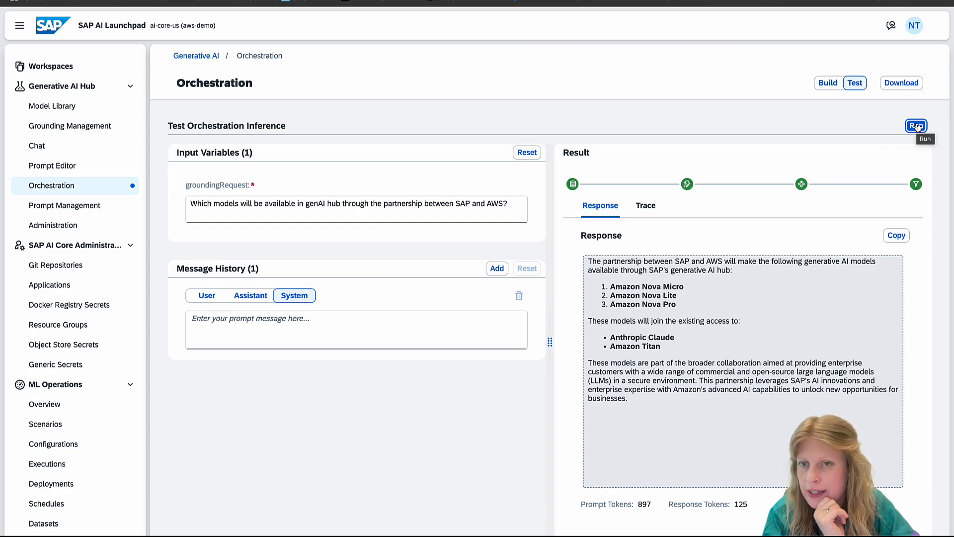